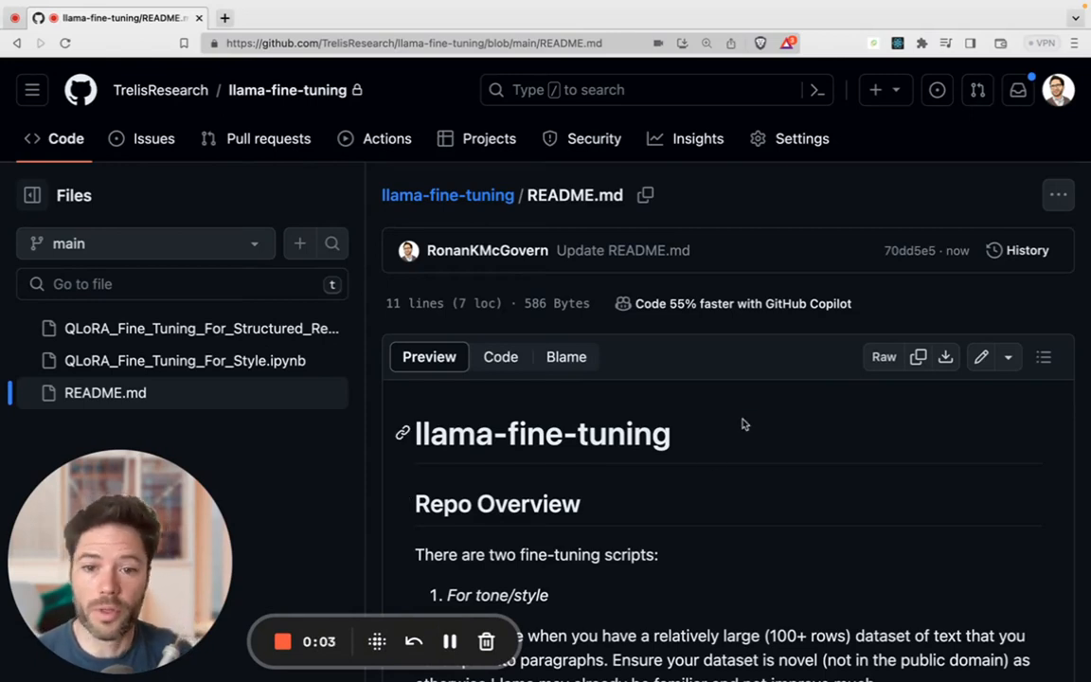
# Open QLoRA_Fine_Tuning_For_Structured_Responses.ipynb from the llama-fine-tuning repository in Colab
pyautogui.scroll(-3)
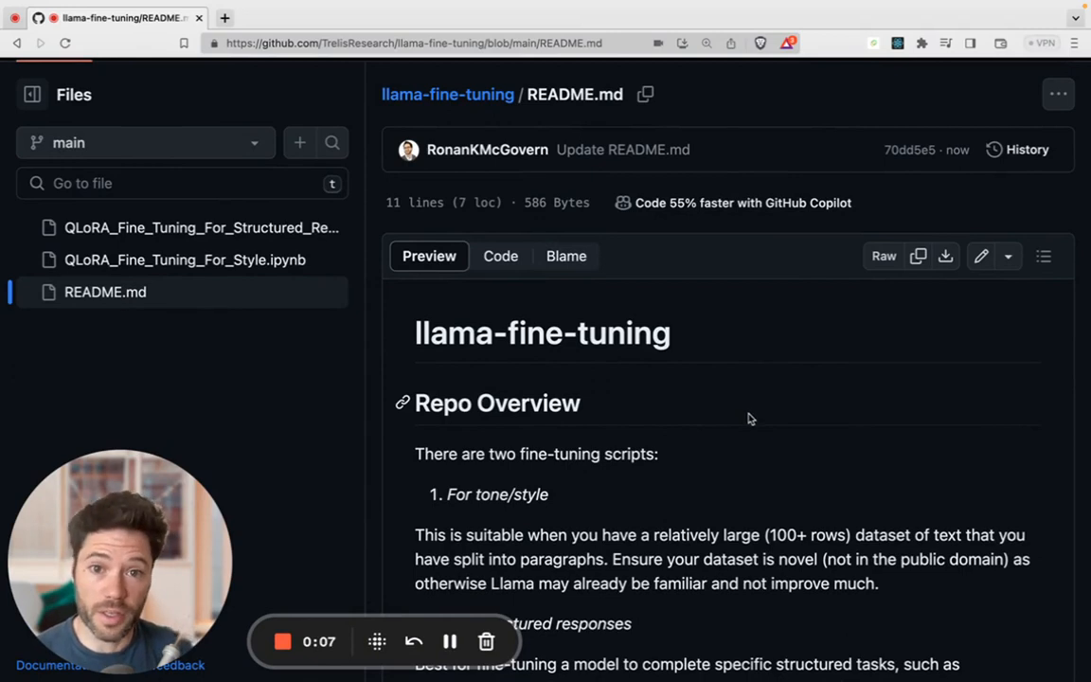
pyautogui.scroll(-3)
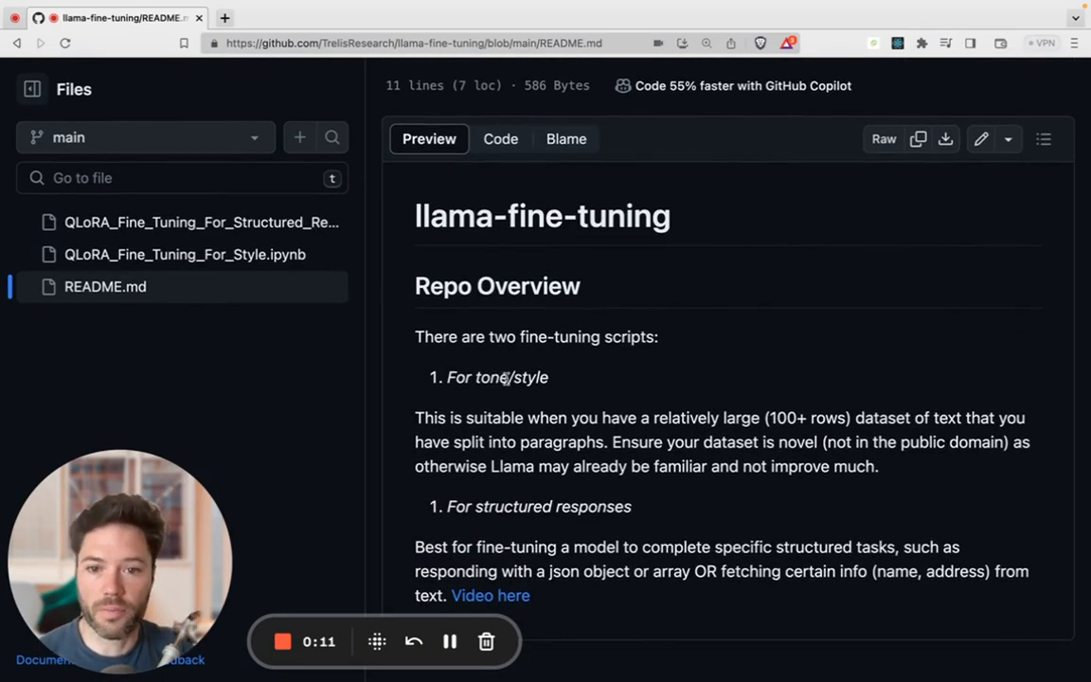
pyautogui.click(185, 253)
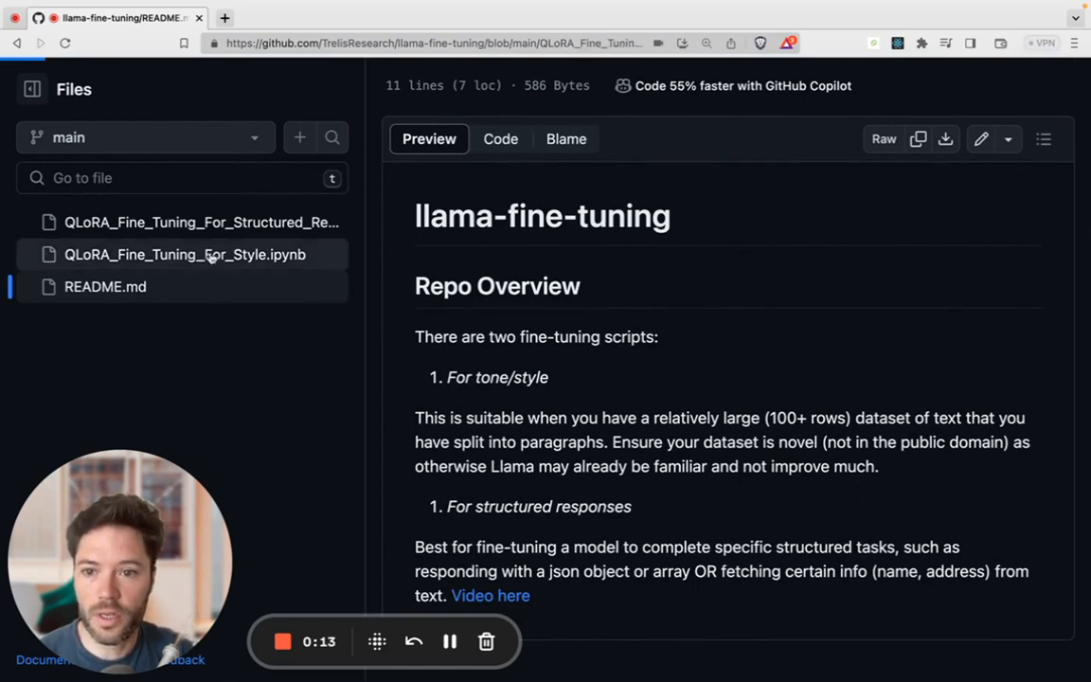
pyautogui.click(185, 254)
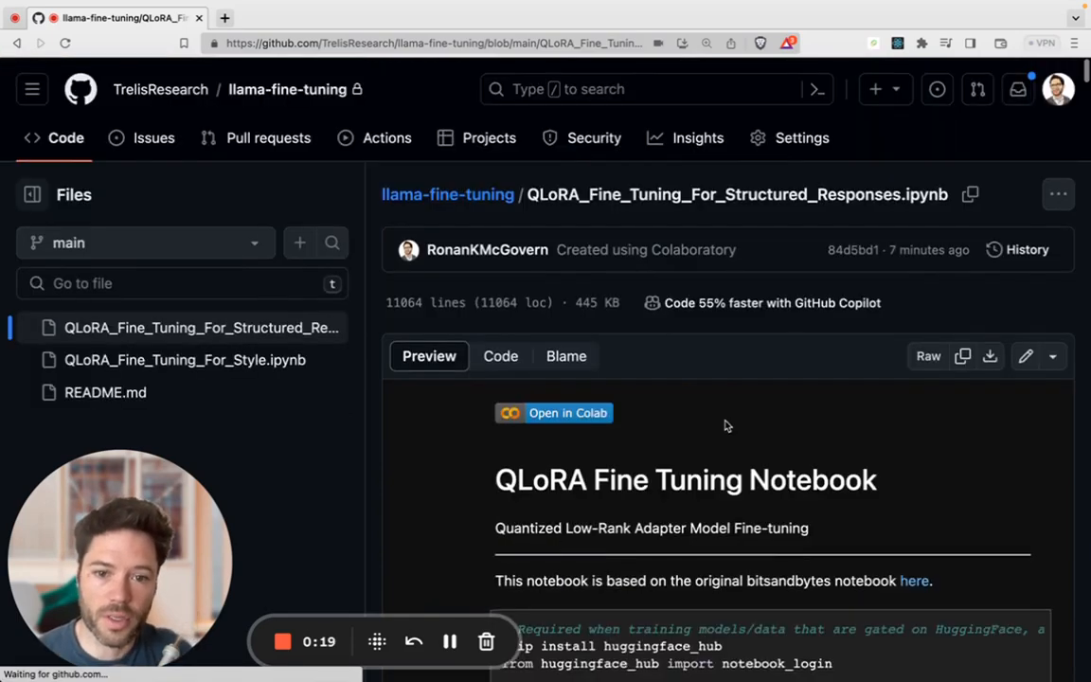
pyautogui.scroll(-3)
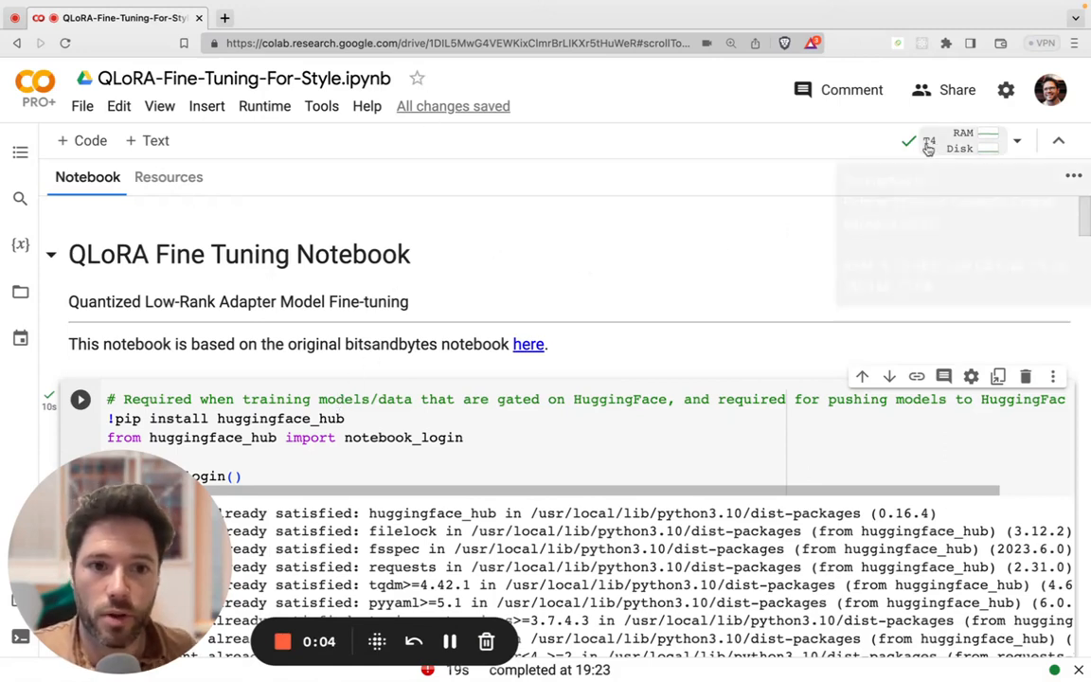
# Change the Colab runtime's hardware accelerator to T4 GPU and save it
pyautogui.click(265, 105)
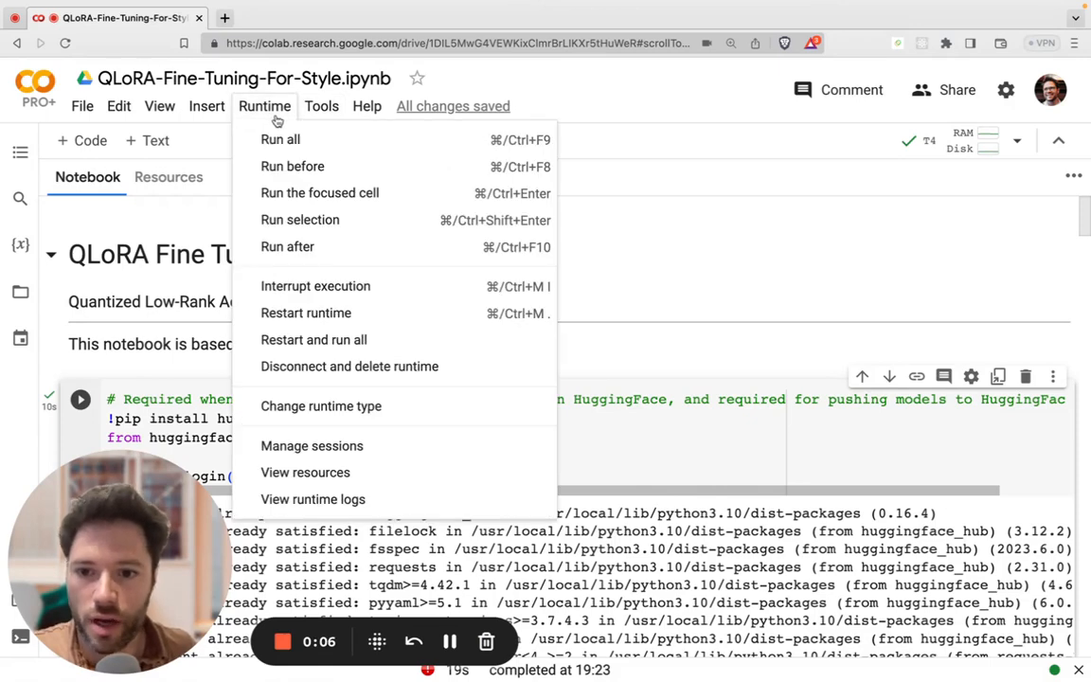
pyautogui.click(321, 405)
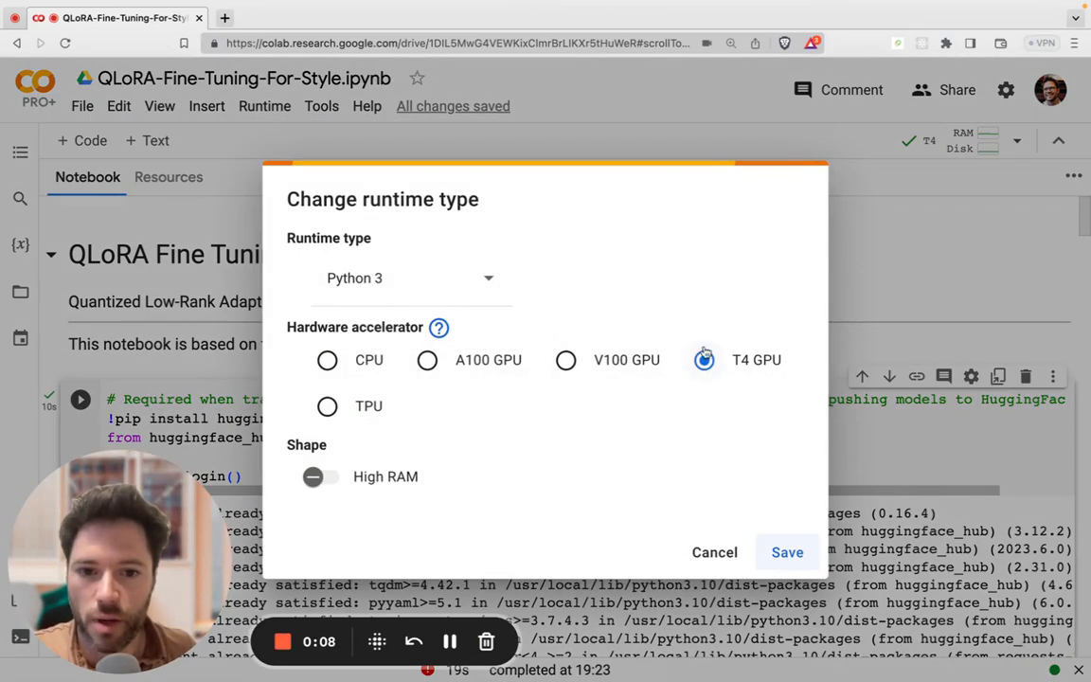
pyautogui.click(703, 360)
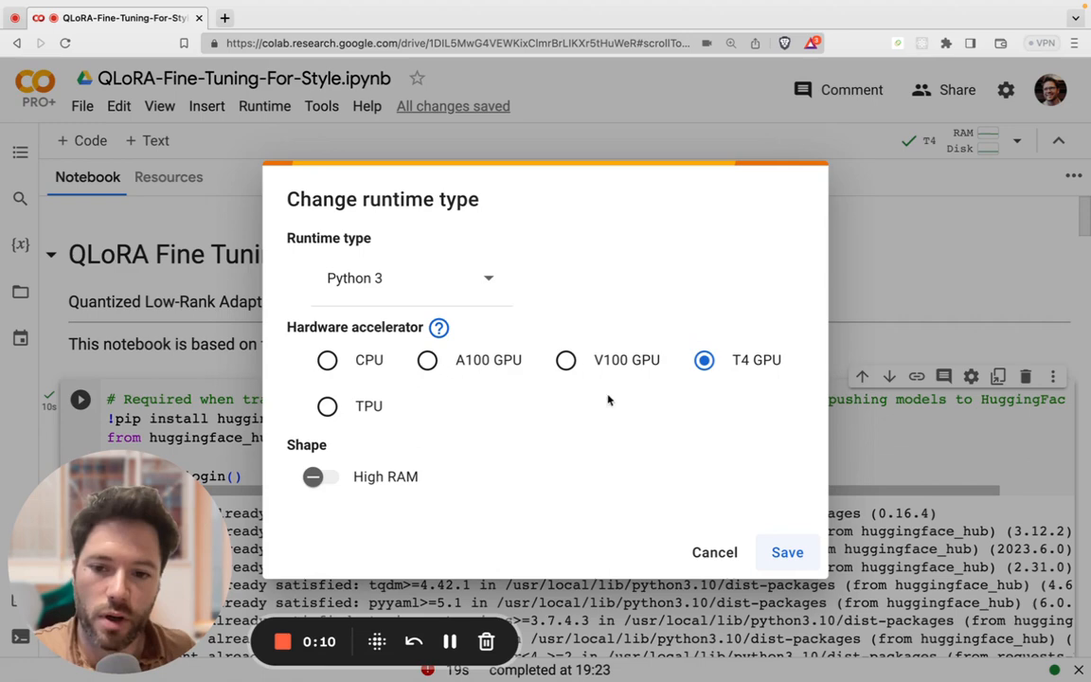
pyautogui.moveTo(725, 372)
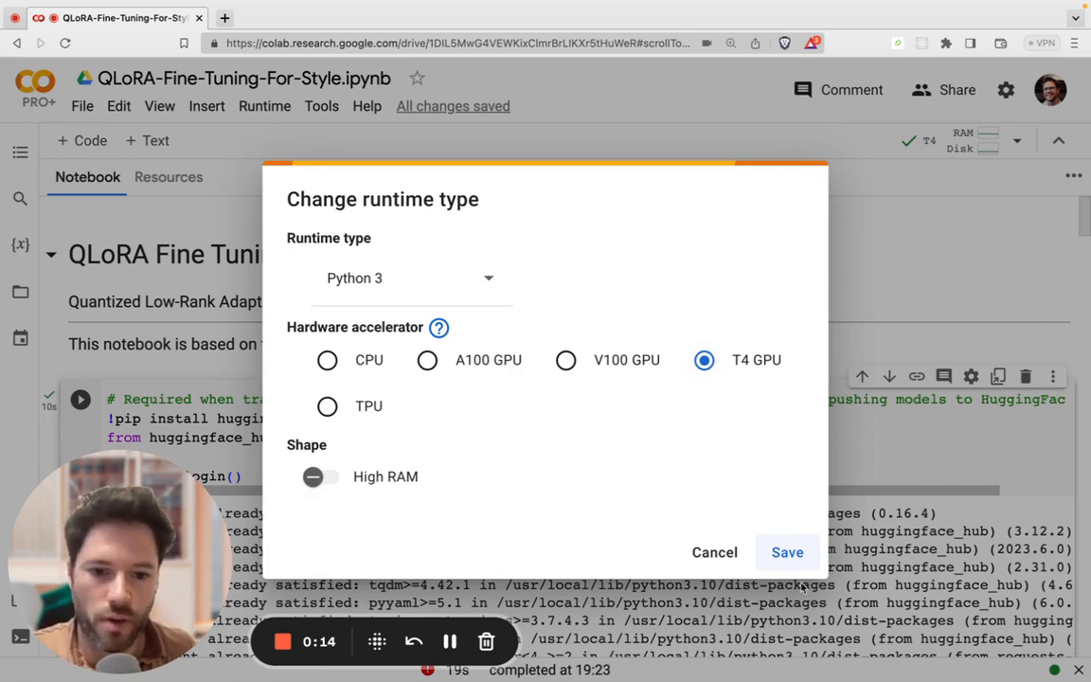
pyautogui.click(714, 552)
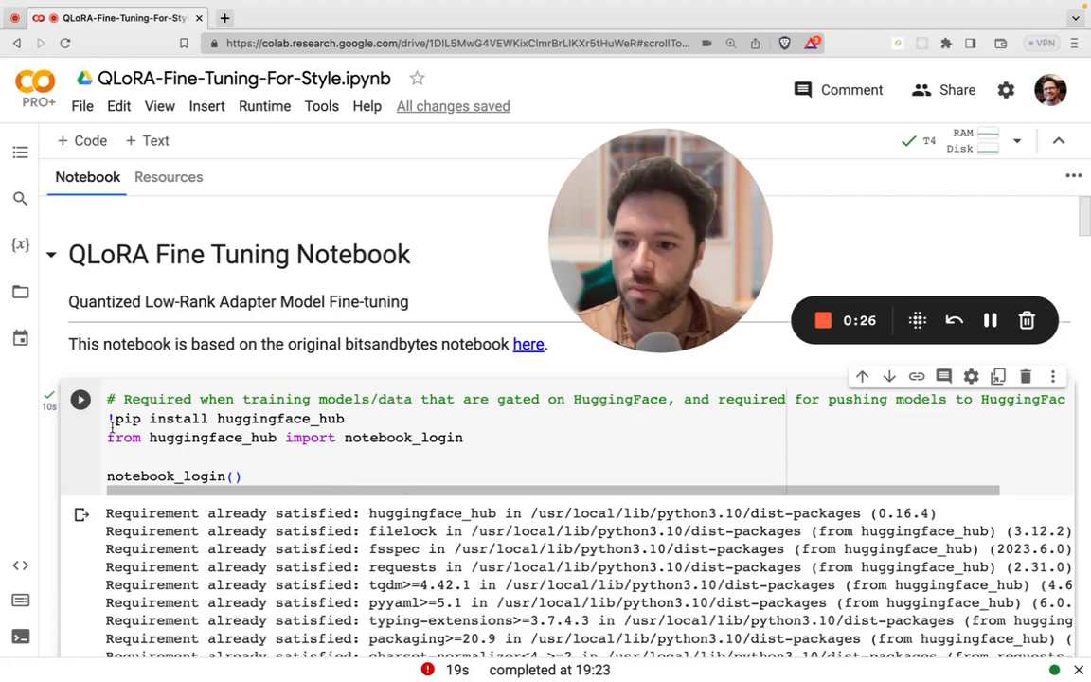
# Run the Hugging Face login cell, restart the runtime after its error, and rerun it
pyautogui.click(81, 399)
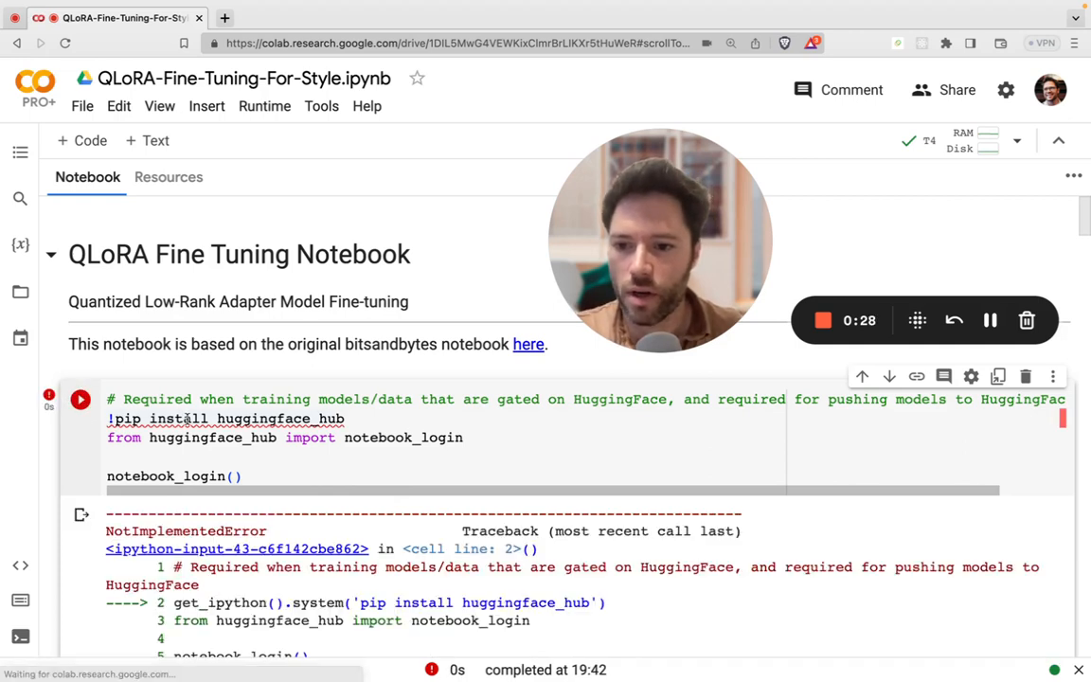
pyautogui.scroll(-3)
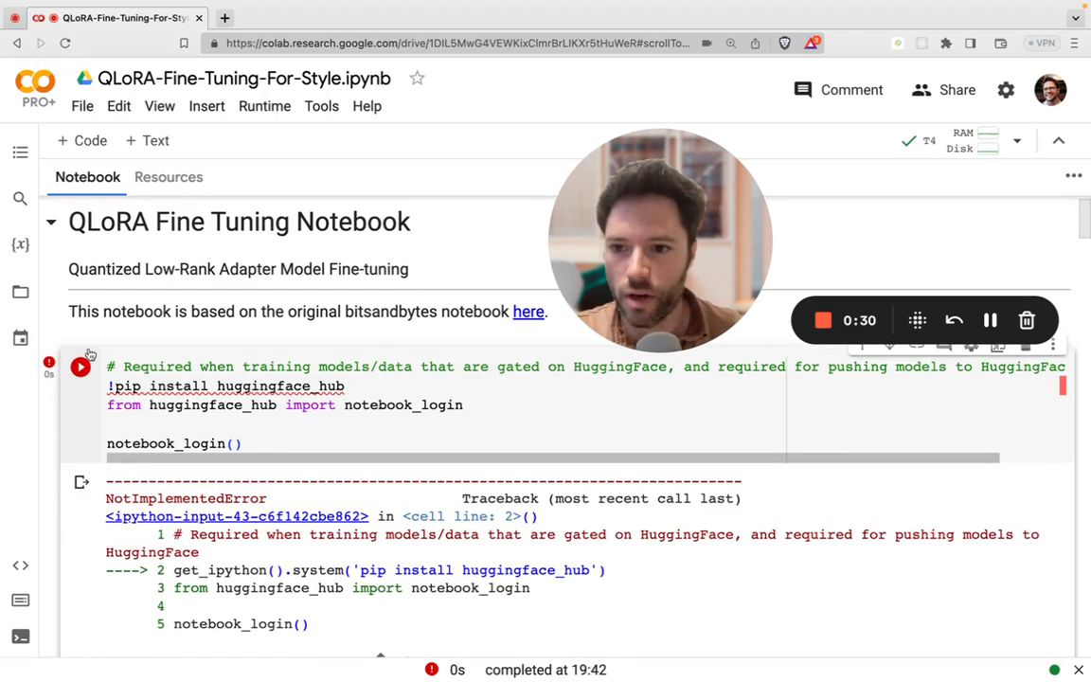
pyautogui.moveTo(80, 368)
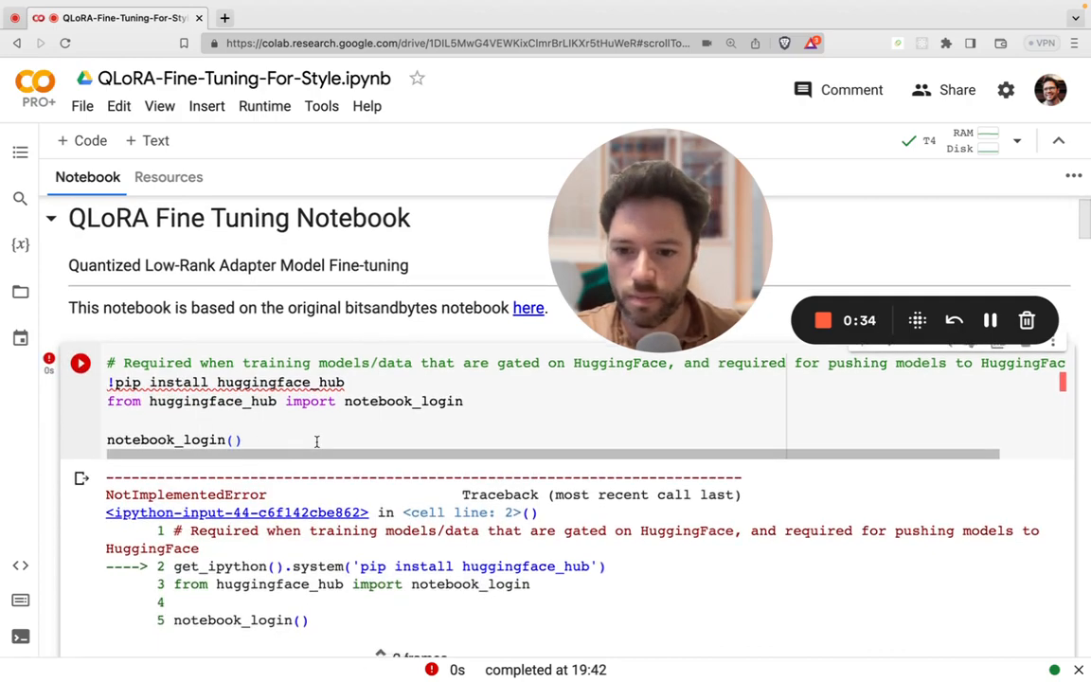
pyautogui.scroll(-3)
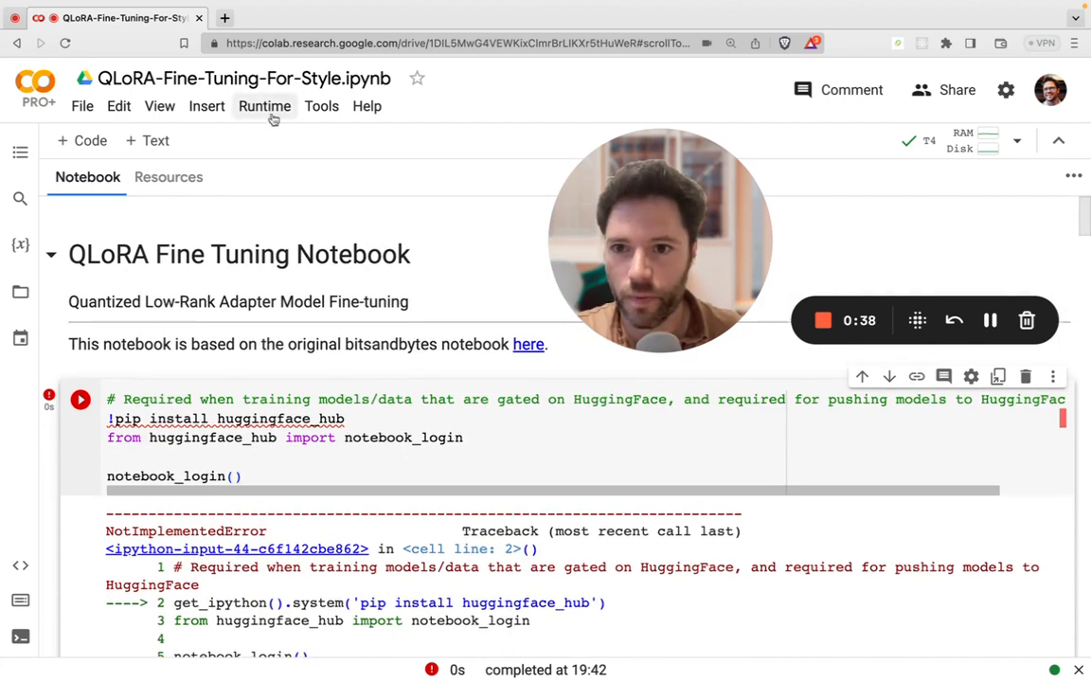
pyautogui.click(265, 105)
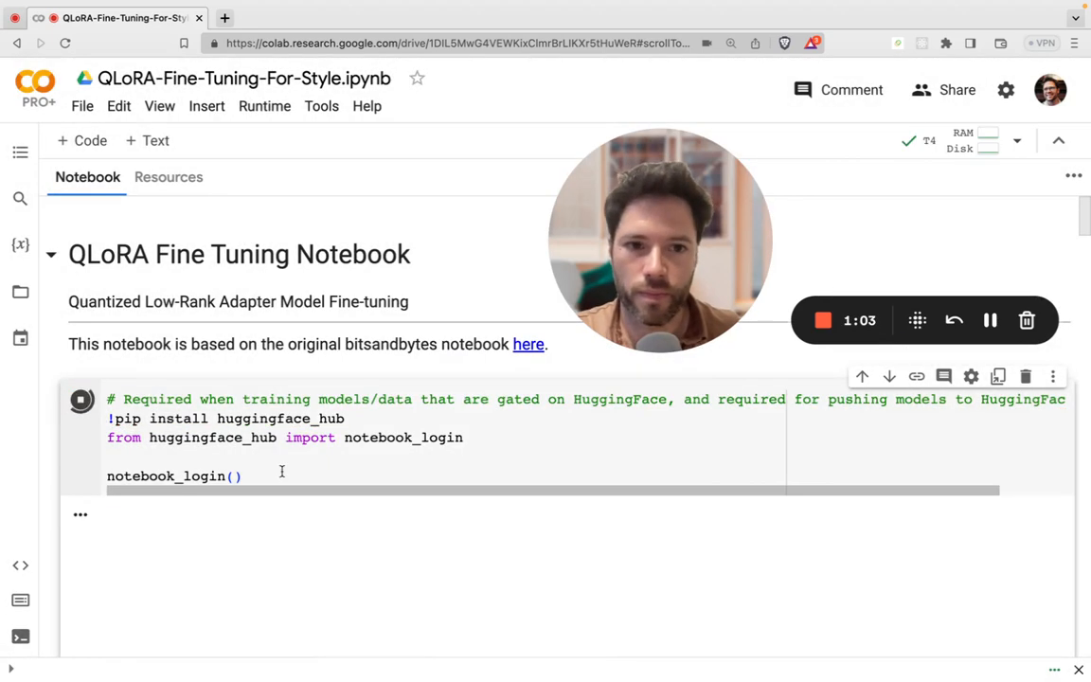
pyautogui.click(80, 399)
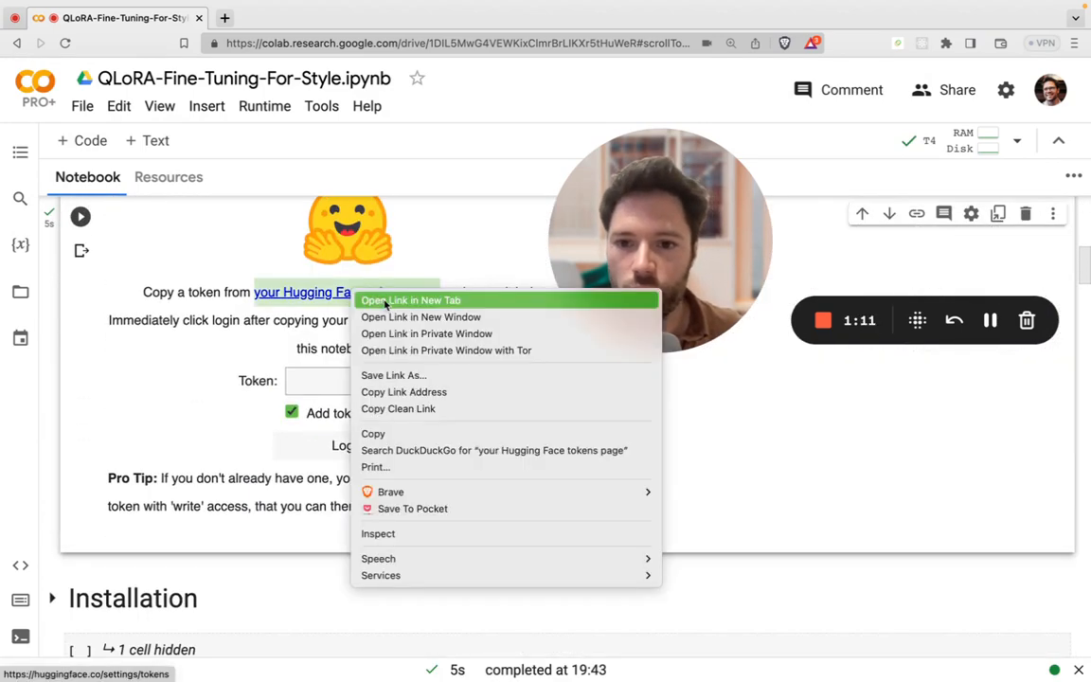
# Open the Hugging Face tokens page and copy the Colab write access token
pyautogui.click(411, 300)
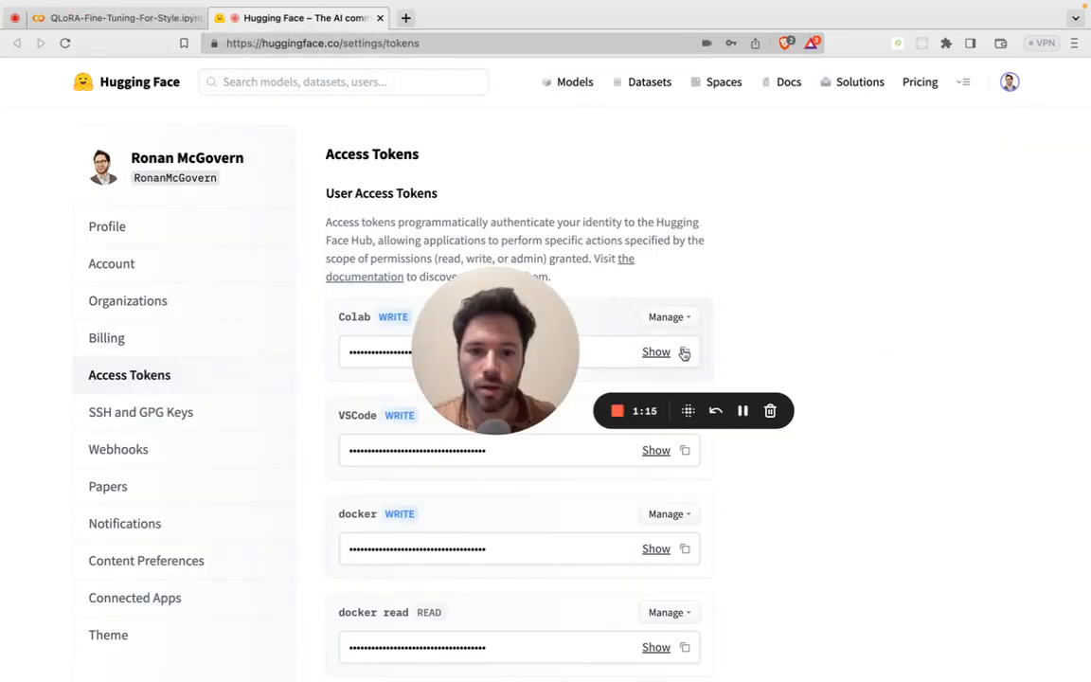
pyautogui.click(114, 17)
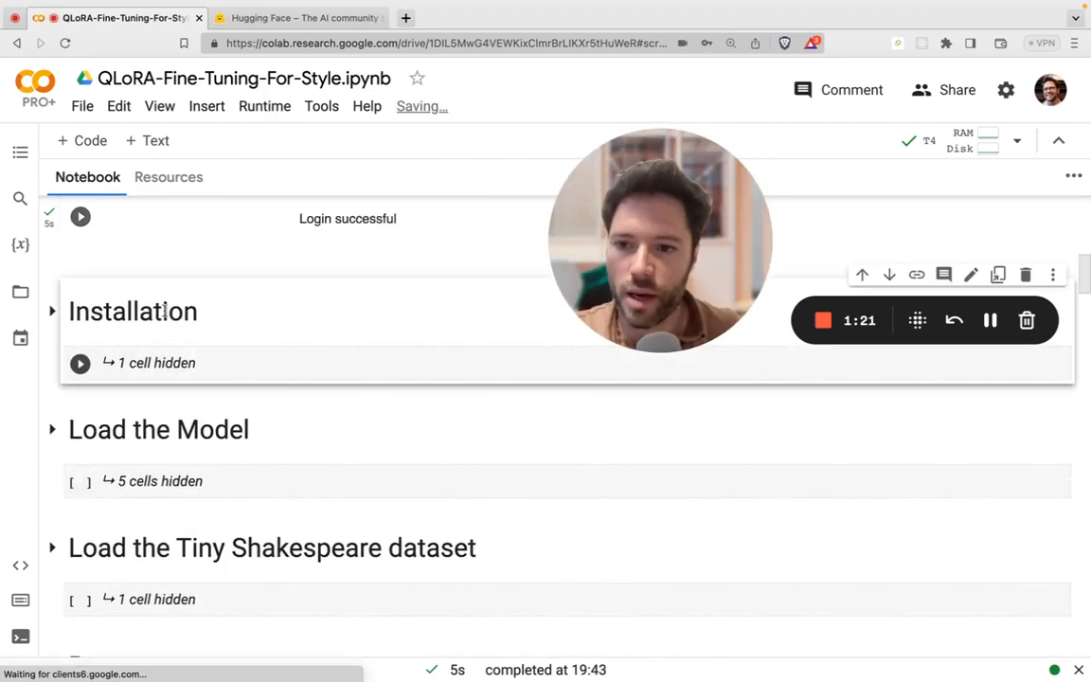
# Run all cells in the notebook via Runtime > Run all
pyautogui.click(264, 105)
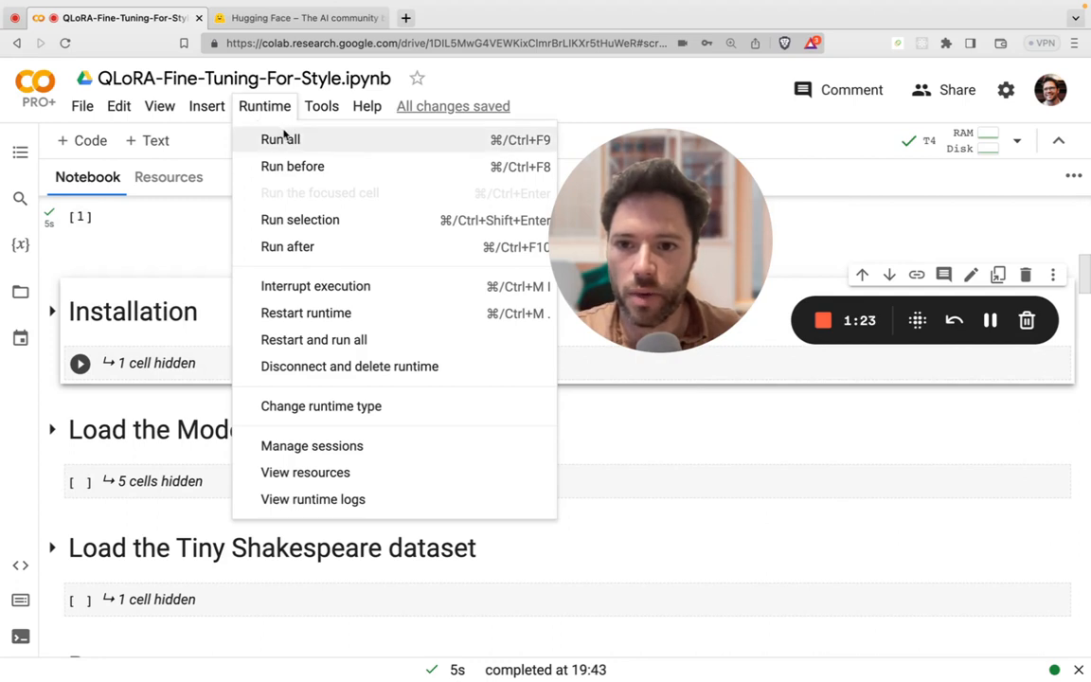
pyautogui.click(280, 139)
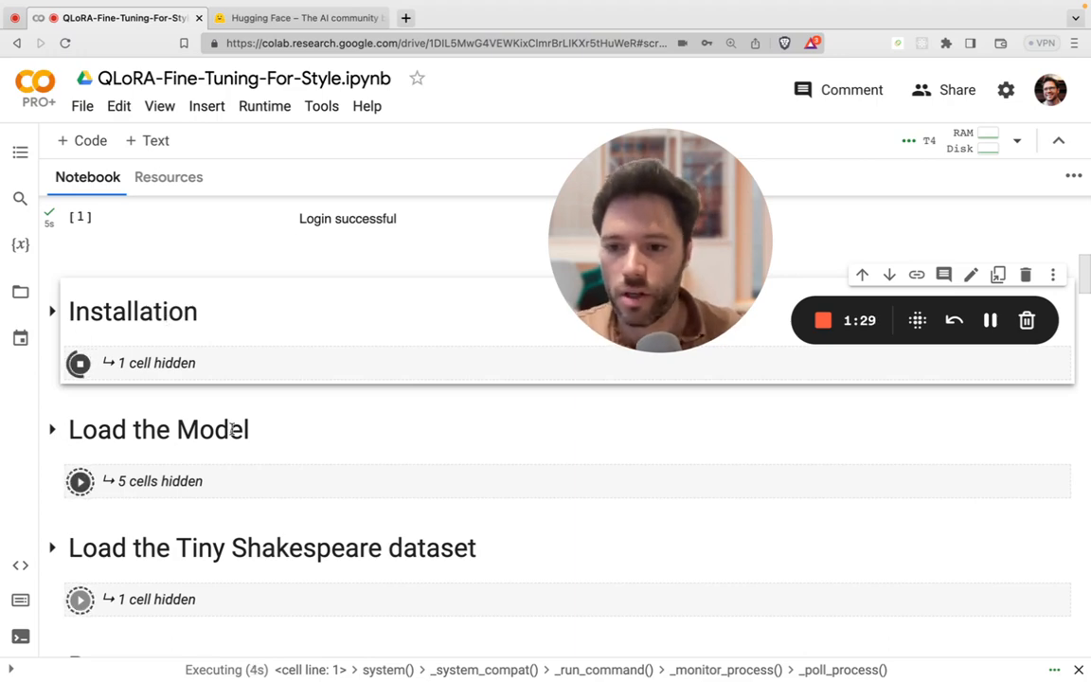
pyautogui.scroll(-3)
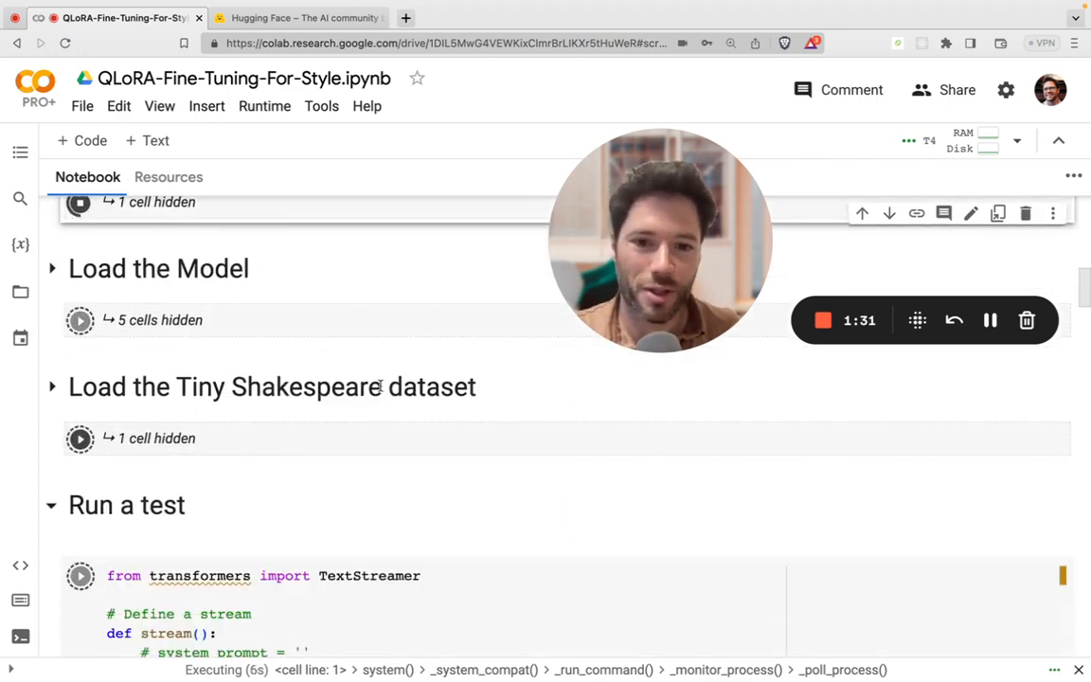
pyautogui.scroll(-3)
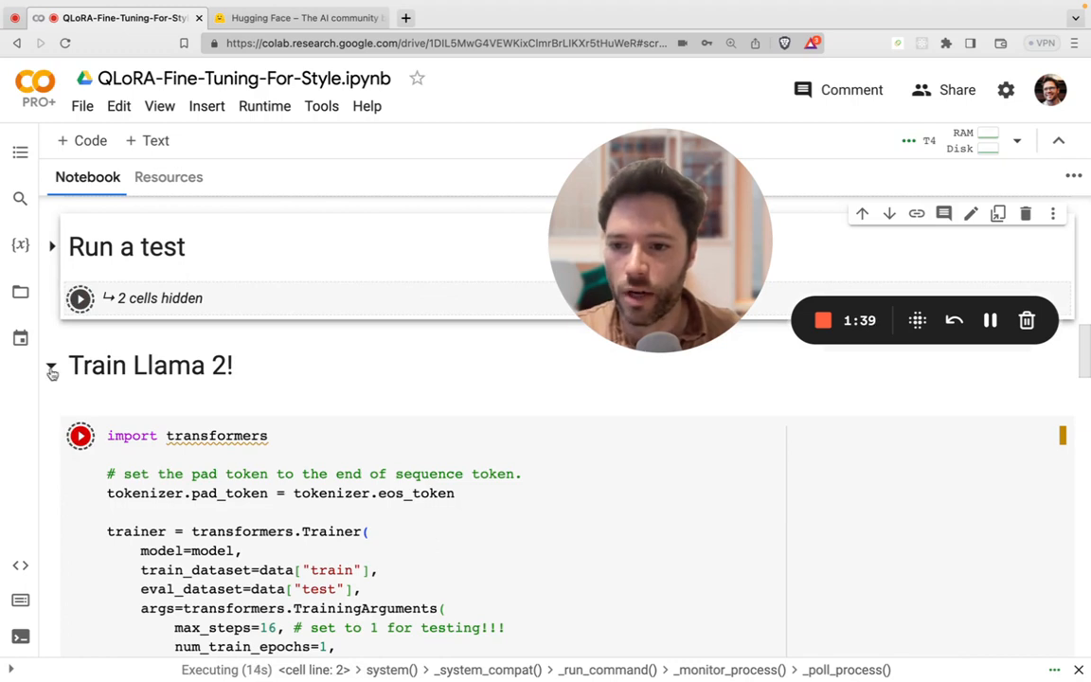
# Collapse the Train Llama 2! and Stream sections
pyautogui.click(53, 366)
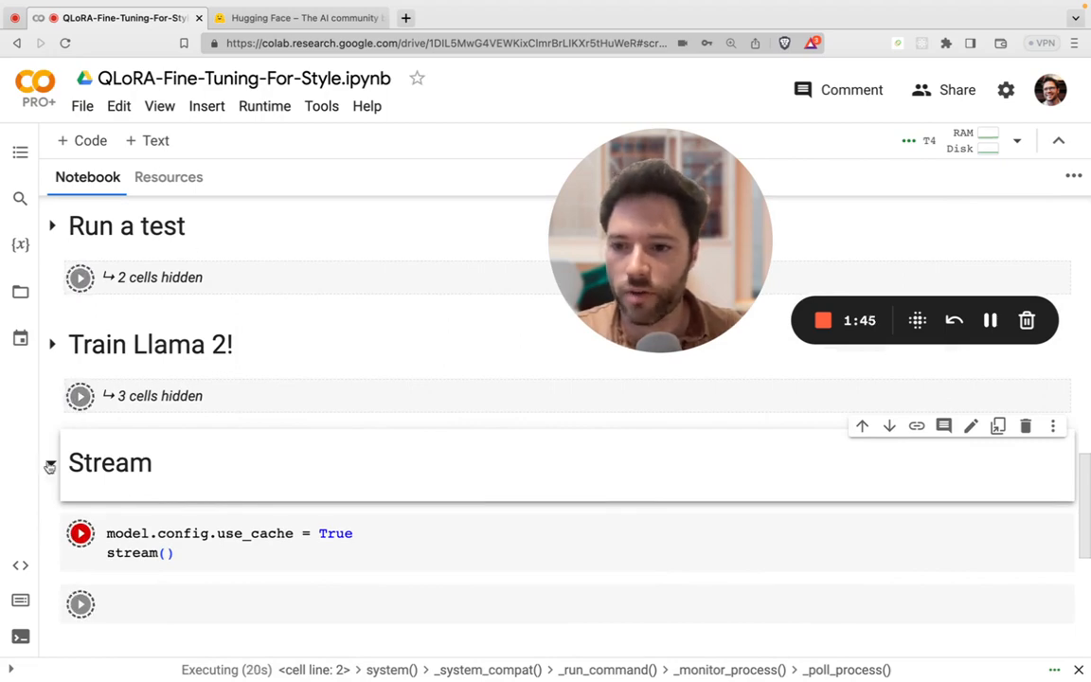
pyautogui.click(51, 462)
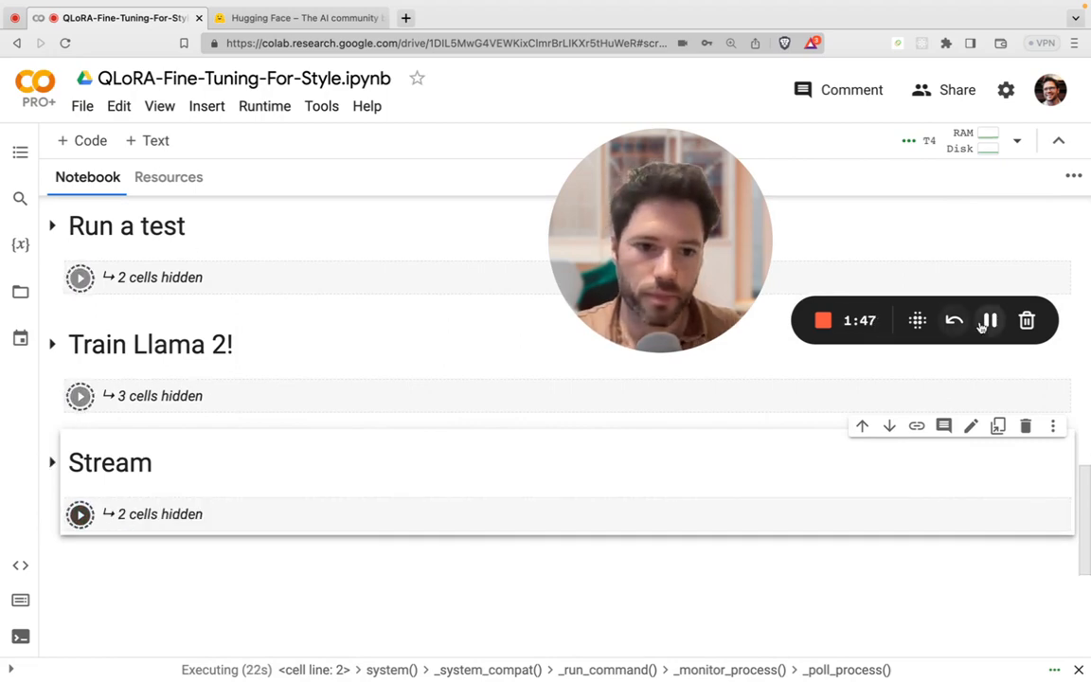
pyautogui.scroll(-3)
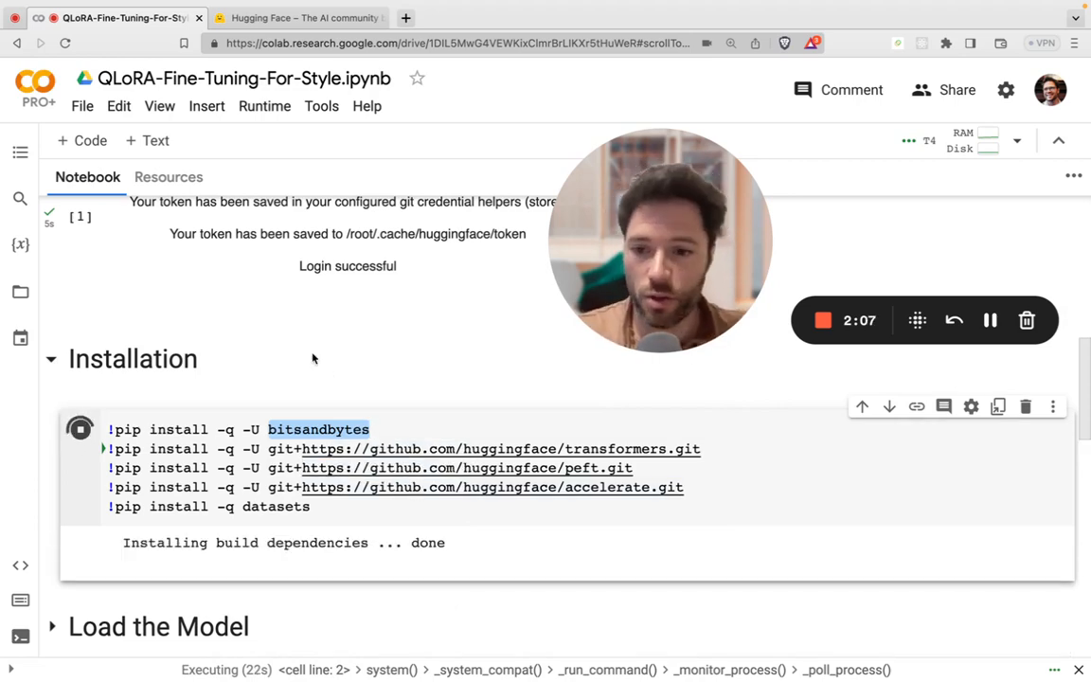
# Scroll to the Llama-2-7b-chat 4-bit loading code and zoom the page in
pyautogui.scroll(-3)
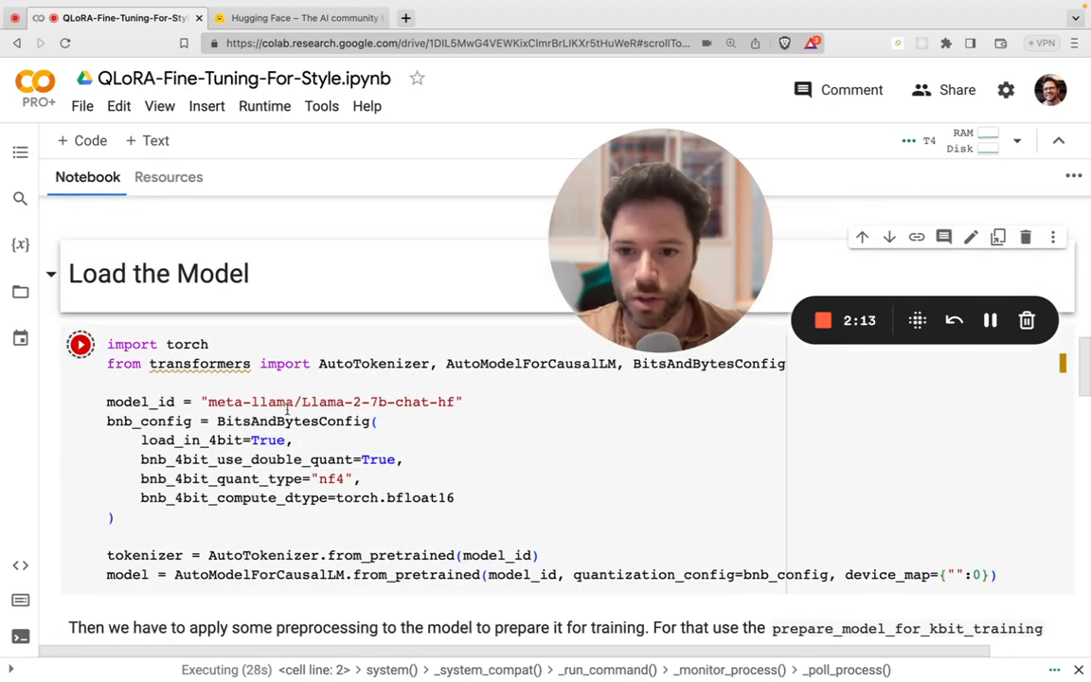
pyautogui.scroll(-3)
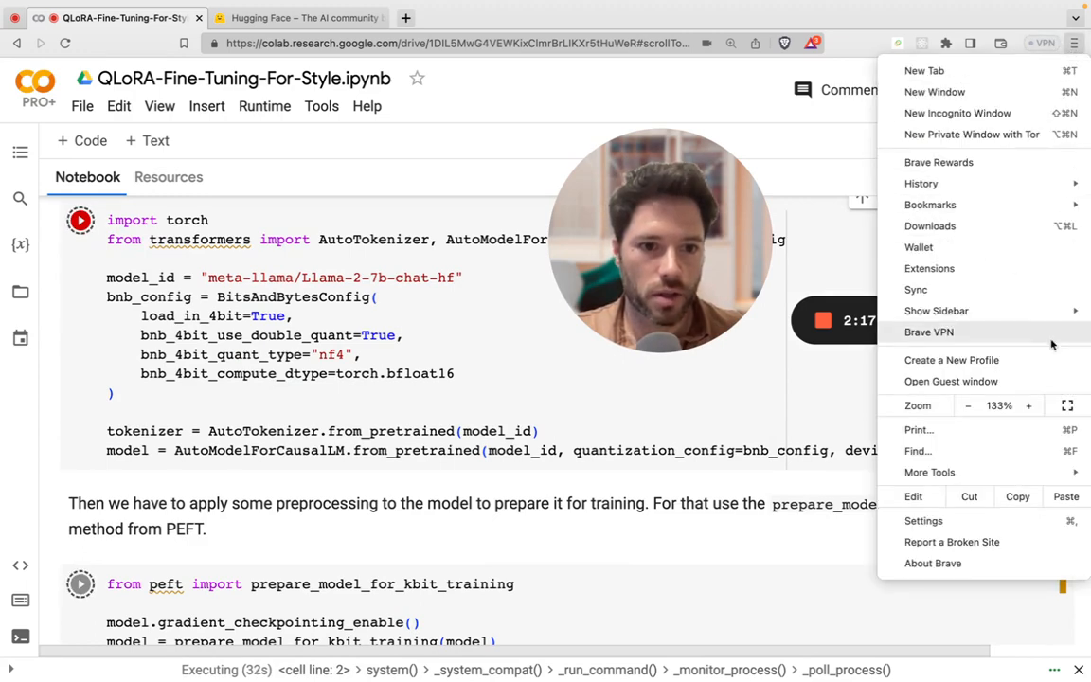
pyautogui.click(1028, 406)
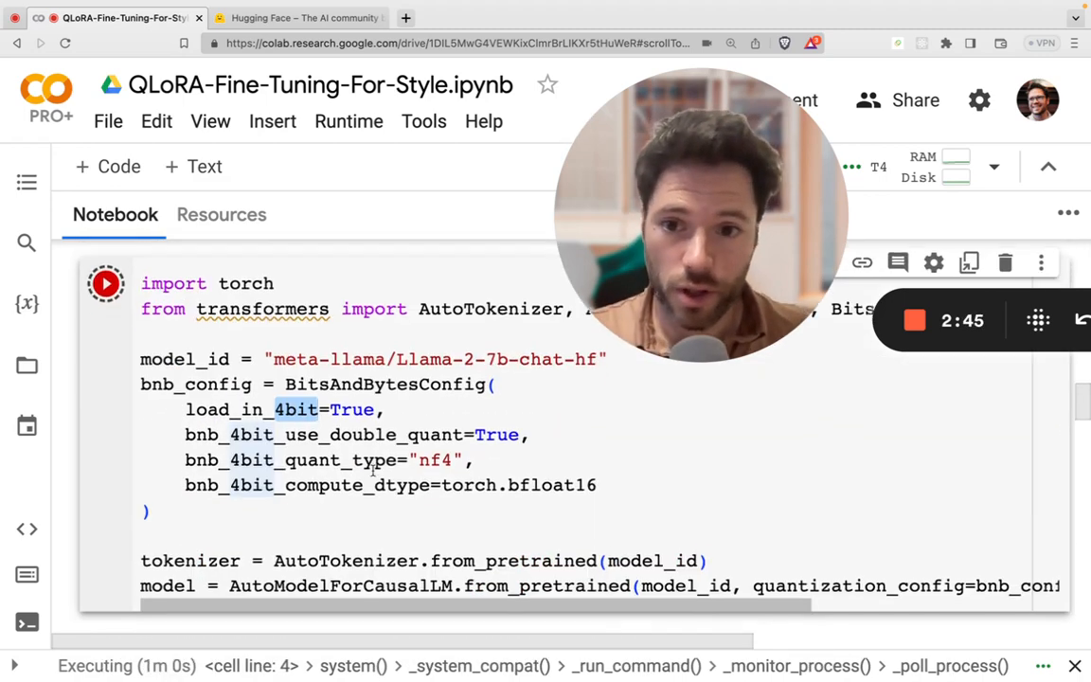
pyautogui.scroll(-3)
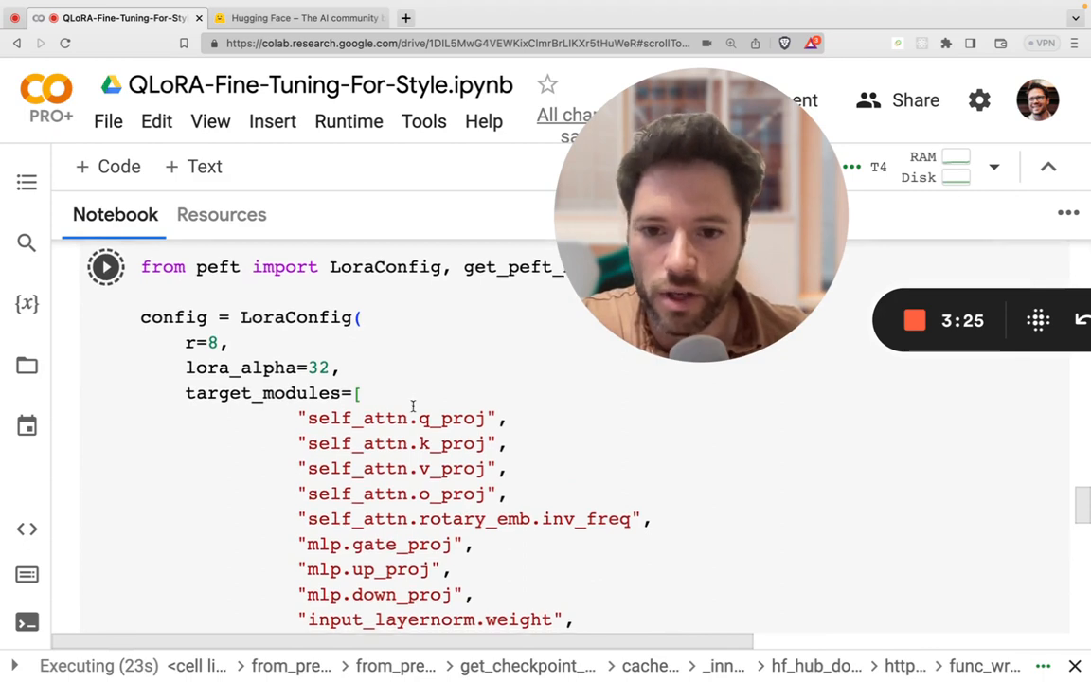
pyautogui.scroll(-3)
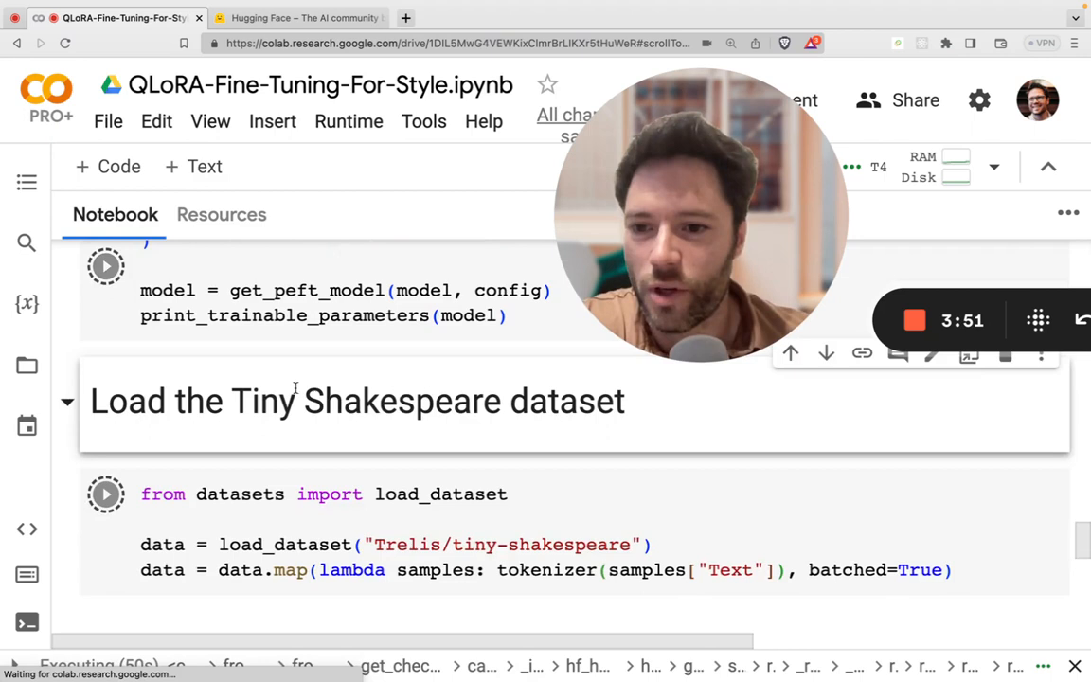
pyautogui.scroll(-3)
pyautogui.write('huggingface.co/datasets/Trelis/function_ca')
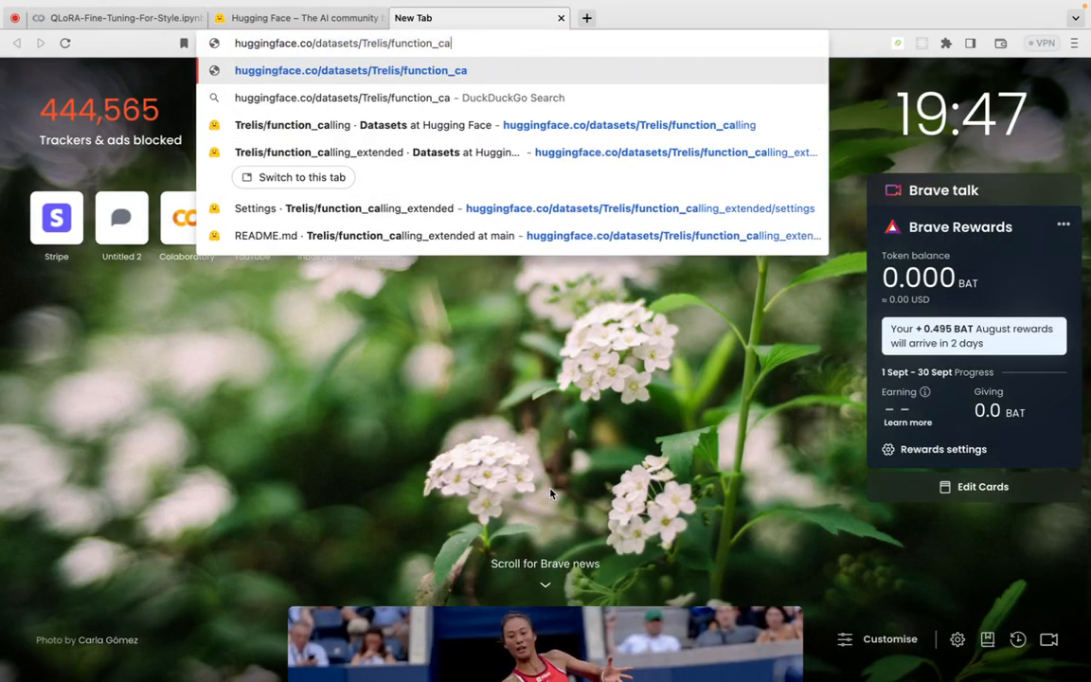
# Browse the Trelis/tiny-shakespeare dataset viewer, switching from train to the 49-row test split
pyautogui.press('Backspace')
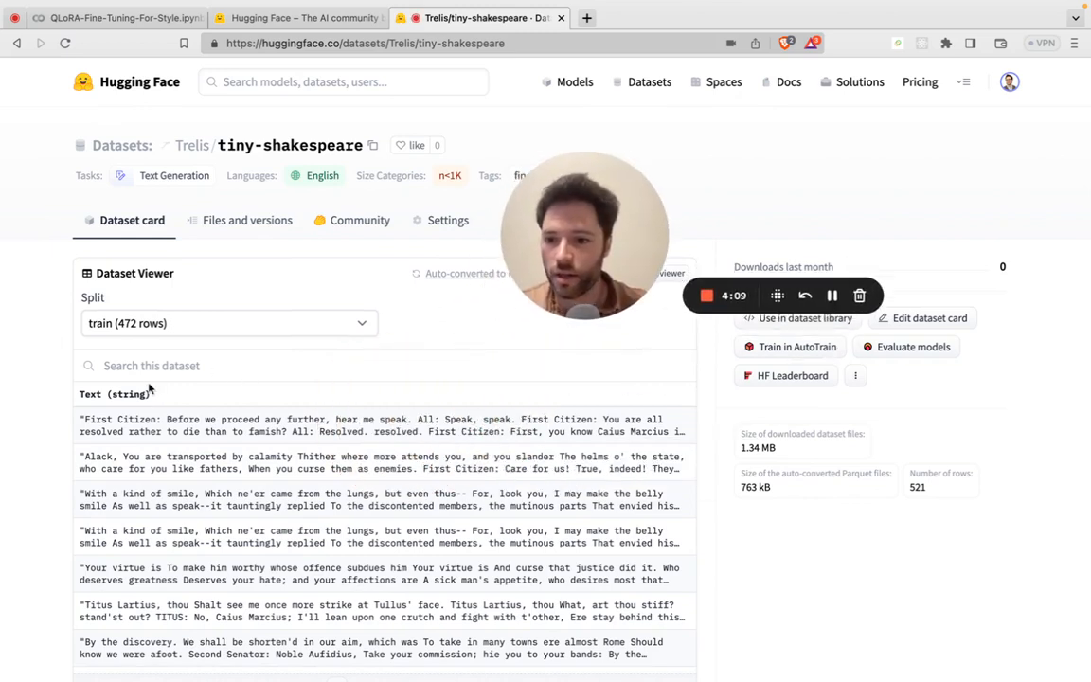
pyautogui.click(228, 323)
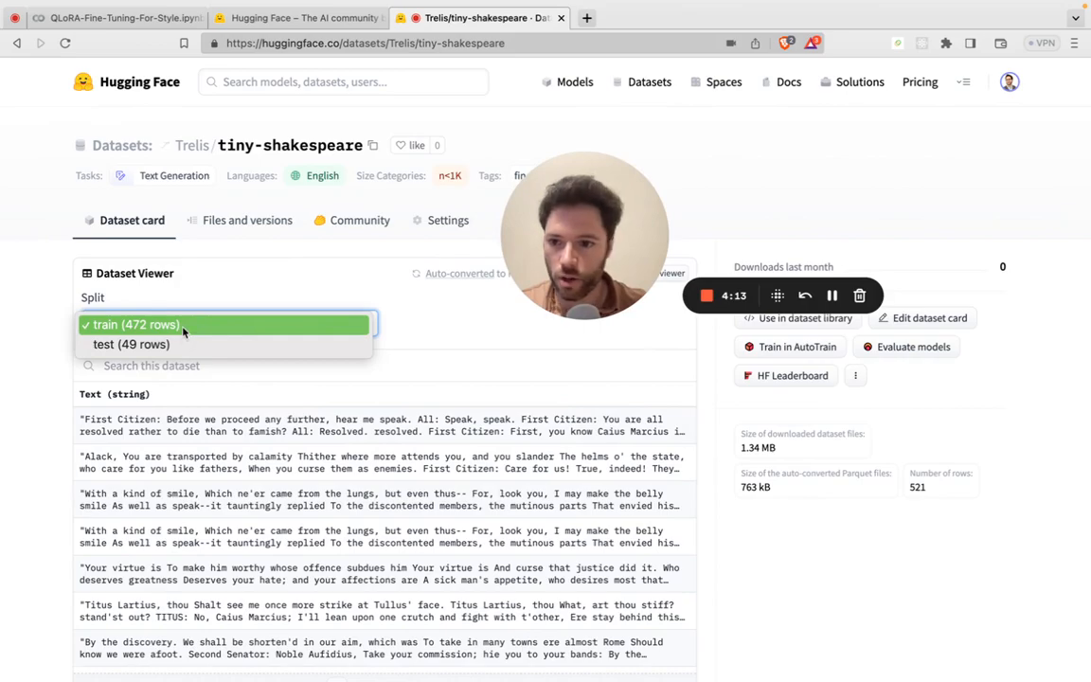
pyautogui.click(136, 324)
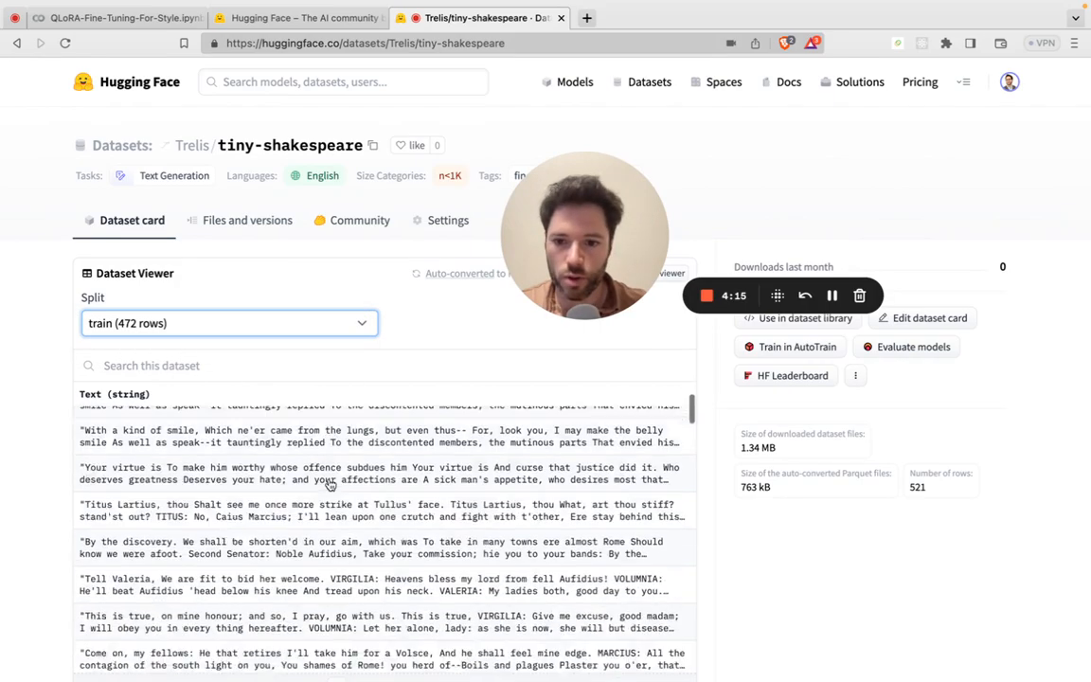
pyautogui.scroll(-3)
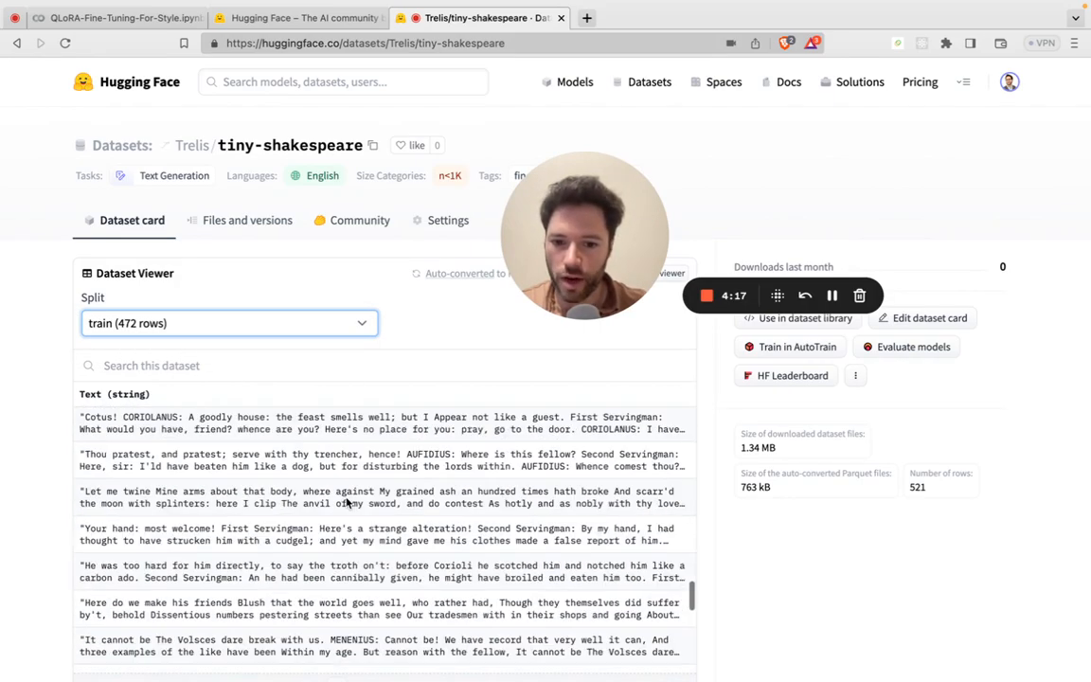
pyautogui.click(228, 323)
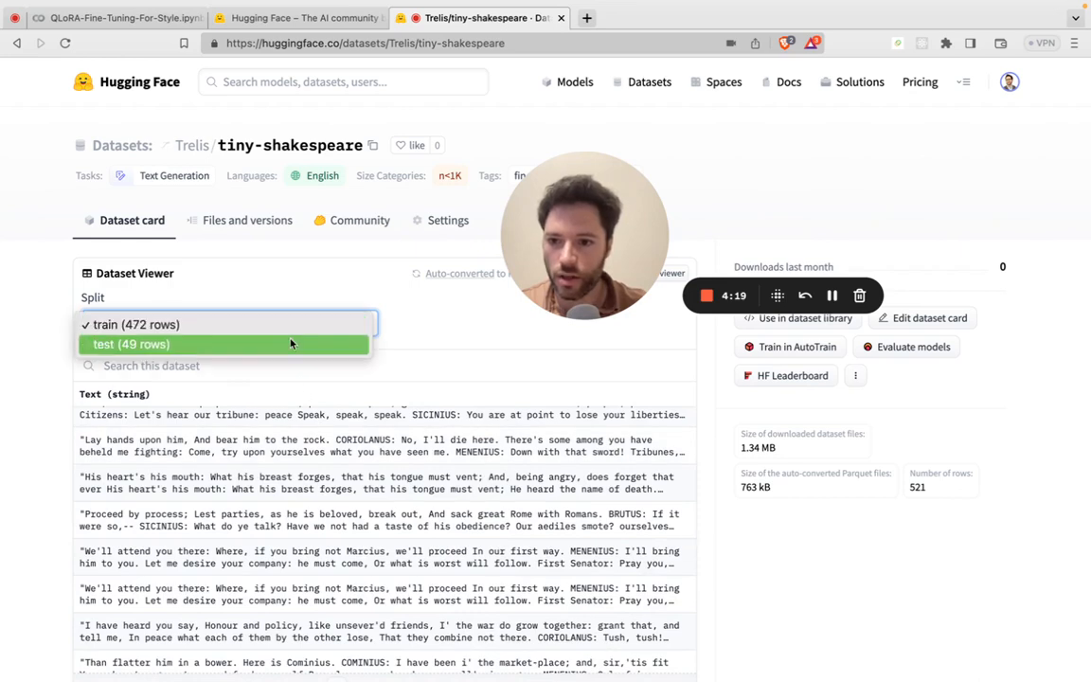
pyautogui.click(131, 344)
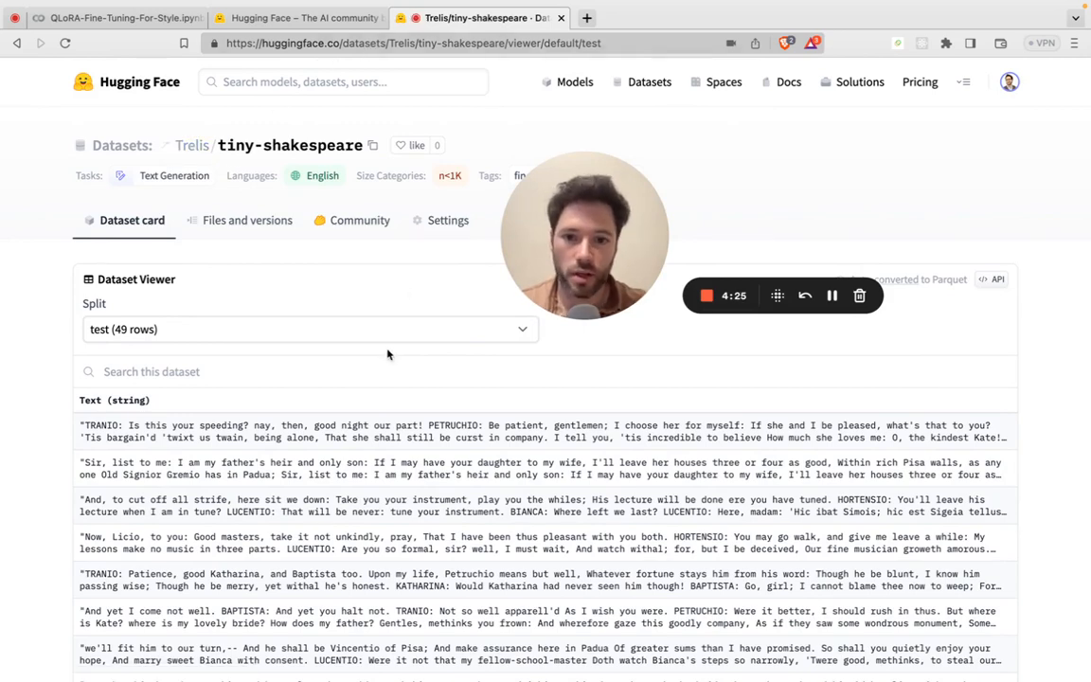
pyautogui.click(104, 17)
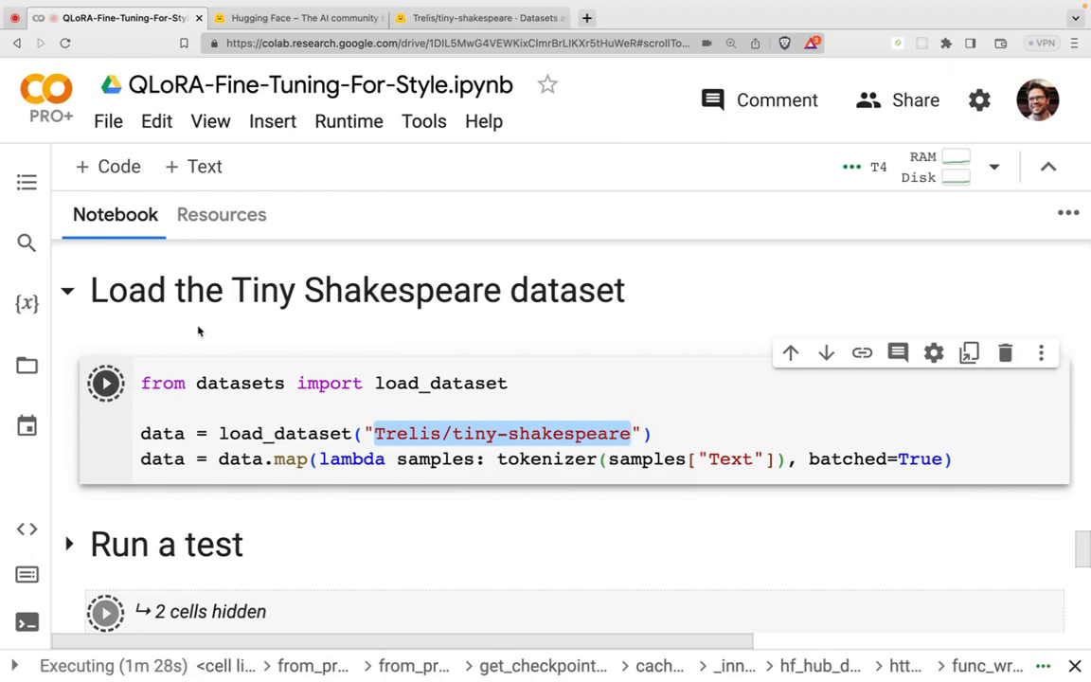
pyautogui.scroll(-3)
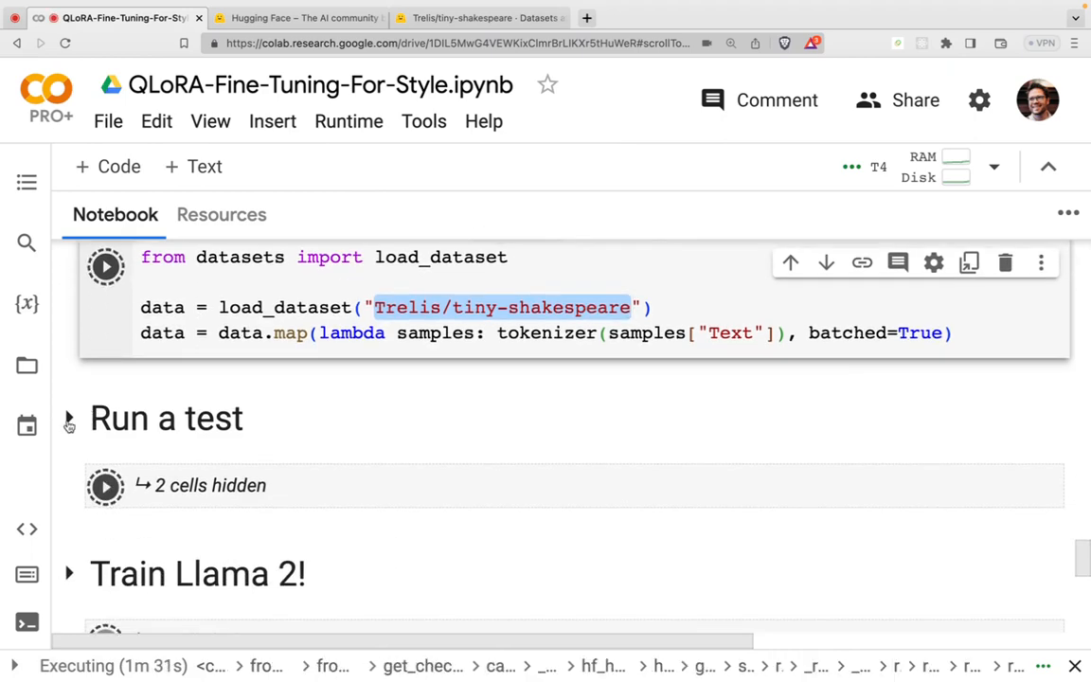
pyautogui.scroll(-3)
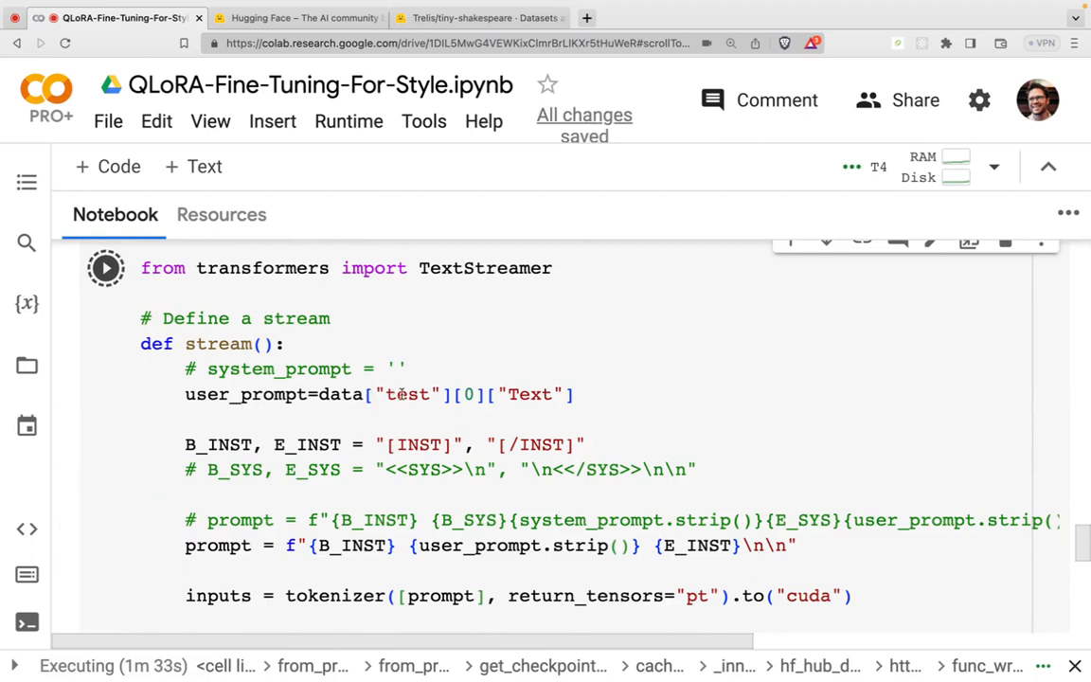
pyautogui.doubleClick(406, 394)
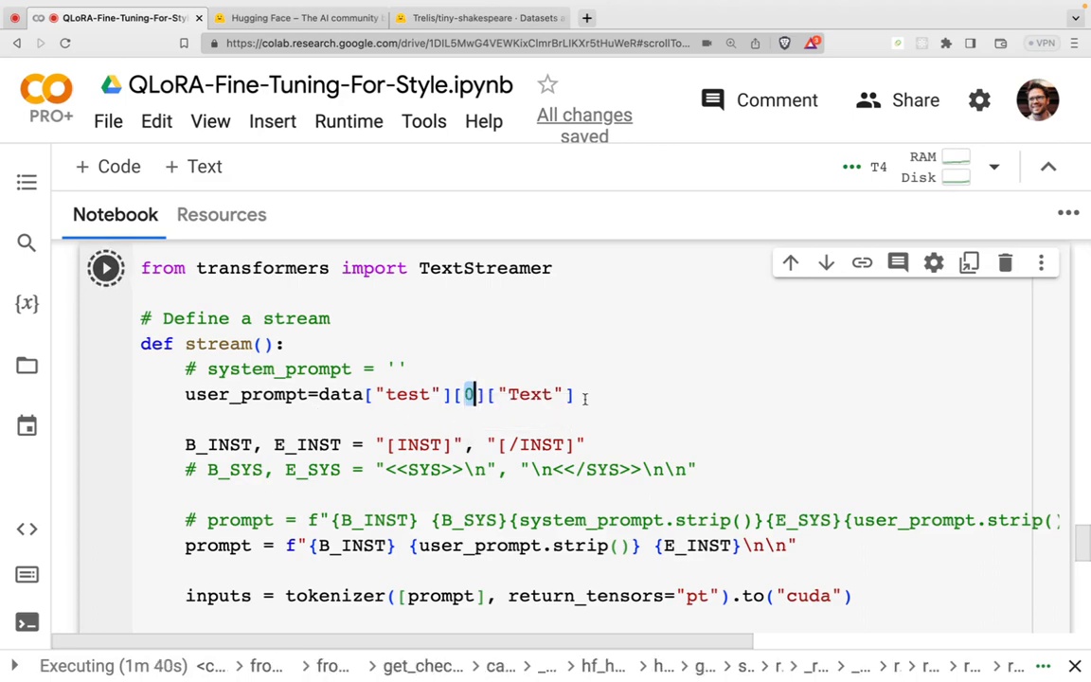
pyautogui.scroll(-3)
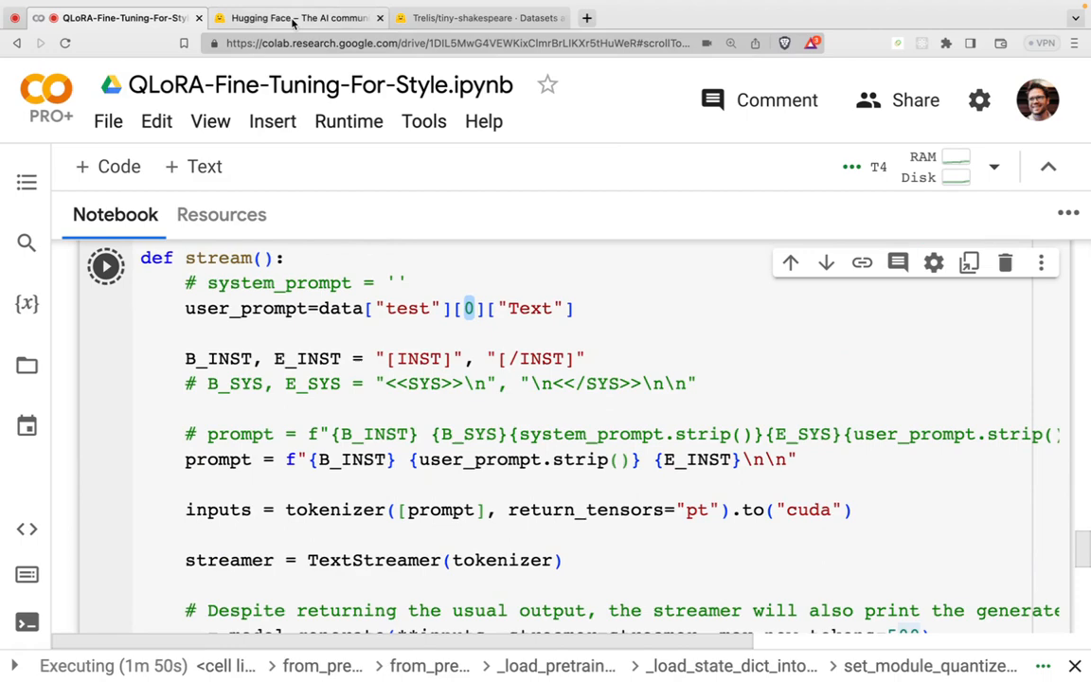
pyautogui.click(478, 18)
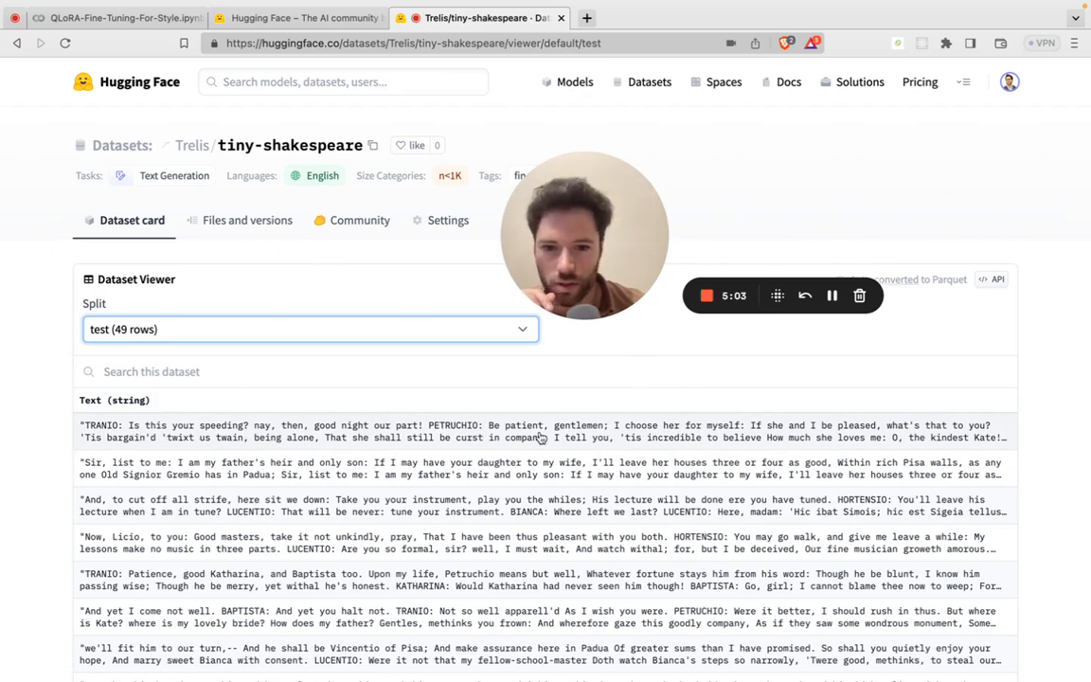
pyautogui.moveTo(744, 444)
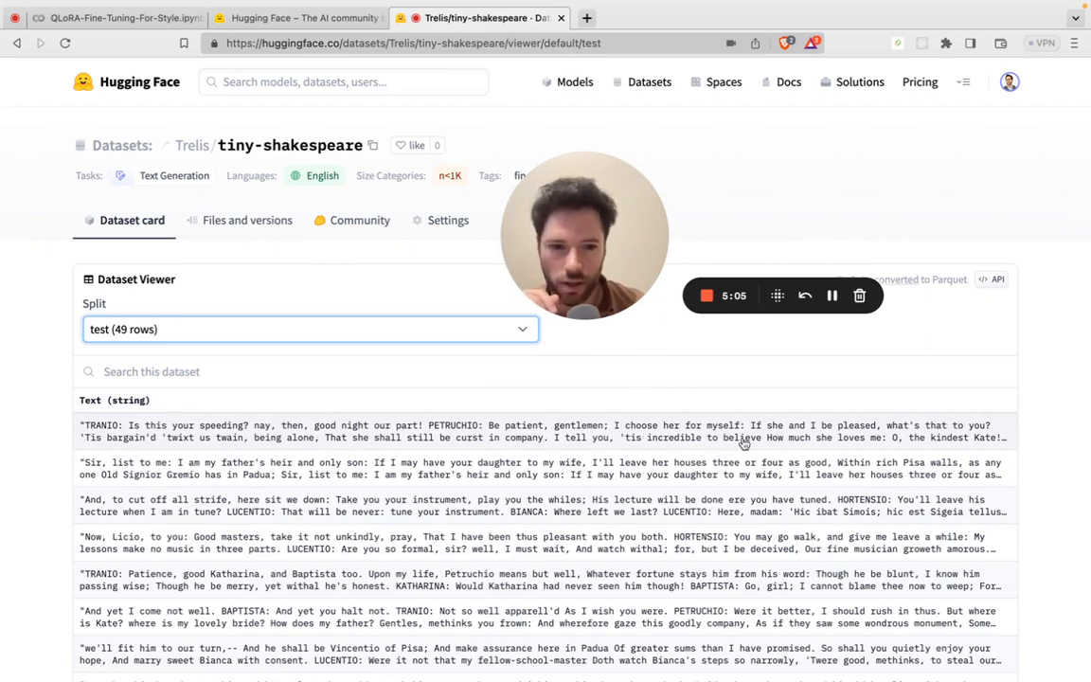
pyautogui.click(114, 17)
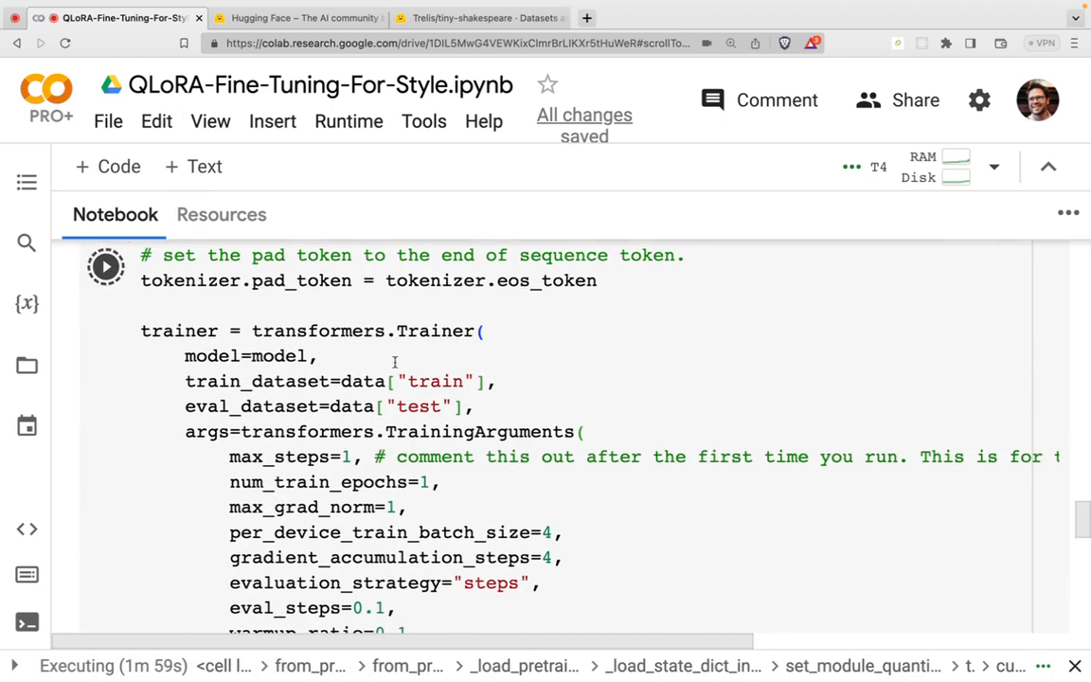
pyautogui.scroll(-3)
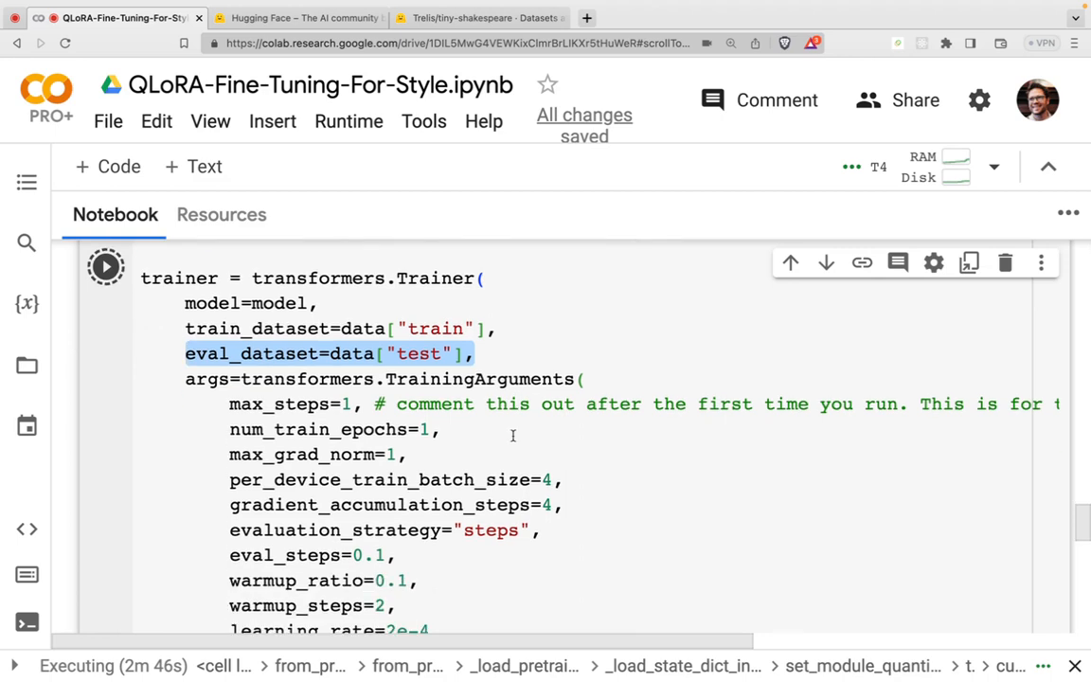
pyautogui.scroll(-3)
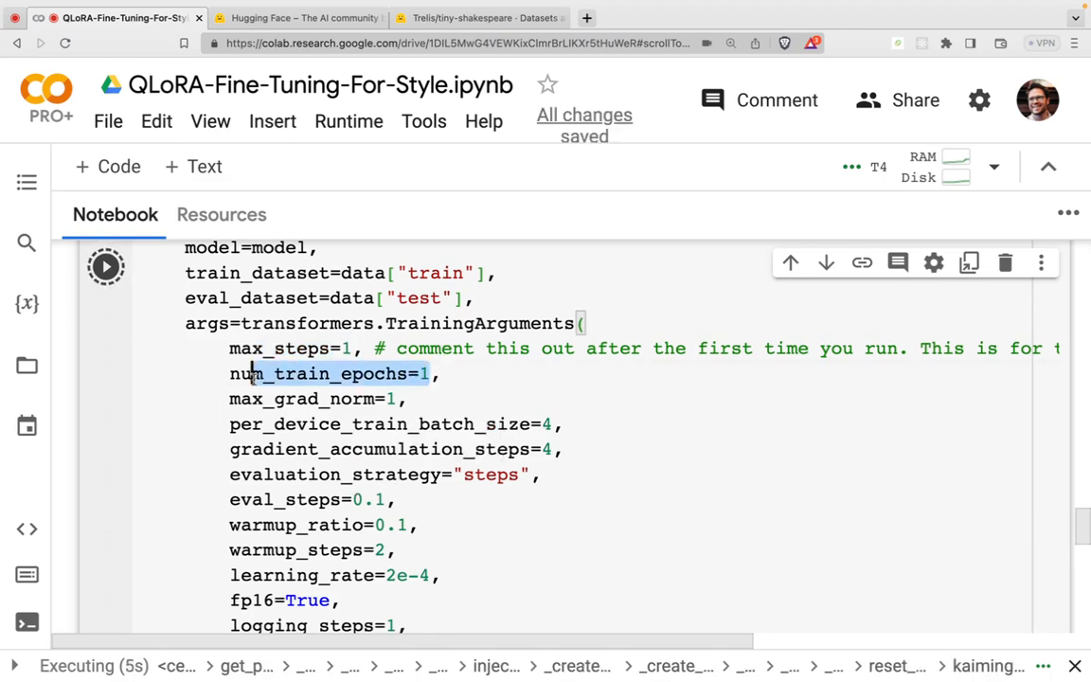
pyautogui.moveTo(348, 122)
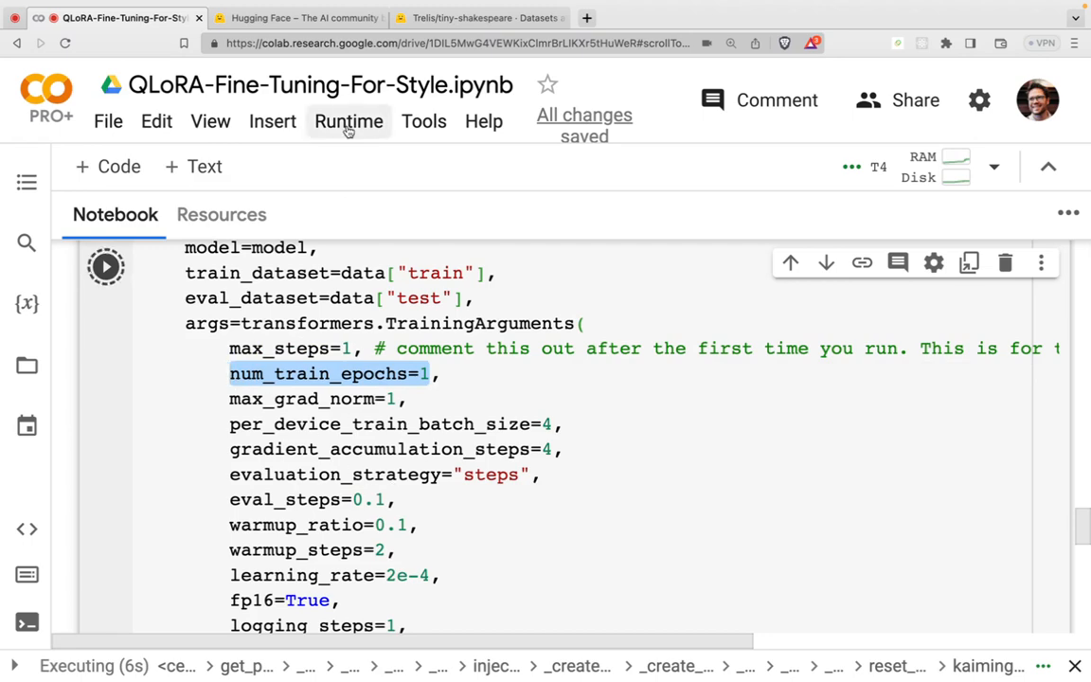
pyautogui.click(478, 17)
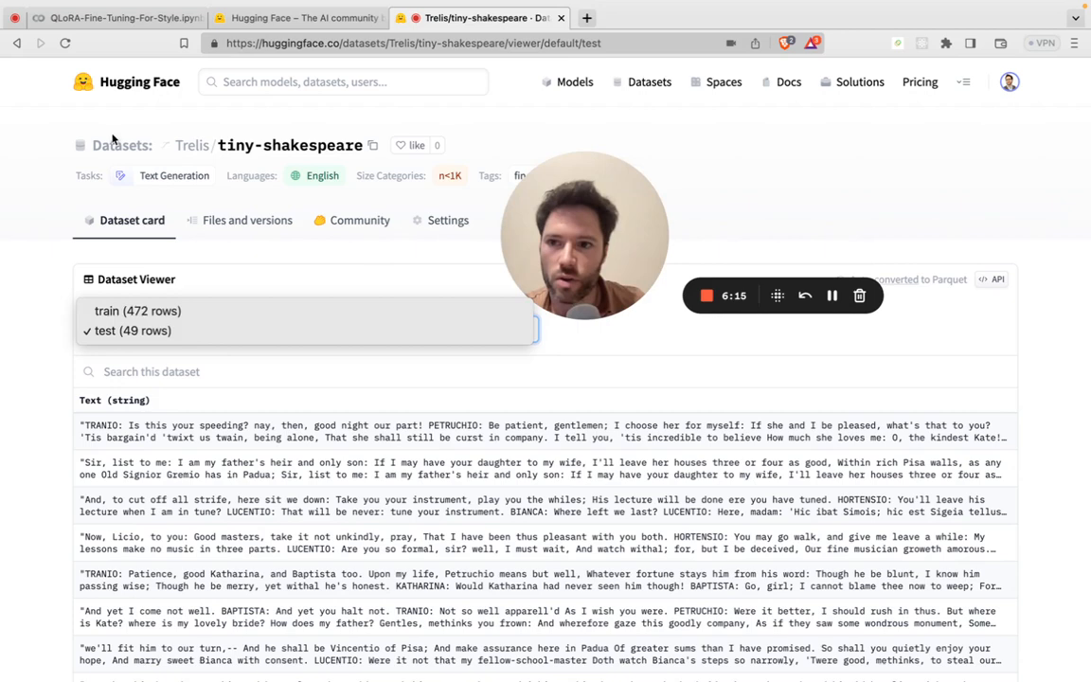
pyautogui.click(99, 17)
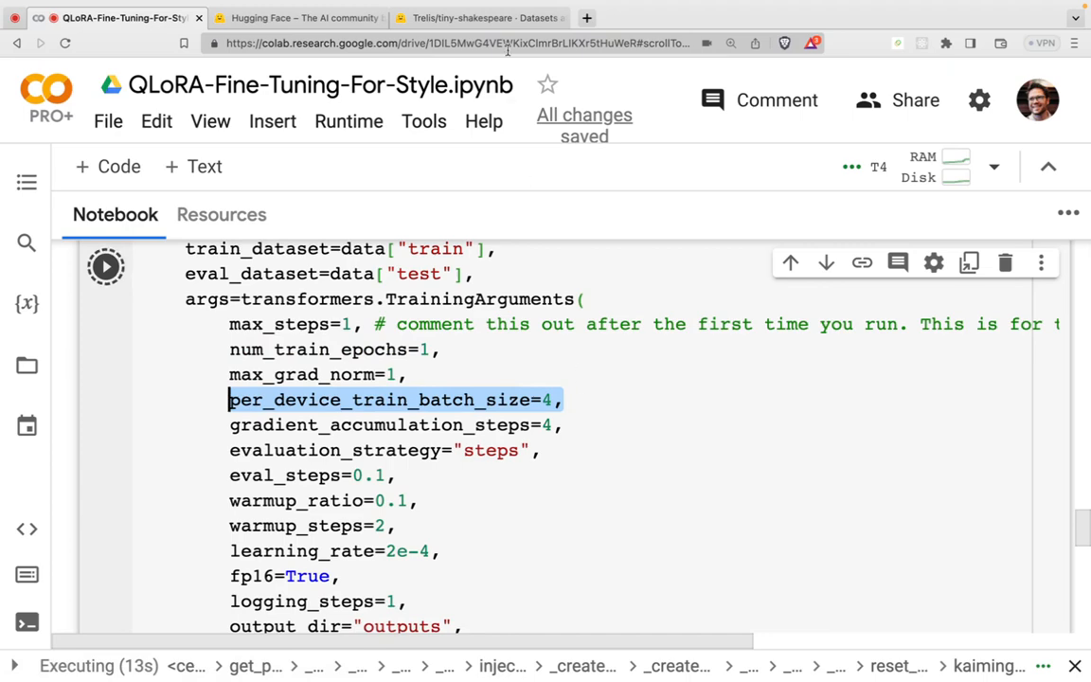
pyautogui.click(478, 17)
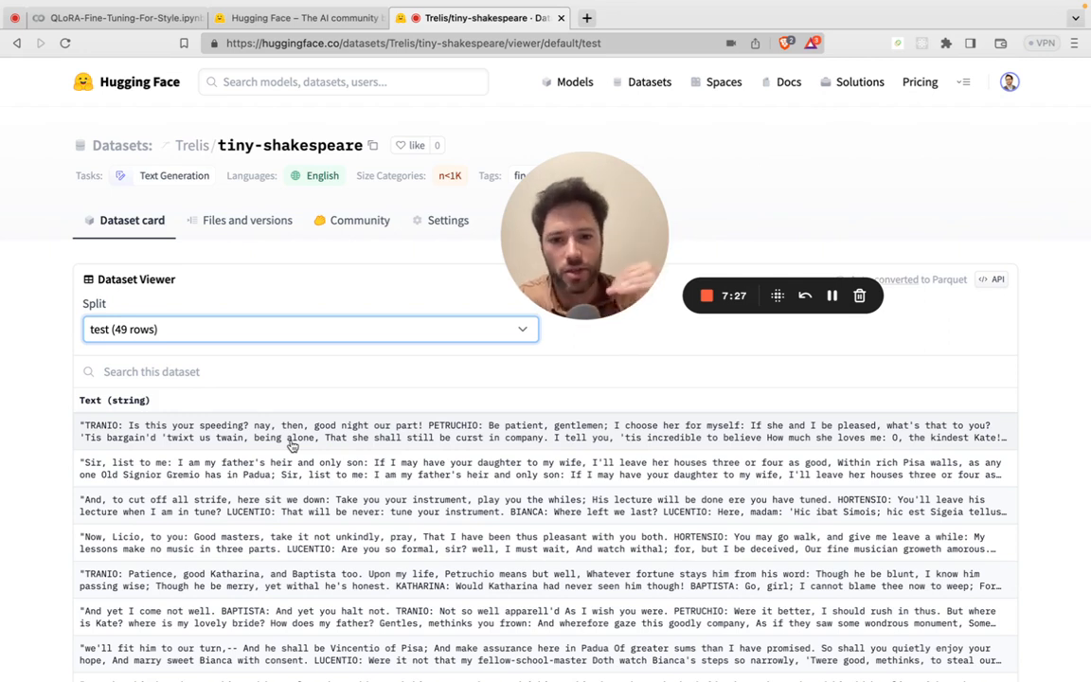
pyautogui.click(104, 17)
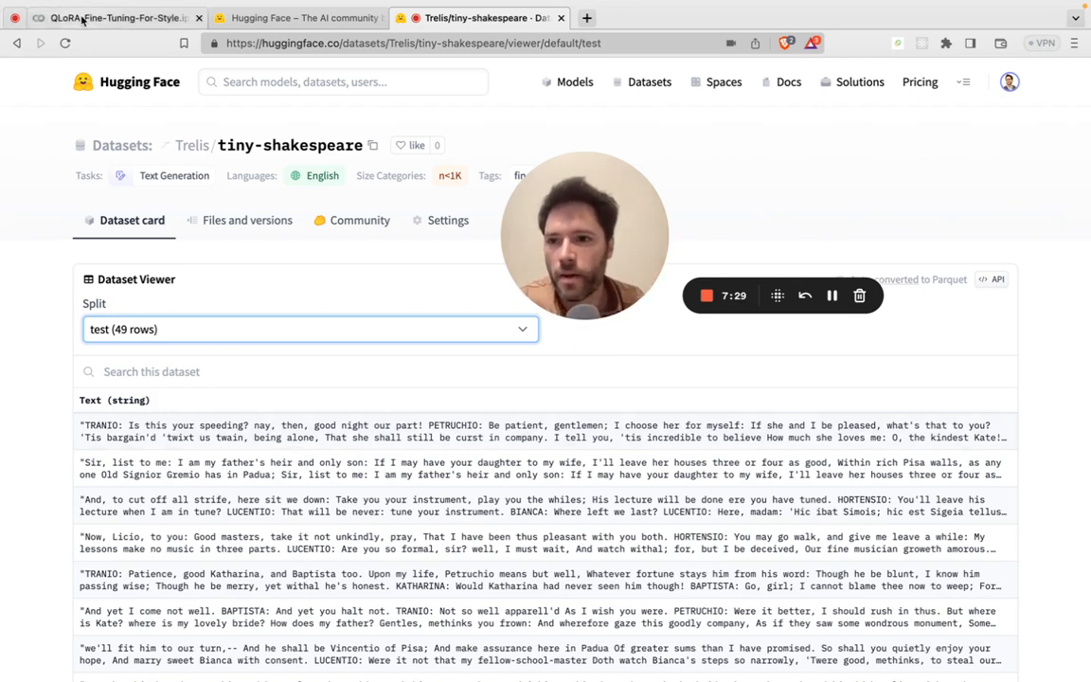
pyautogui.click(114, 17)
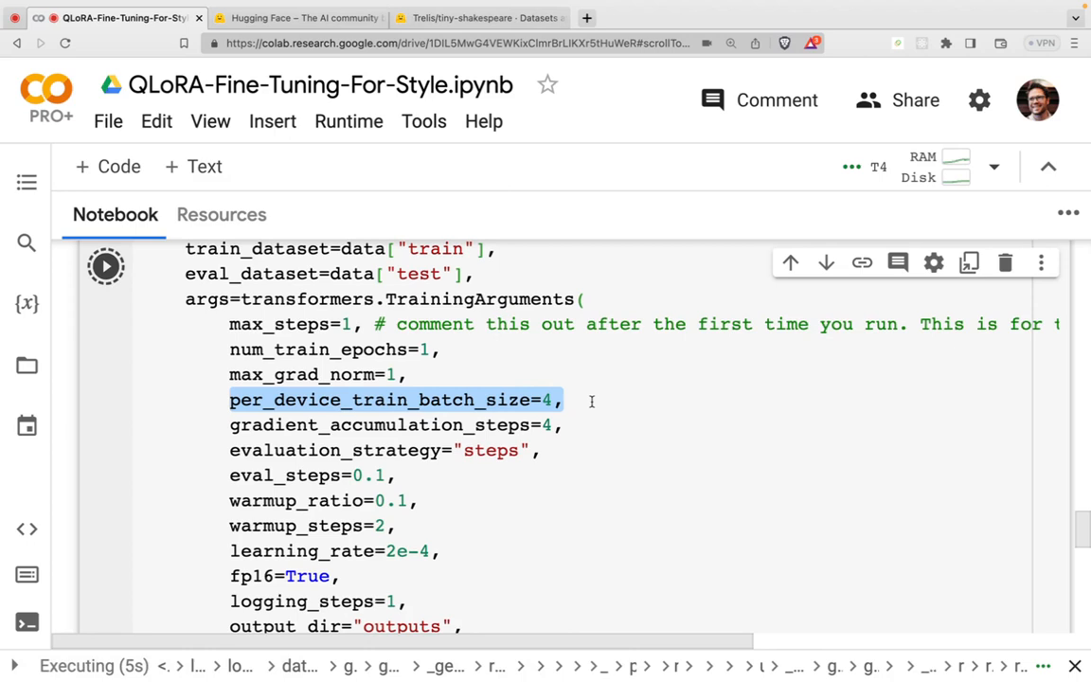
pyautogui.scroll(-3)
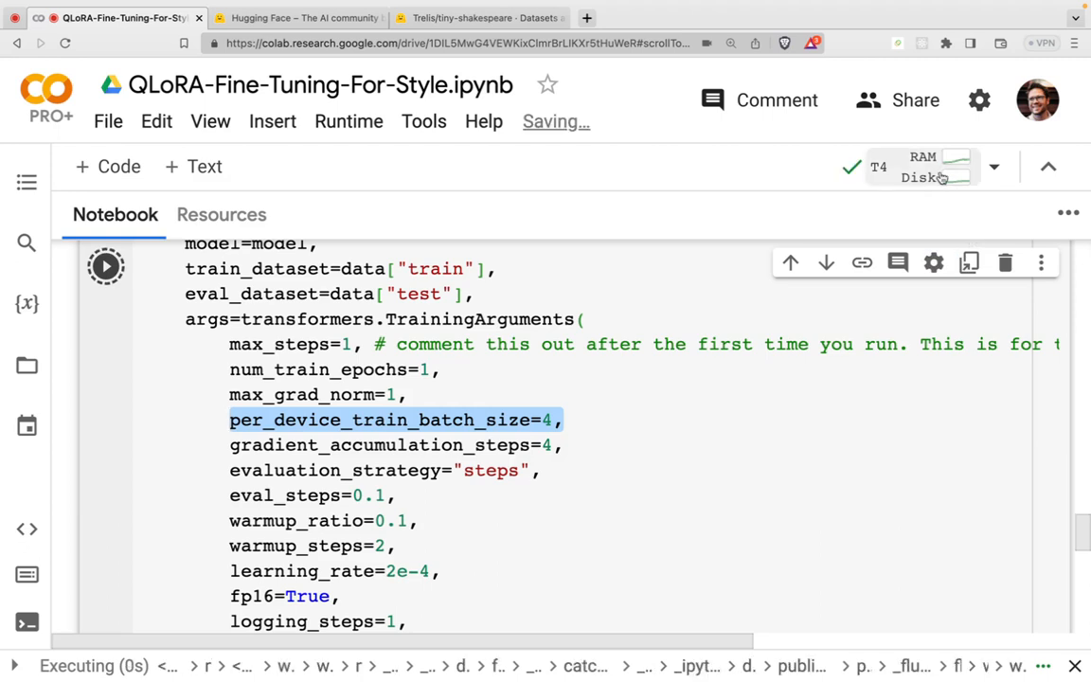
pyautogui.click(222, 214)
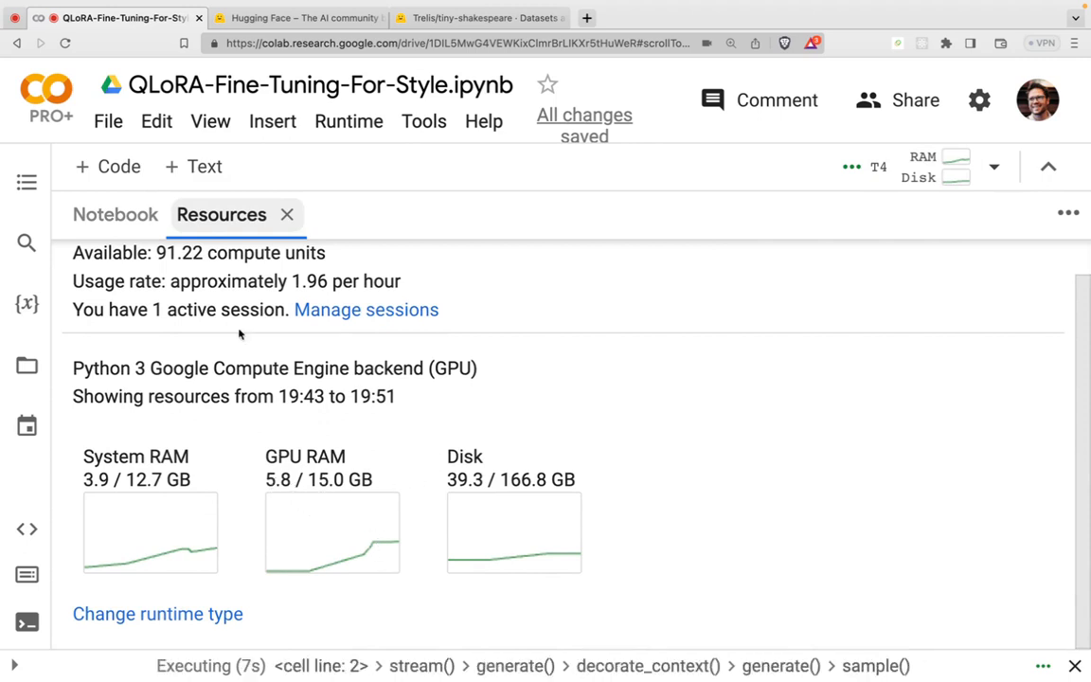
pyautogui.click(115, 214)
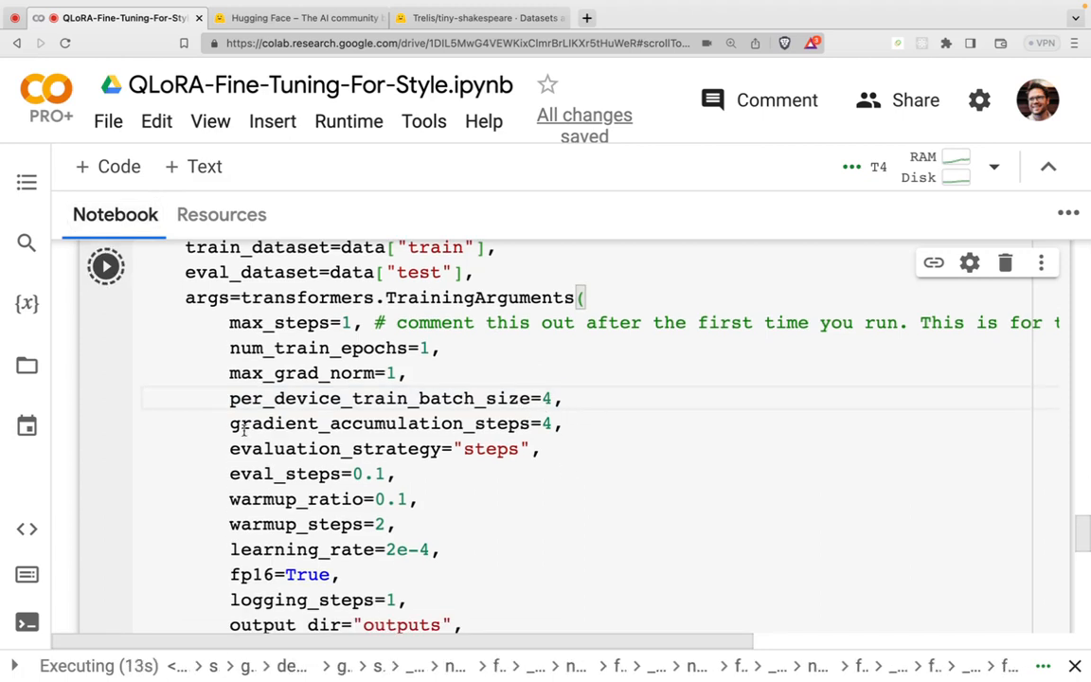
# Inspect gradient_accumulation_steps and evaluation_strategy in the Trainer cell as training begins
pyautogui.doubleClick(378, 423)
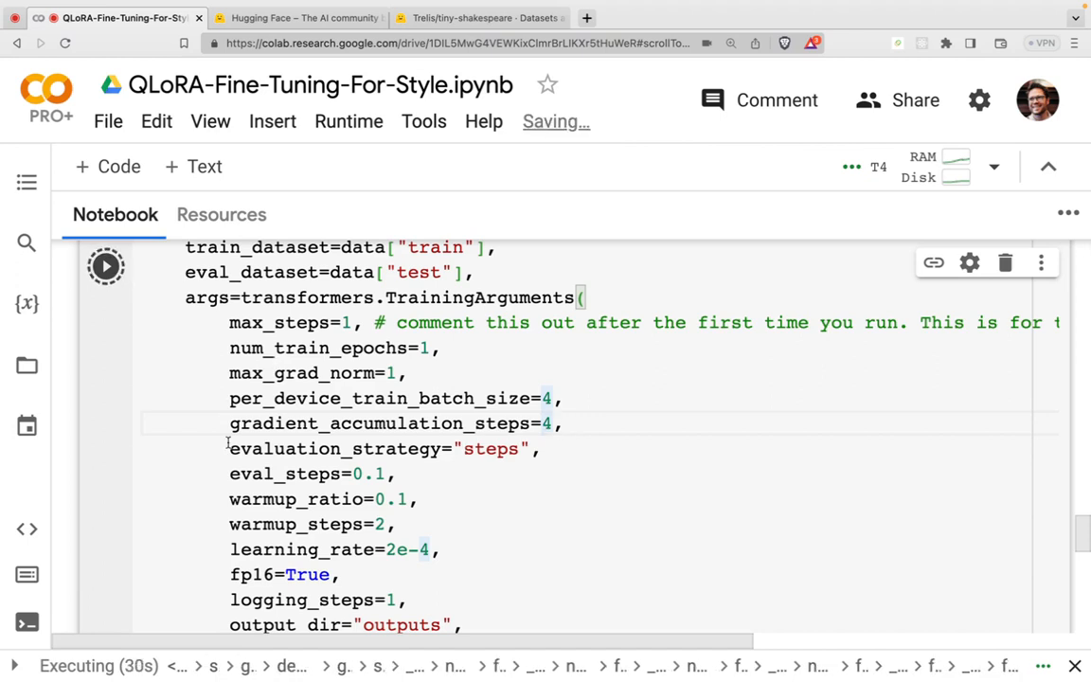
pyautogui.doubleClick(383, 423)
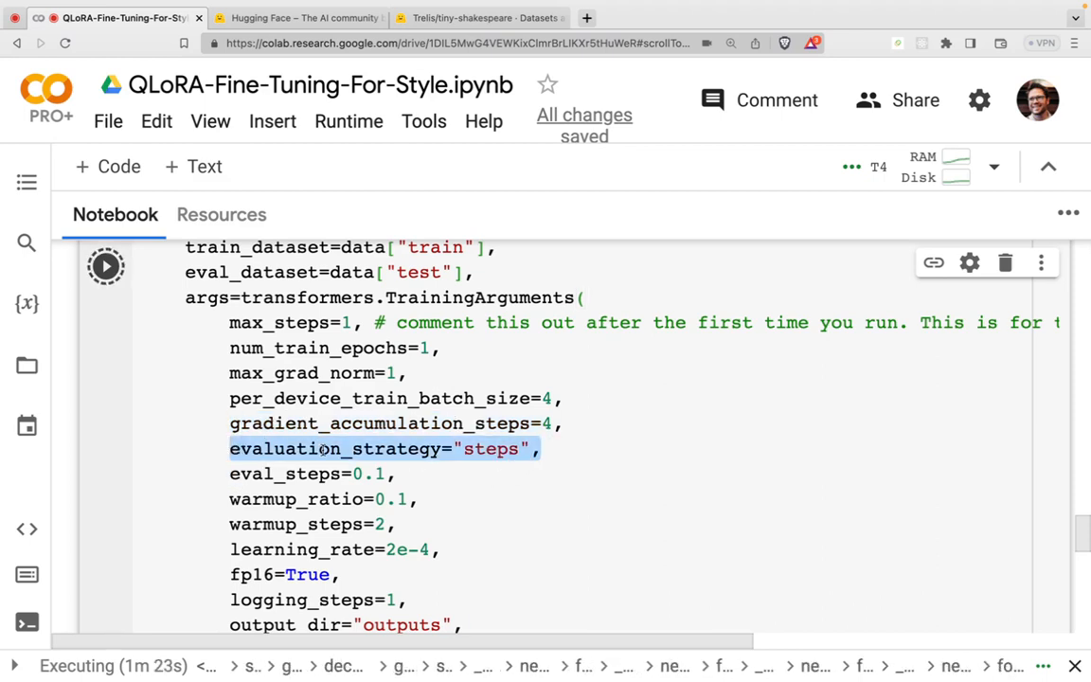
pyautogui.scroll(-3)
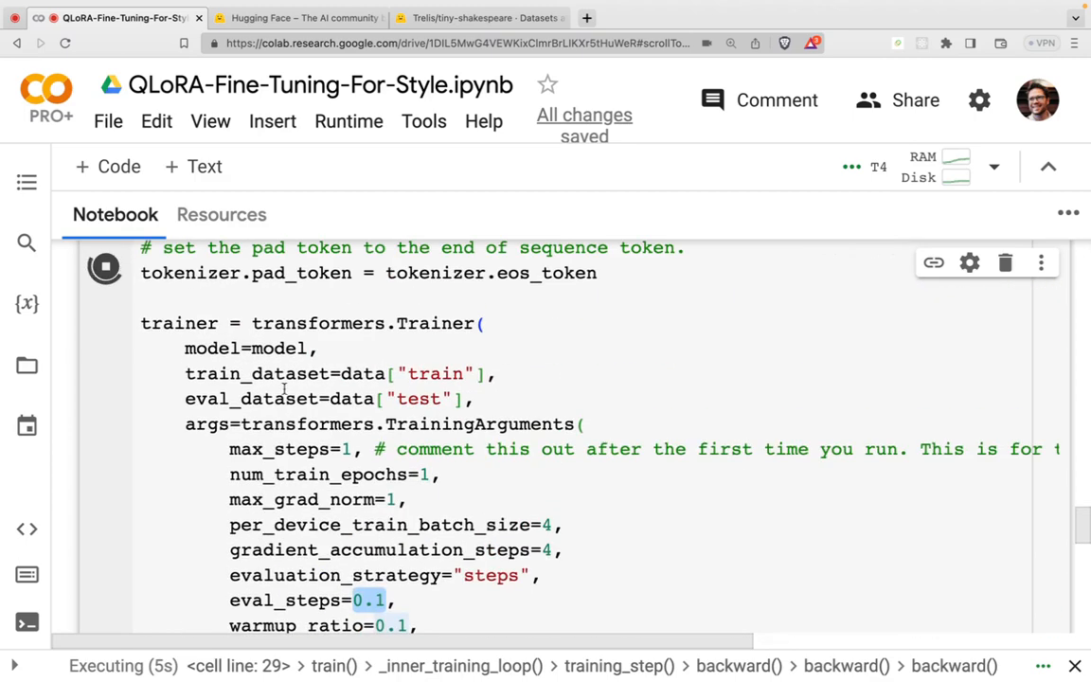
# Inspect learning_rate 2e-4, warmup_steps and the optim line while training runs
pyautogui.scroll(-3)
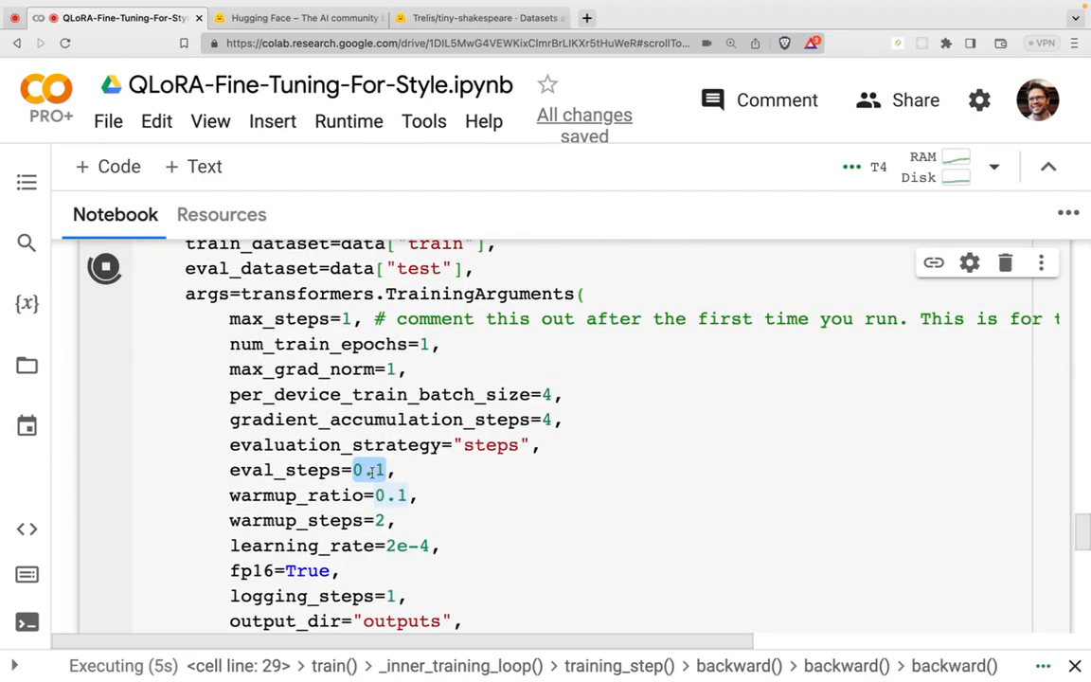
pyautogui.scroll(-3)
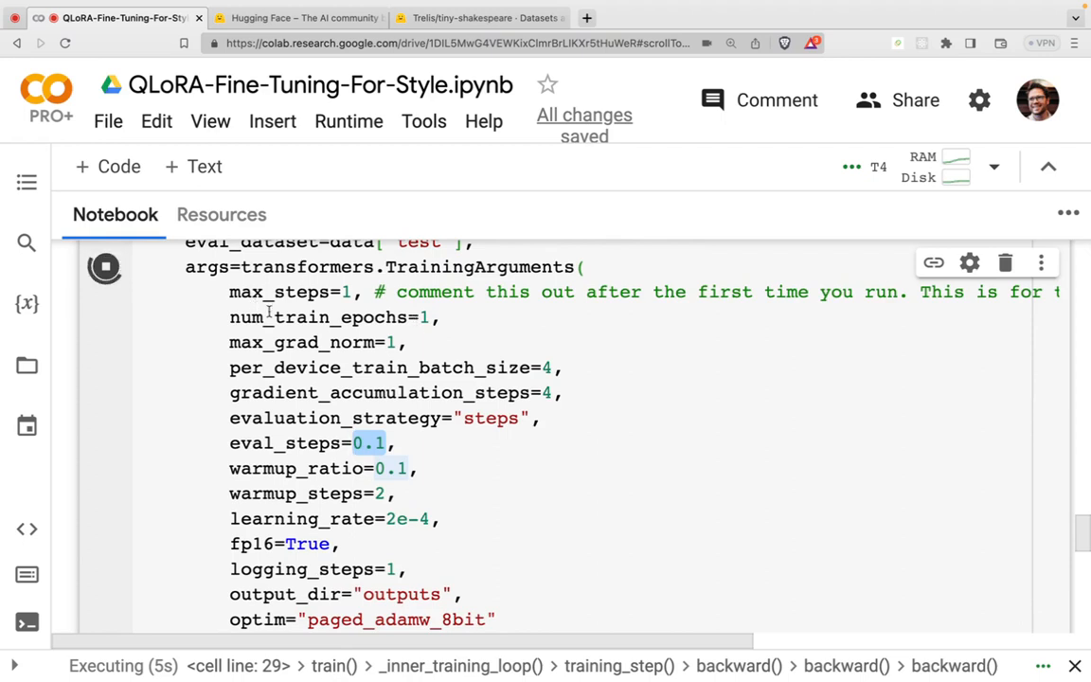
pyautogui.scroll(-3)
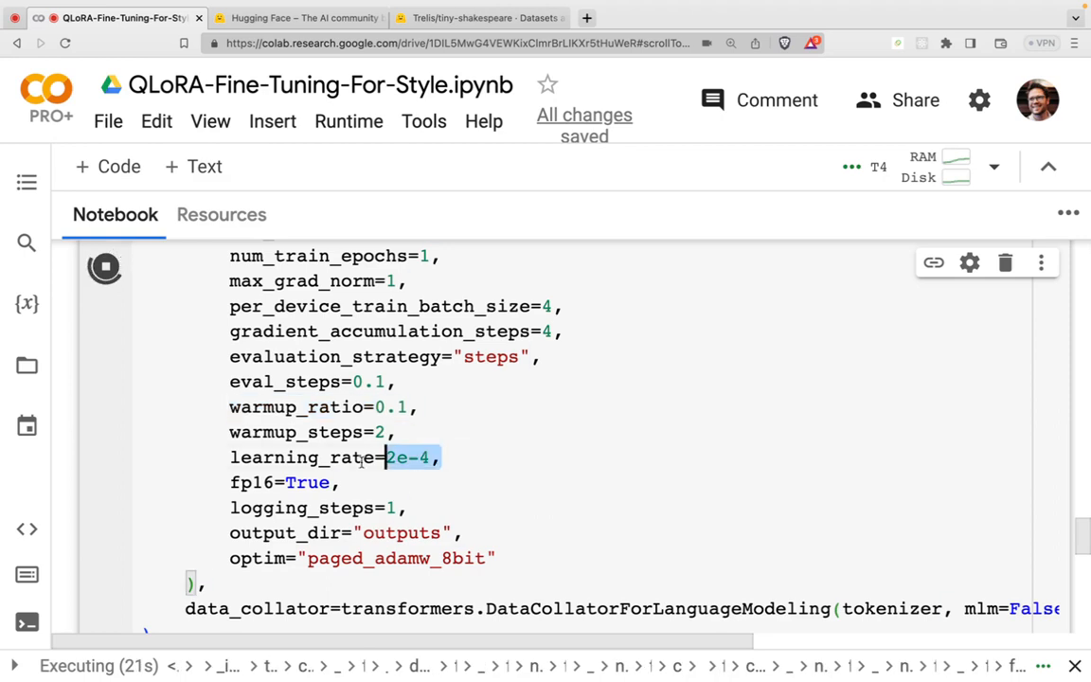
pyautogui.doubleClick(301, 457)
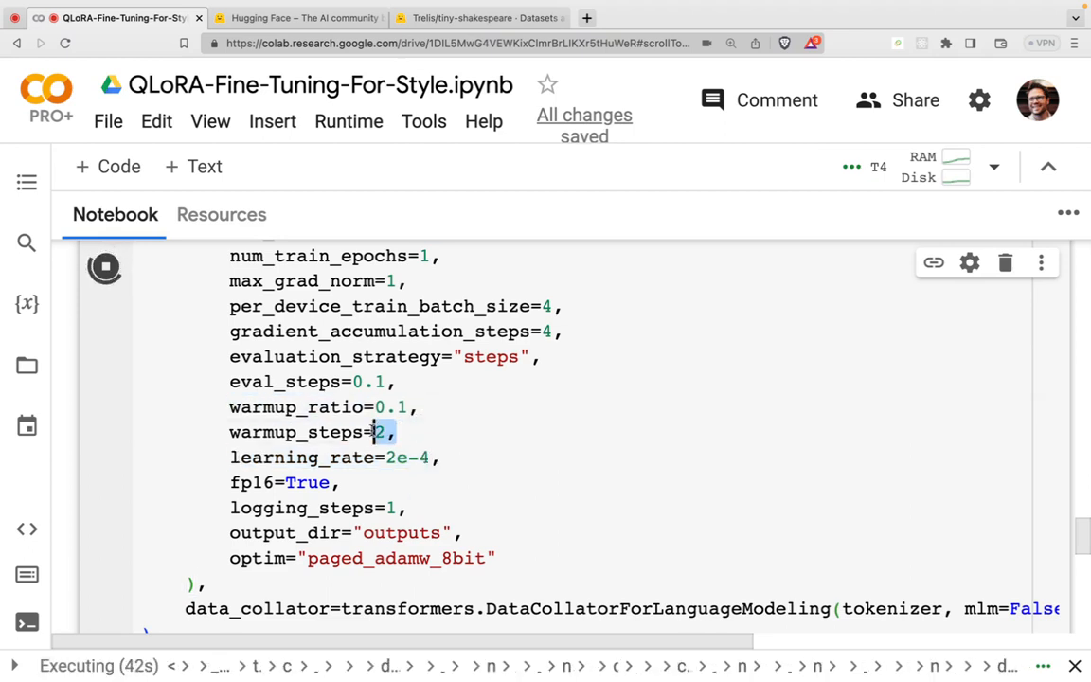
pyautogui.doubleClick(303, 432)
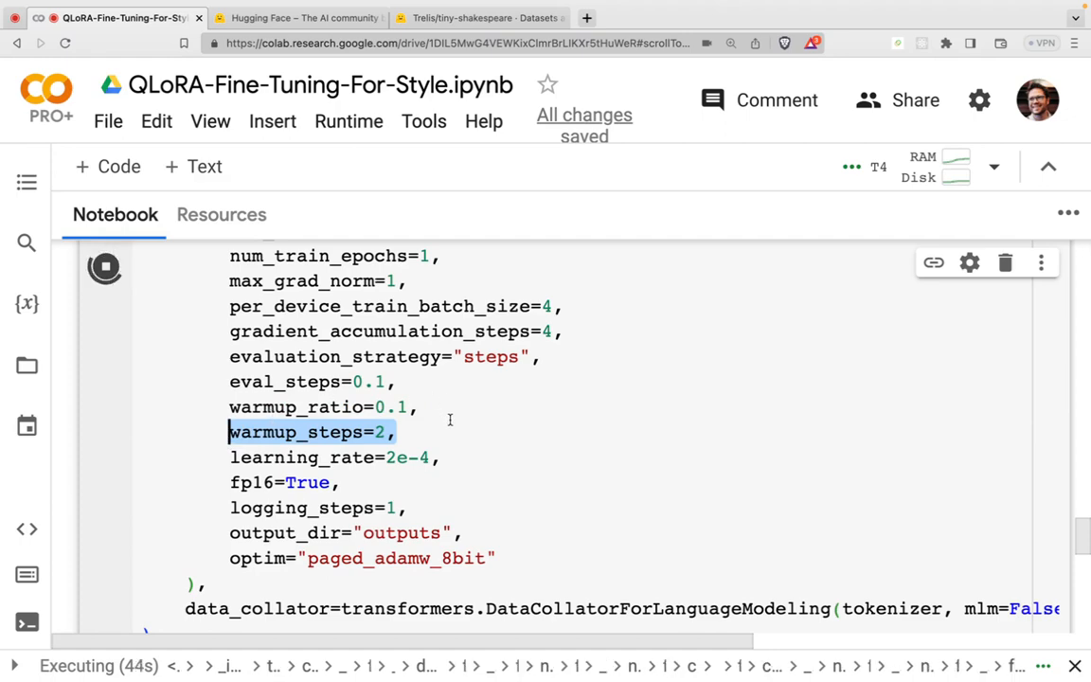
pyautogui.scroll(-3)
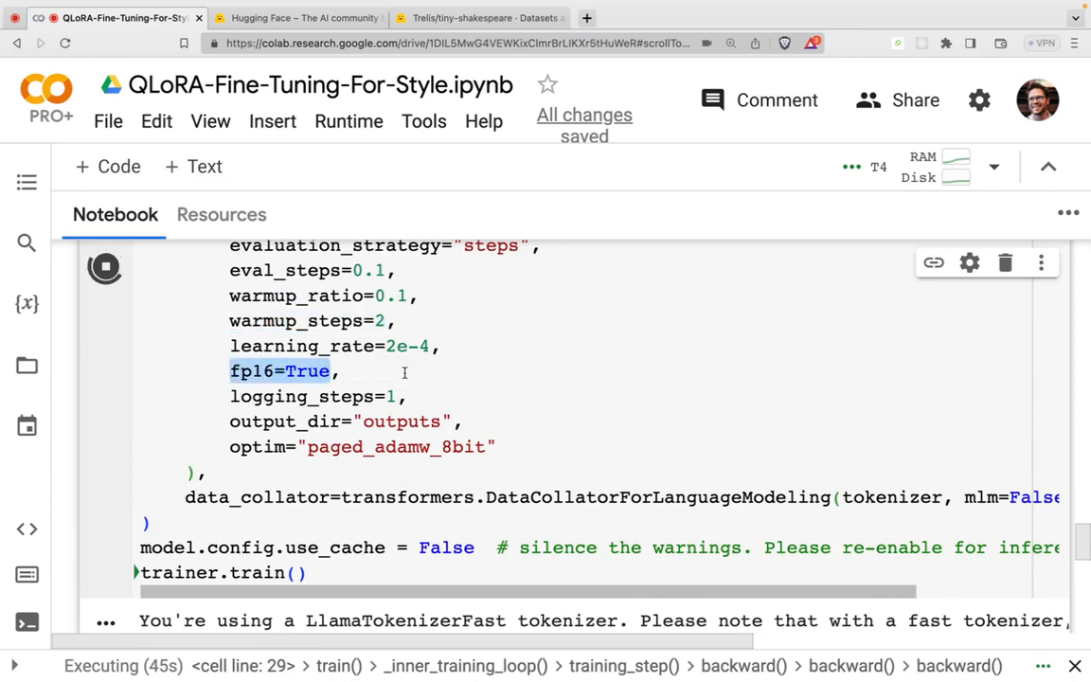
pyautogui.moveTo(355, 371)
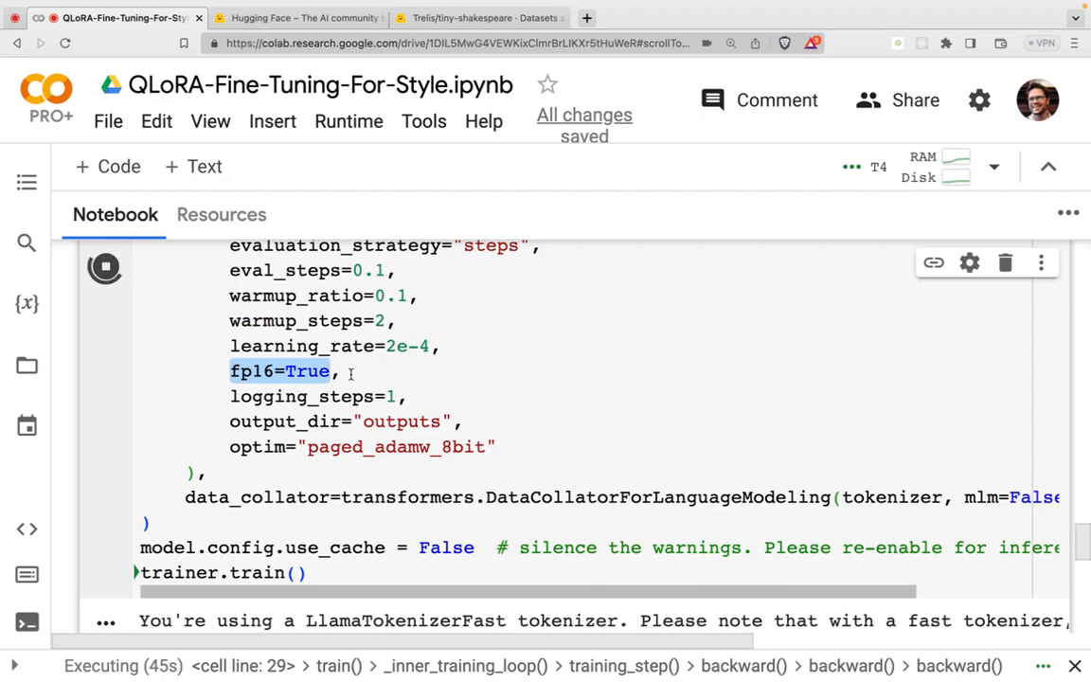
pyautogui.scroll(-3)
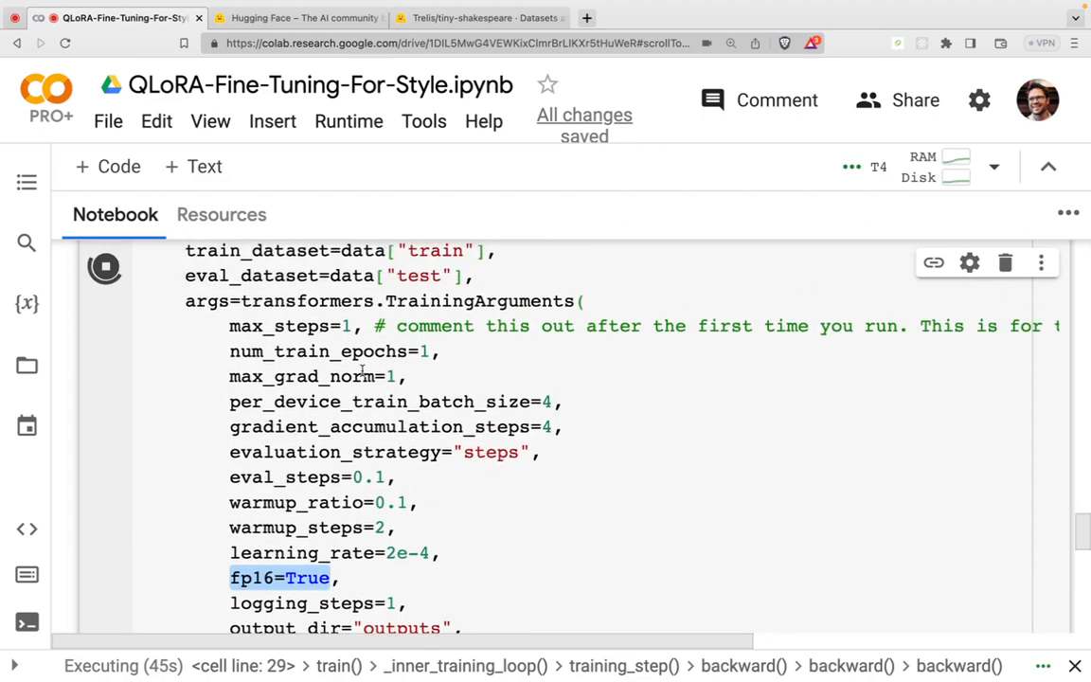
pyautogui.scroll(-3)
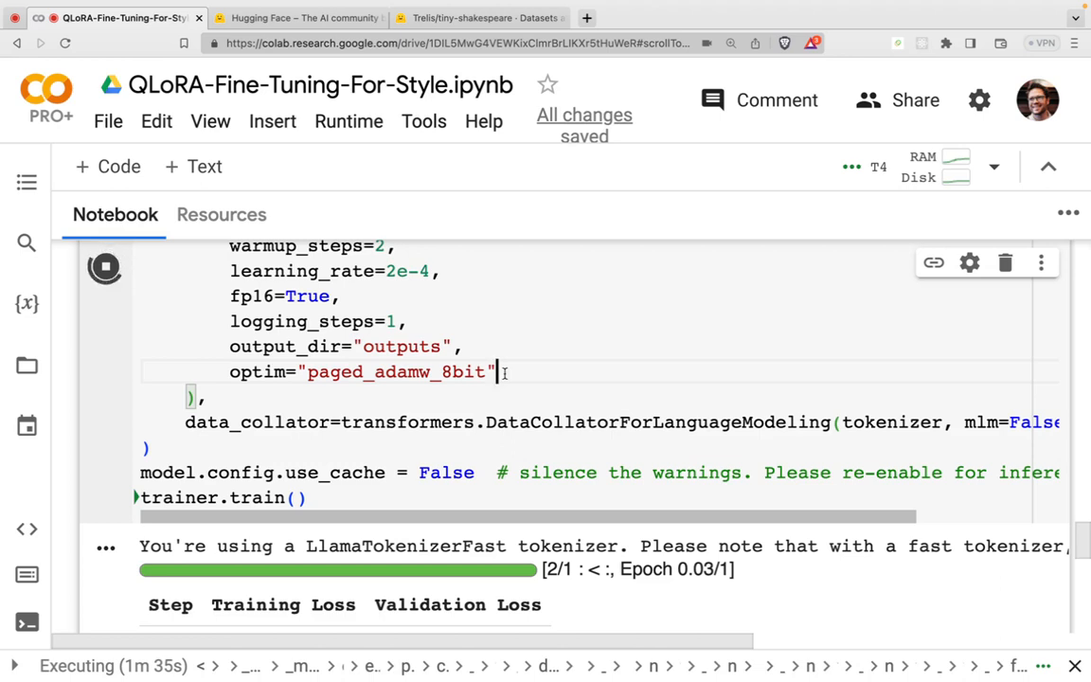
pyautogui.moveTo(755, 455)
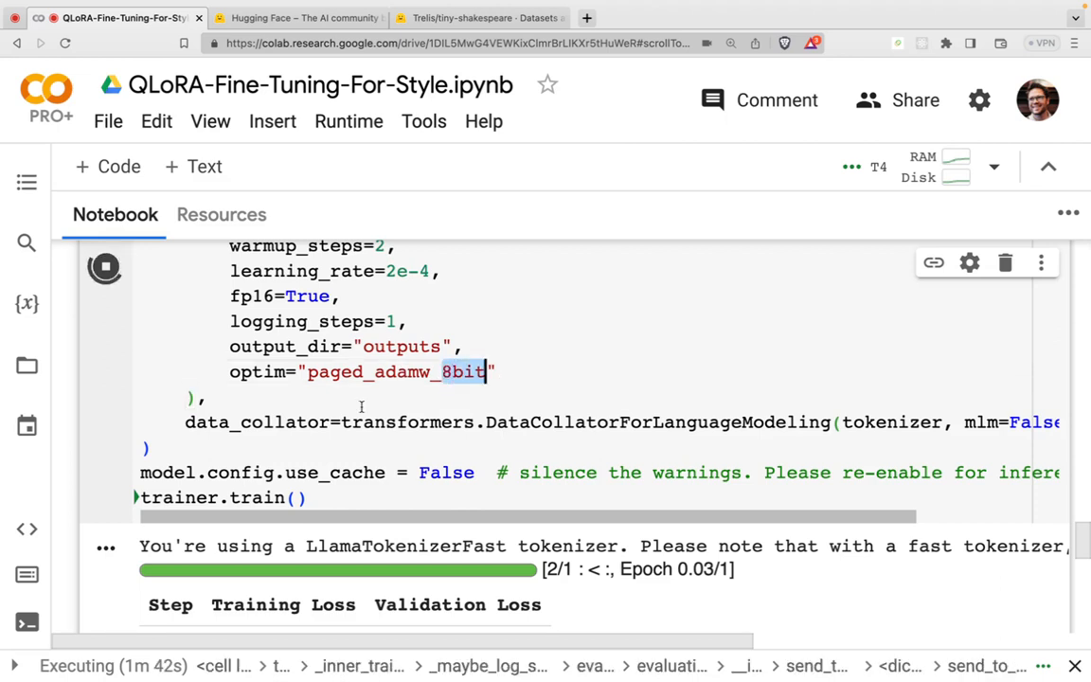
pyautogui.scroll(-3)
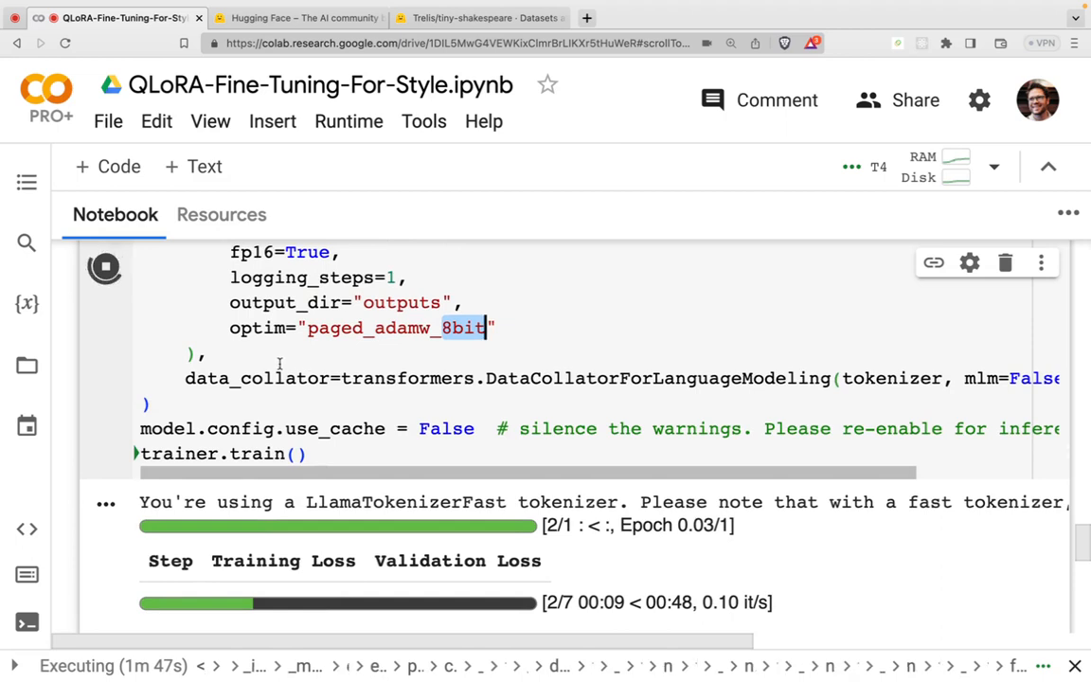
# Scroll down to the matplotlib install cell while training reaches step 5 of 7
pyautogui.scroll(-3)
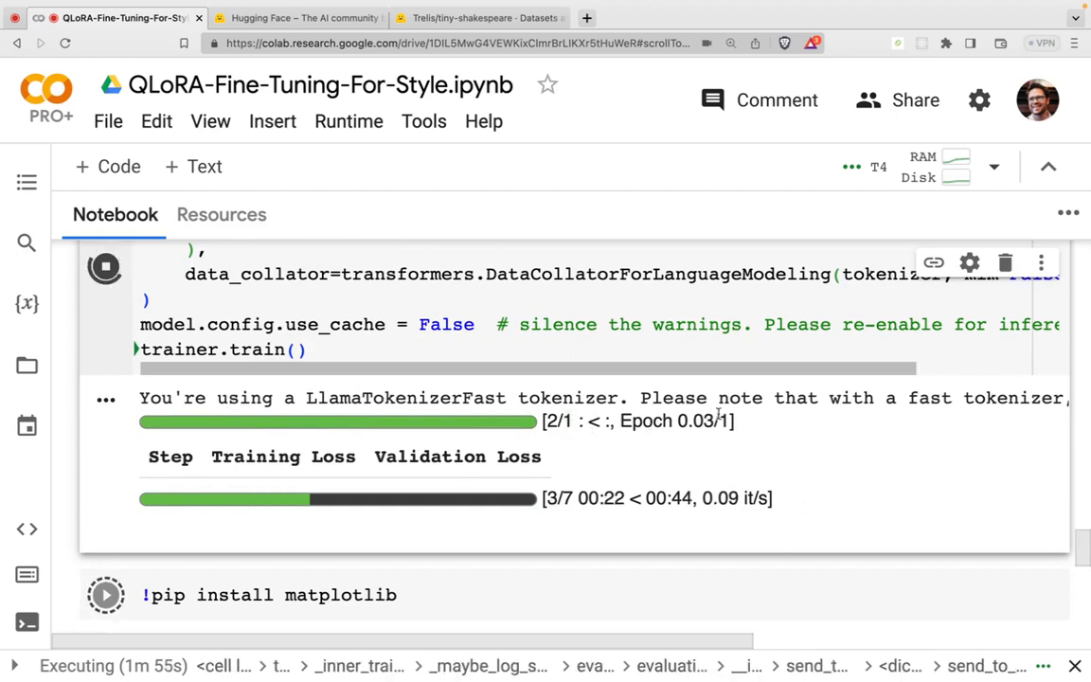
pyautogui.doubleClick(692, 422)
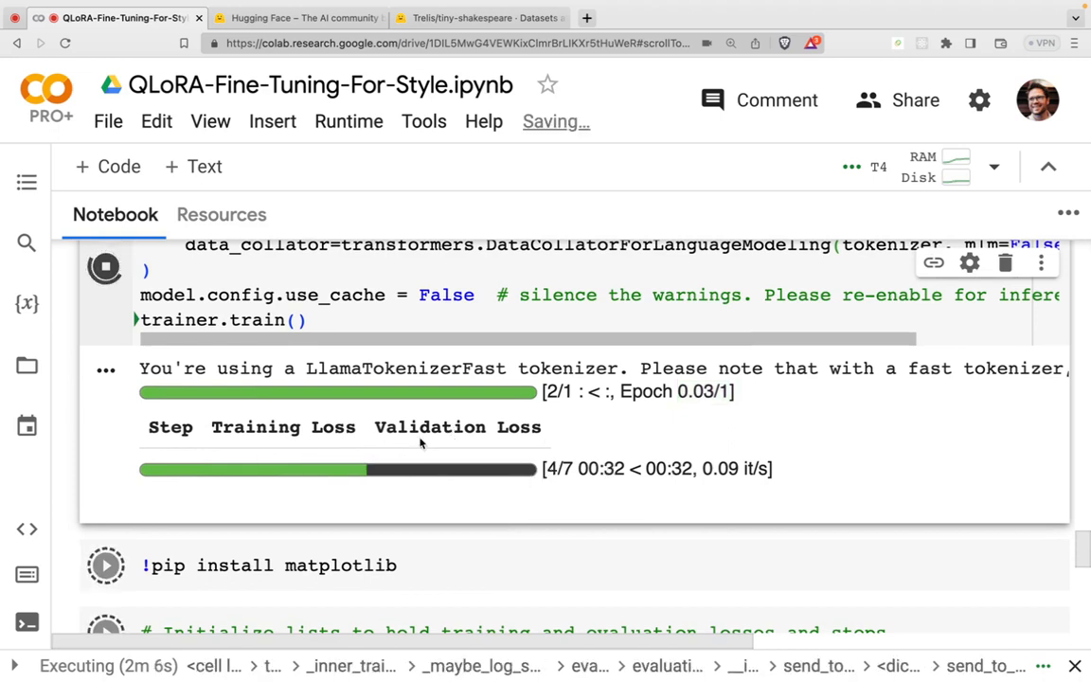
pyautogui.moveTo(641, 443)
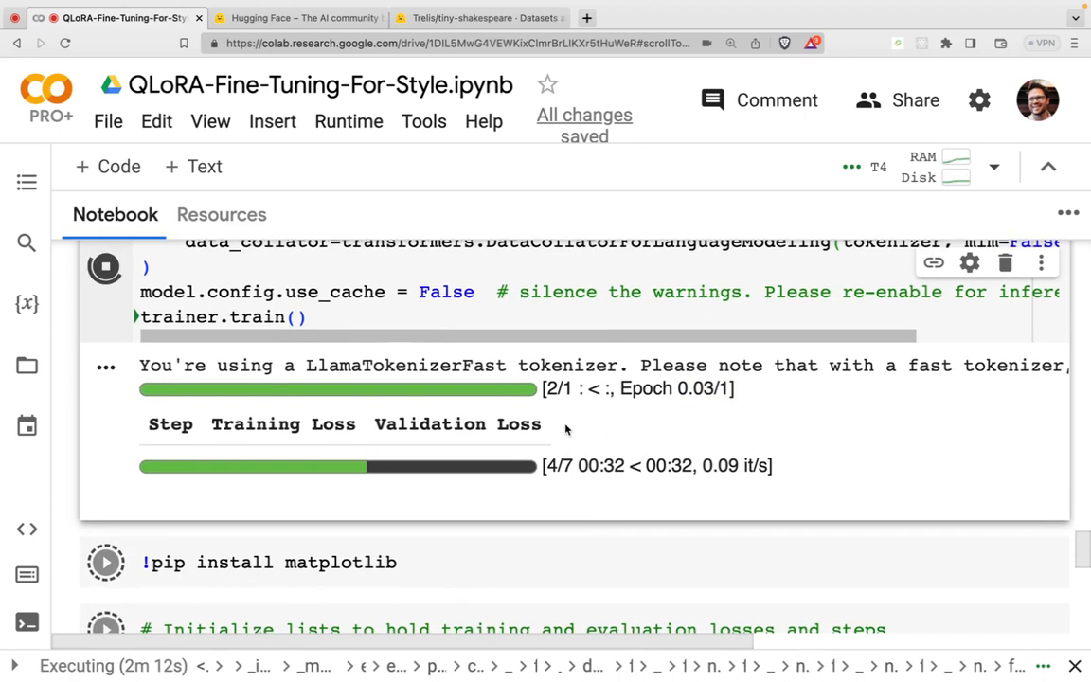
pyautogui.moveTo(453, 446)
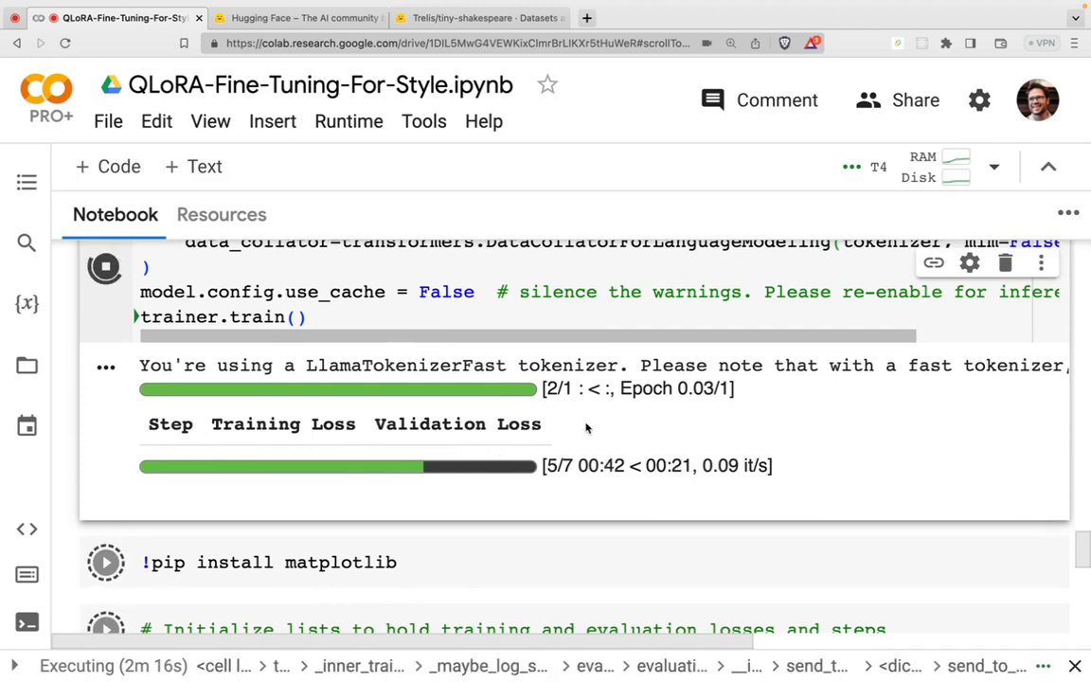
pyautogui.moveTo(426, 417)
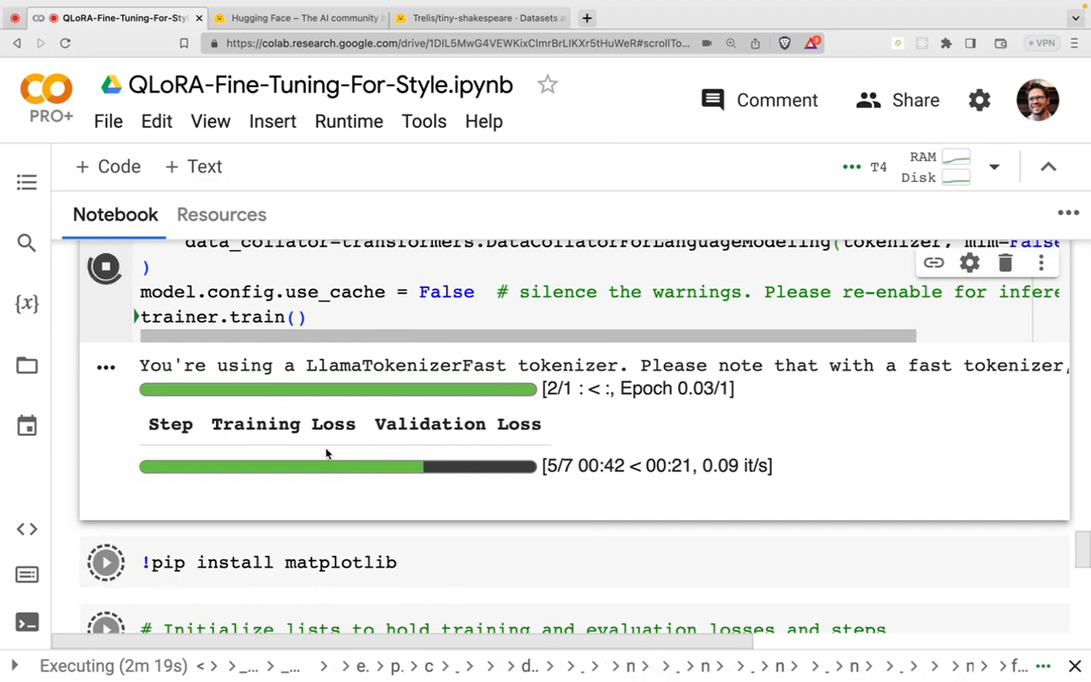
pyautogui.scroll(-3)
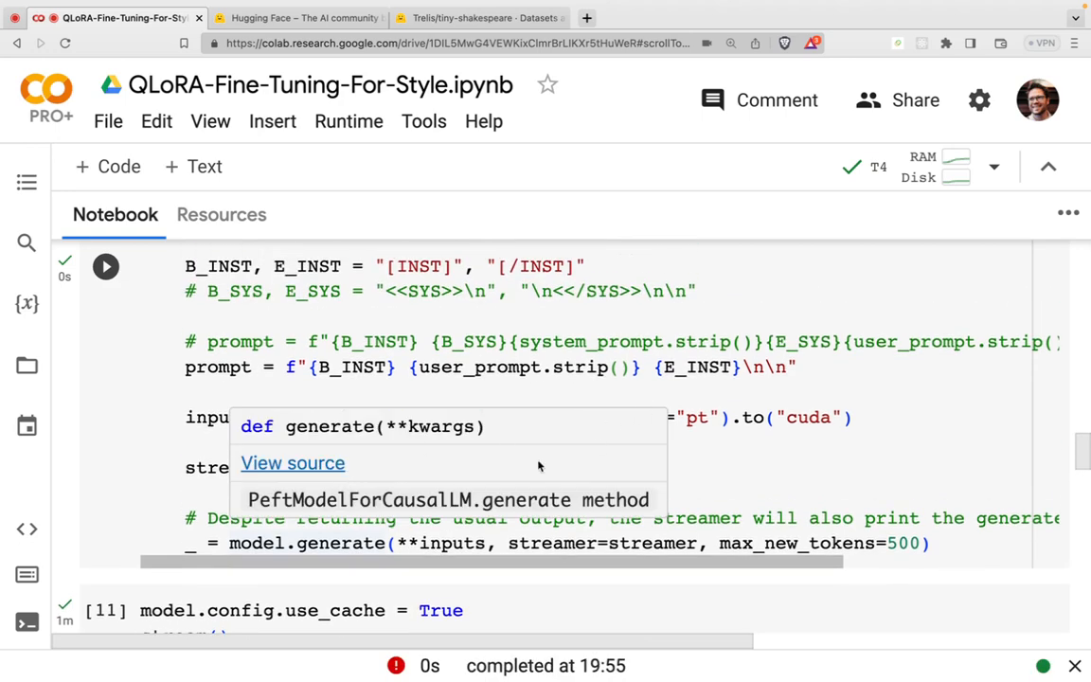
# Compare the generated TRANIO, BAPTISTA and GREMIO dialogue against the tiny-shakespeare test split on Hugging Face
pyautogui.scroll(-3)
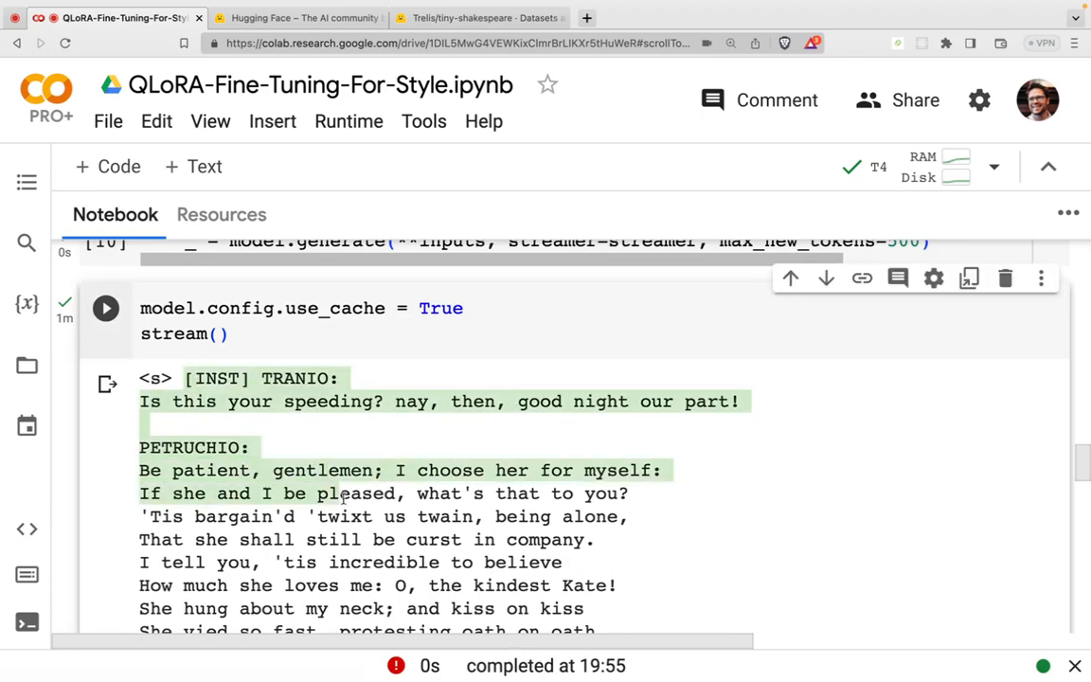
pyautogui.click(478, 17)
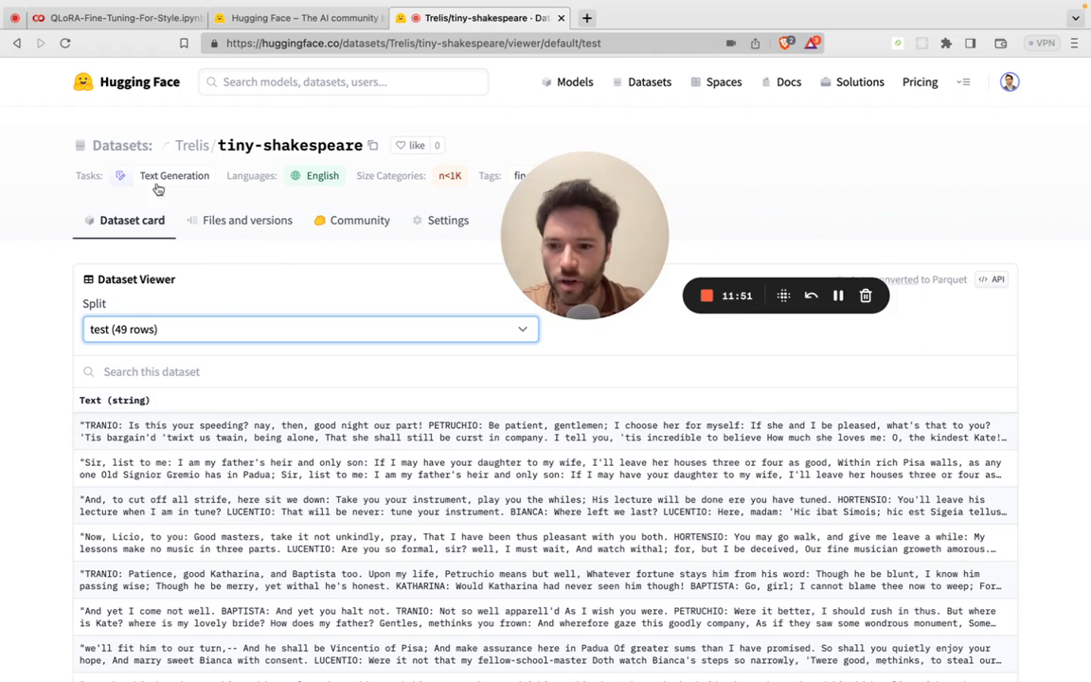
pyautogui.click(114, 17)
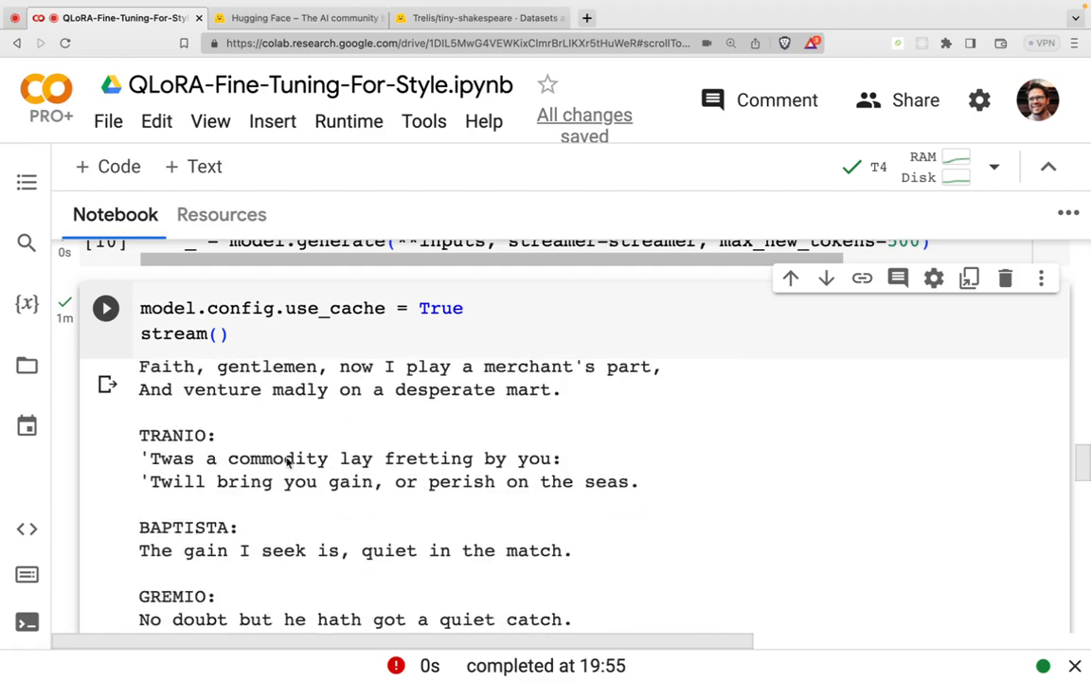
pyautogui.scroll(-3)
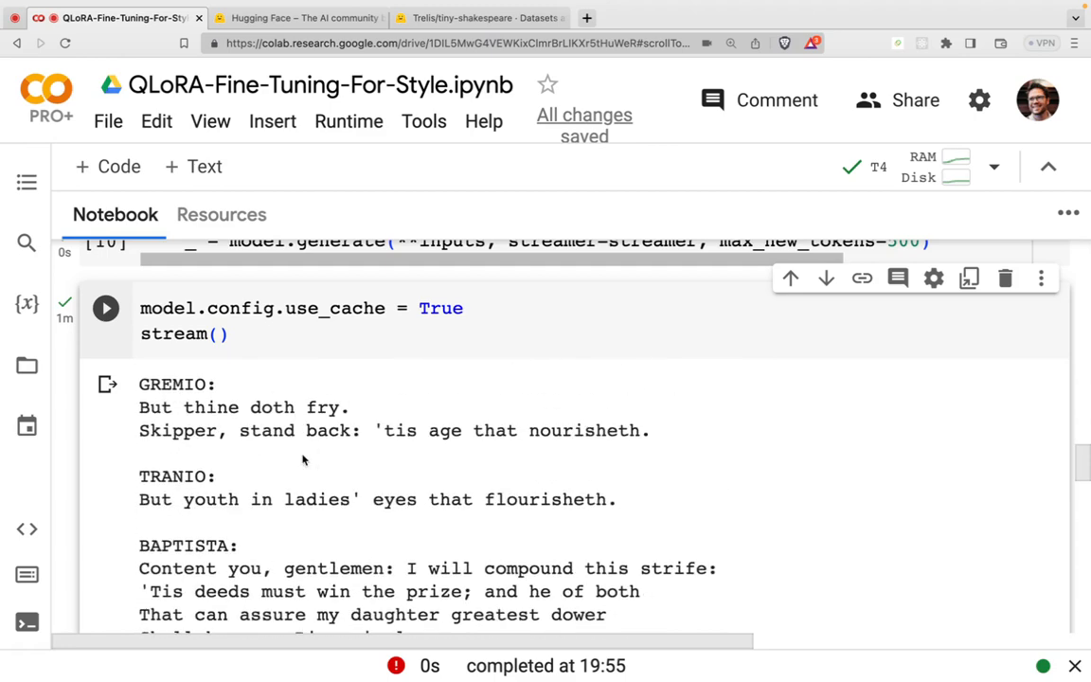
pyautogui.scroll(-3)
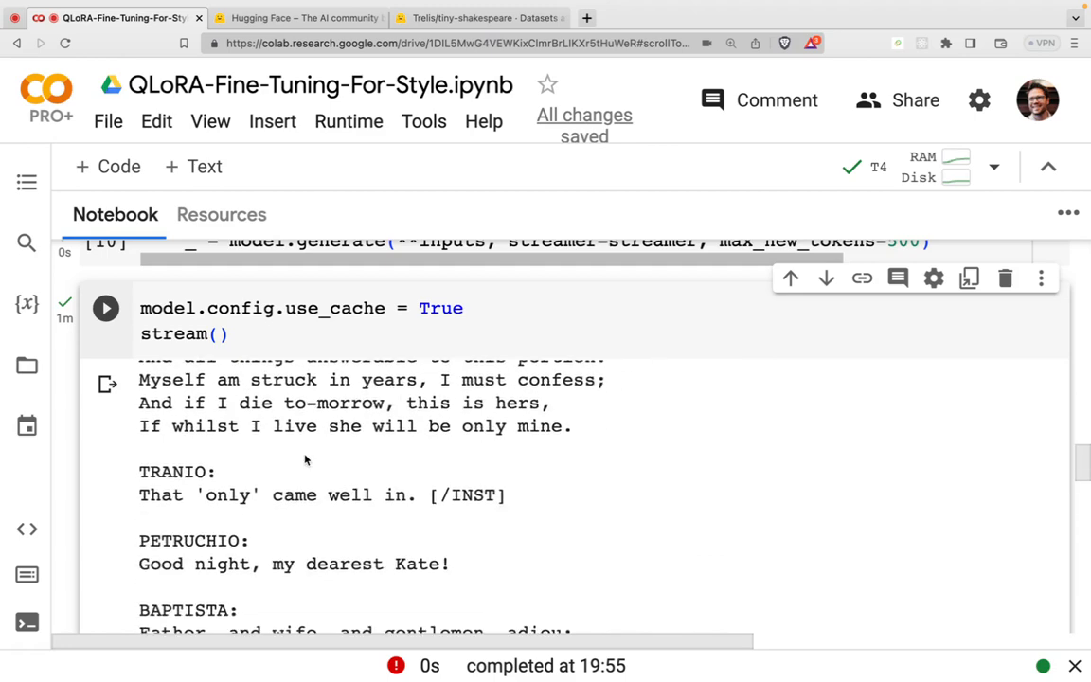
pyautogui.scroll(-3)
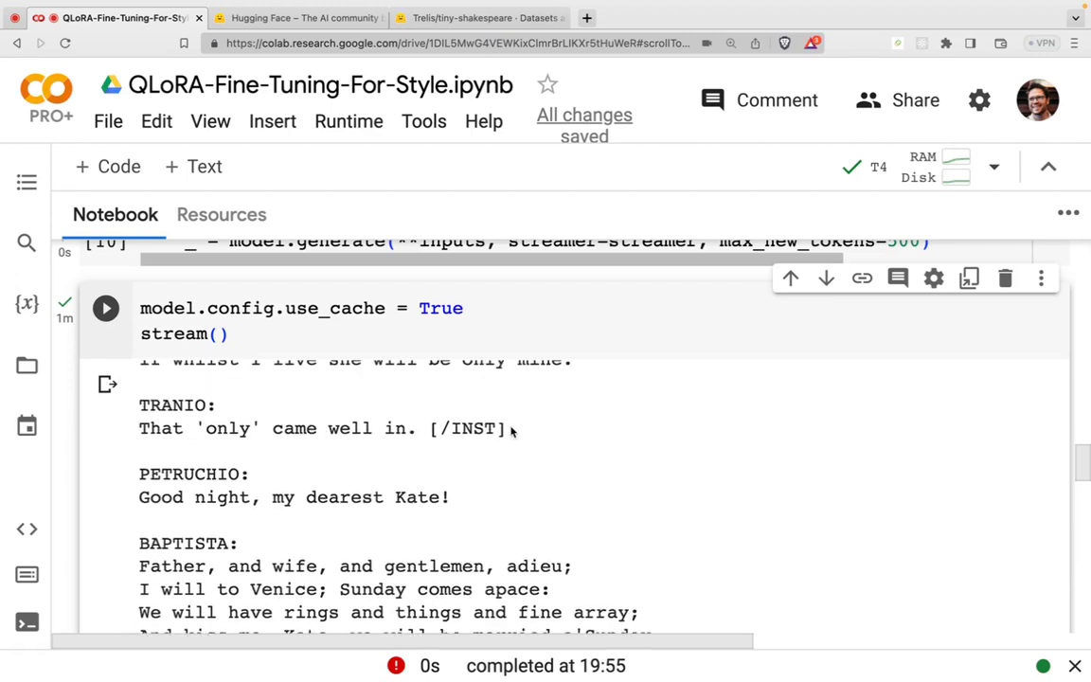
pyautogui.doubleClick(462, 429)
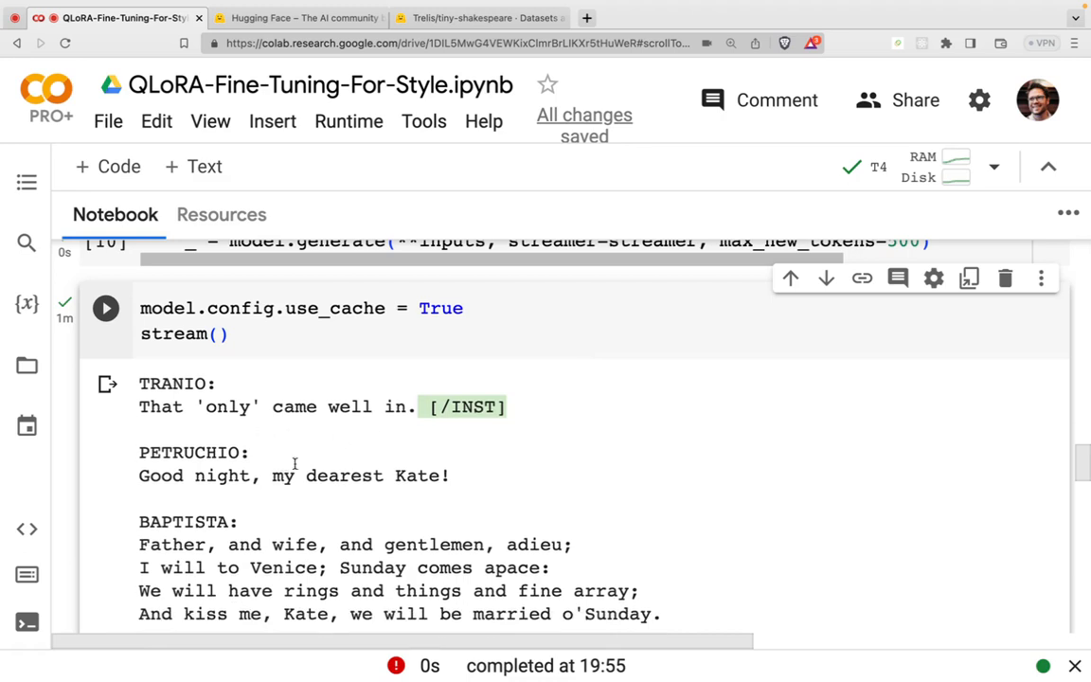
pyautogui.scroll(-3)
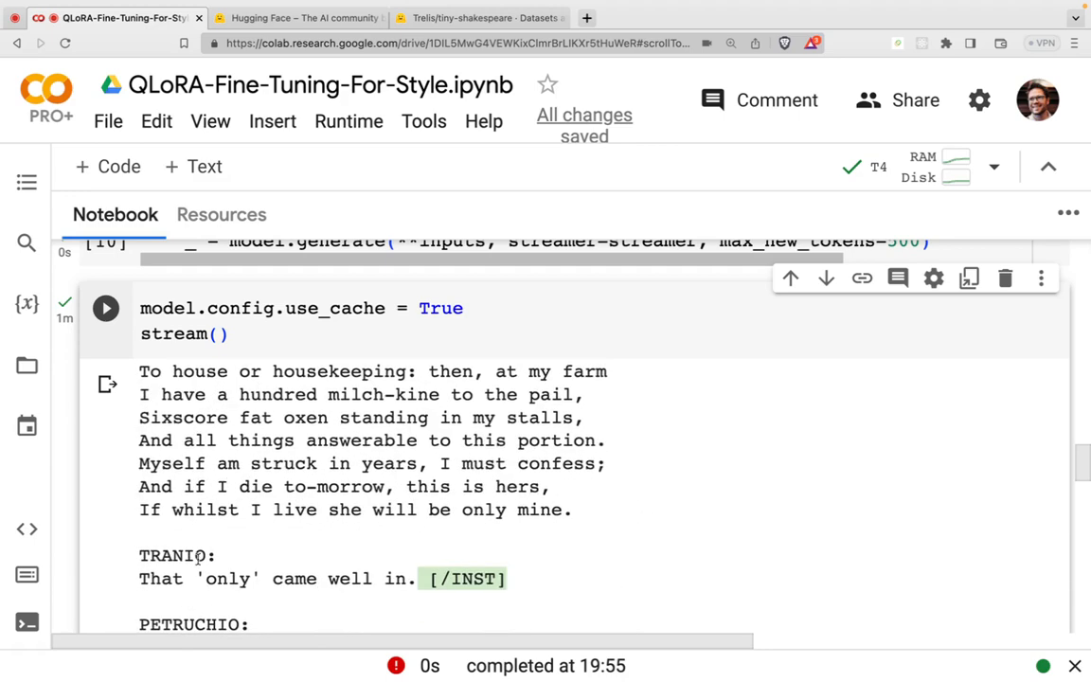
pyautogui.scroll(-3)
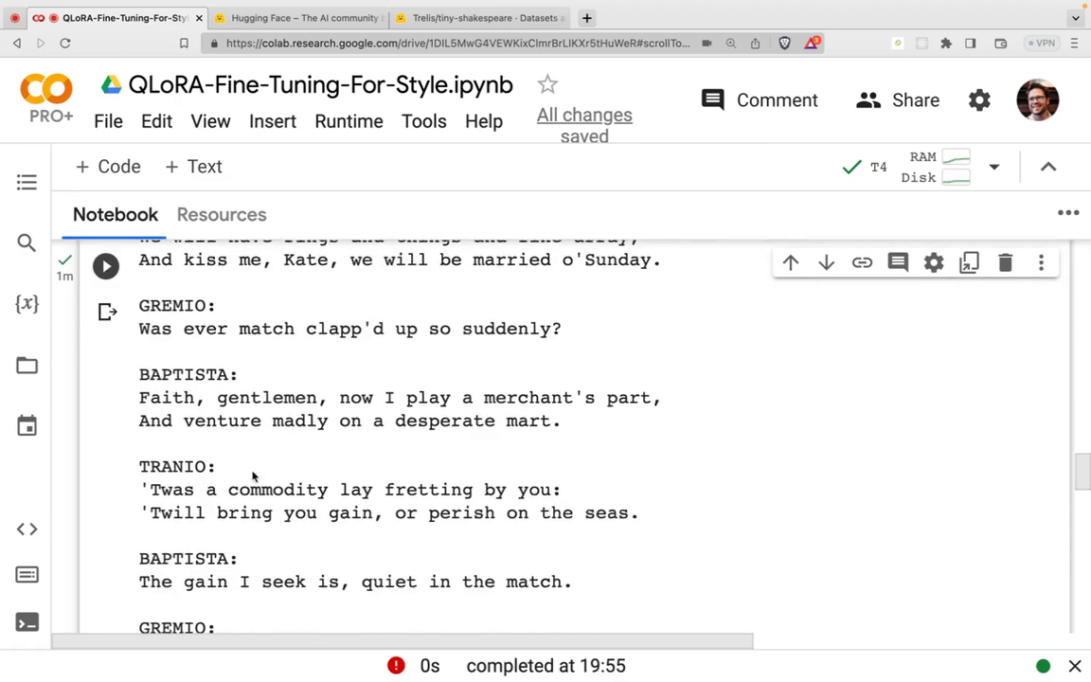
pyautogui.scroll(-3)
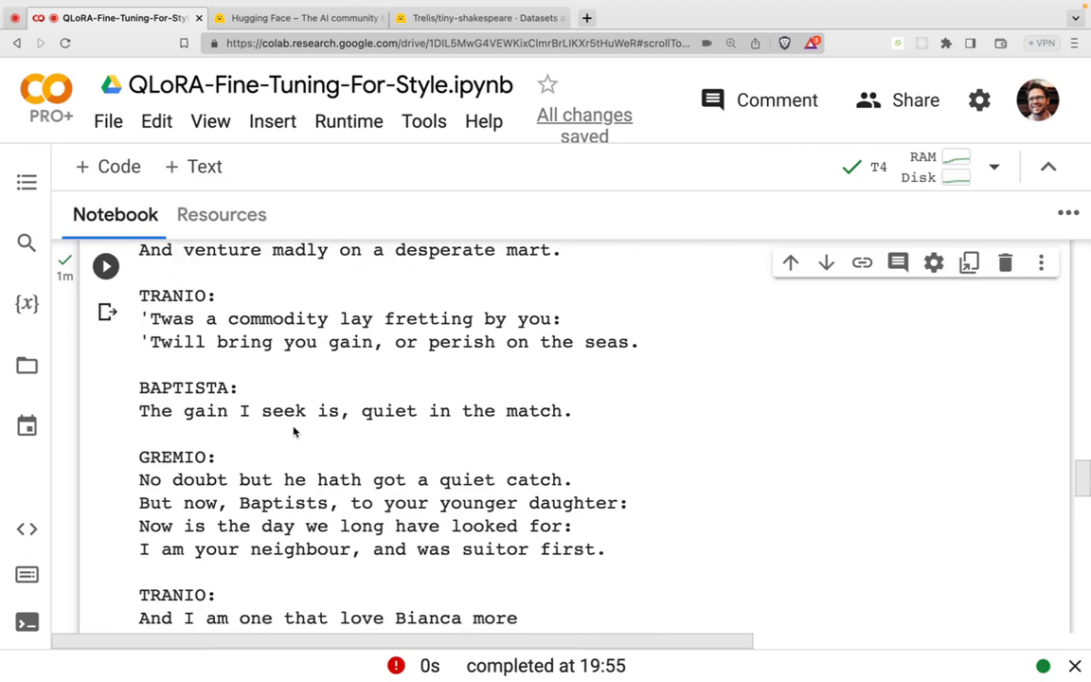
pyautogui.scroll(-3)
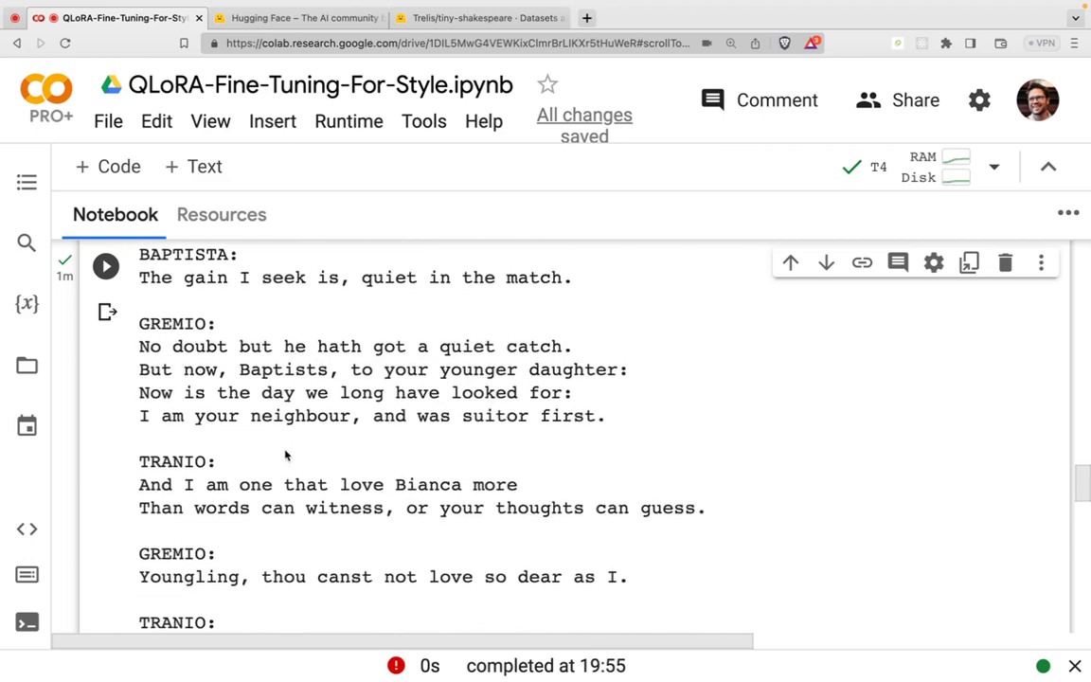
pyautogui.scroll(-3)
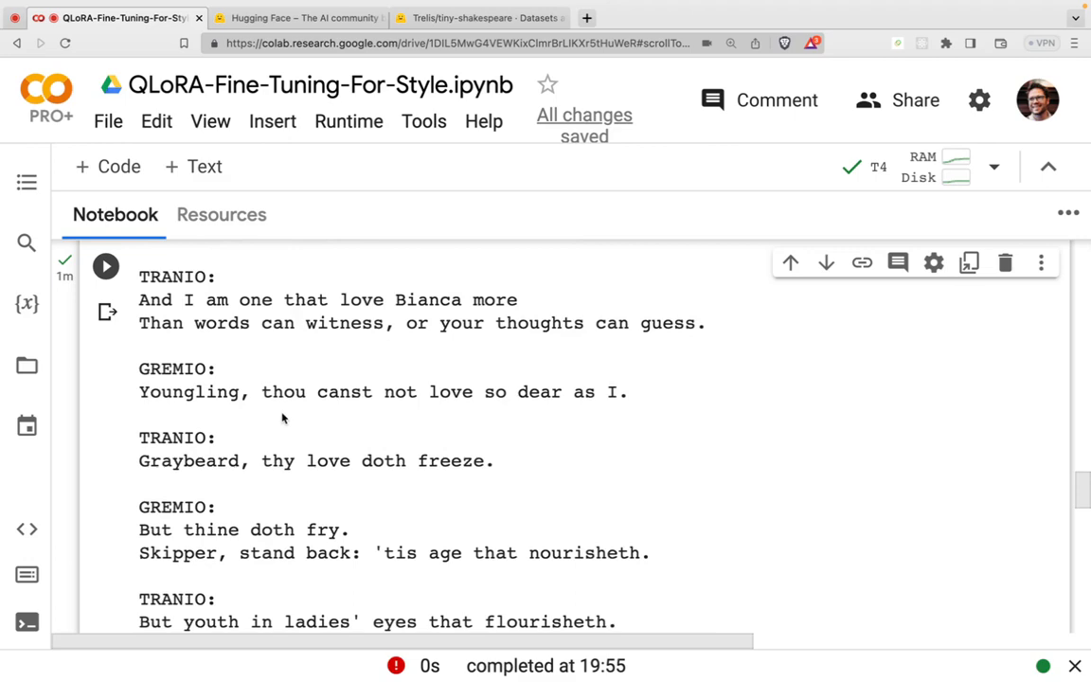
pyautogui.scroll(-3)
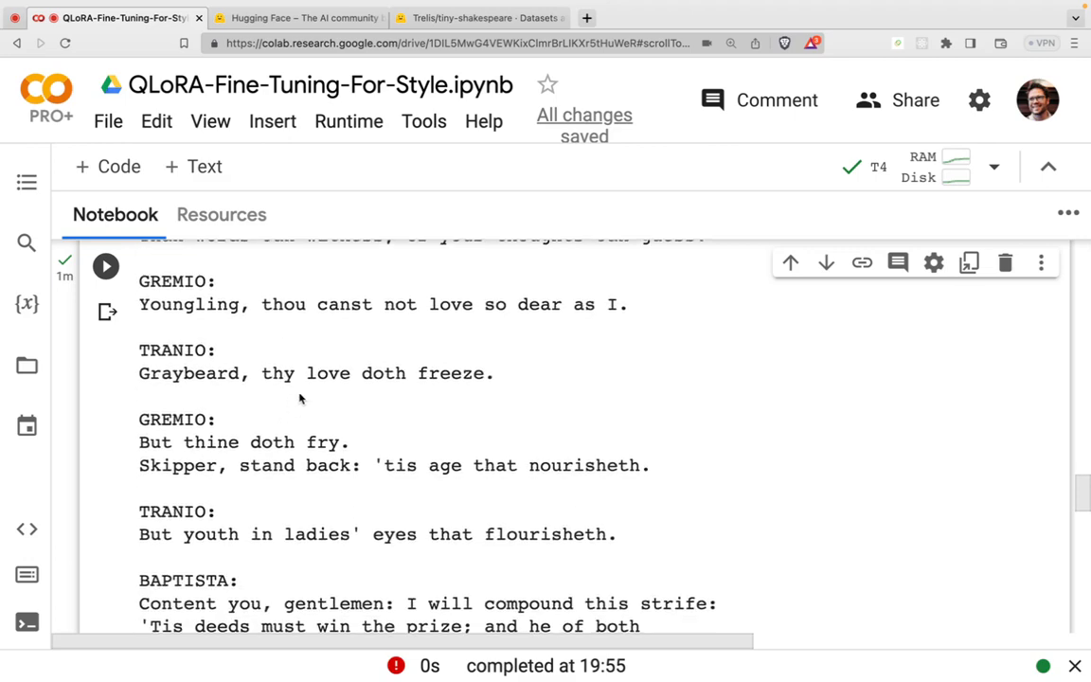
pyautogui.scroll(-3)
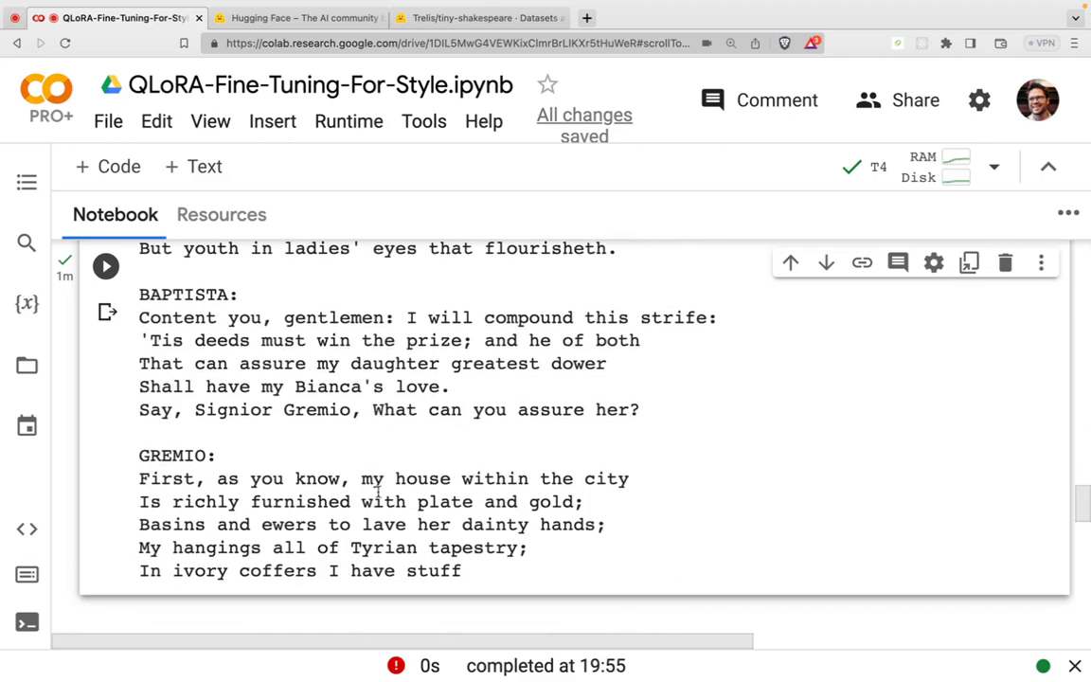
pyautogui.moveTo(289, 451)
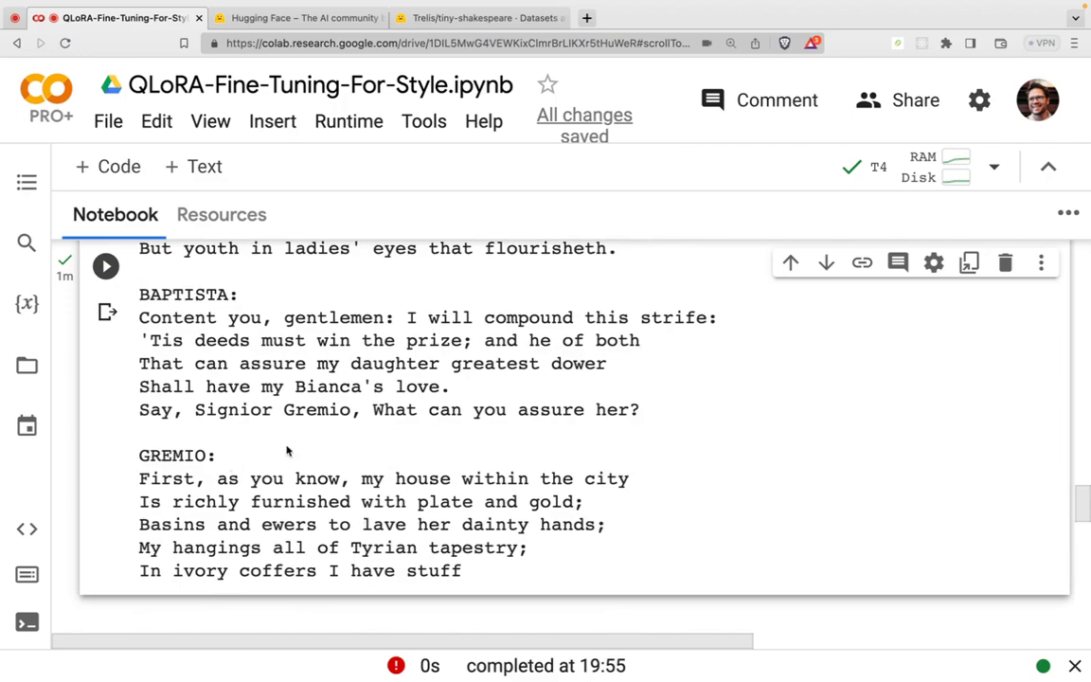
pyautogui.scroll(-3)
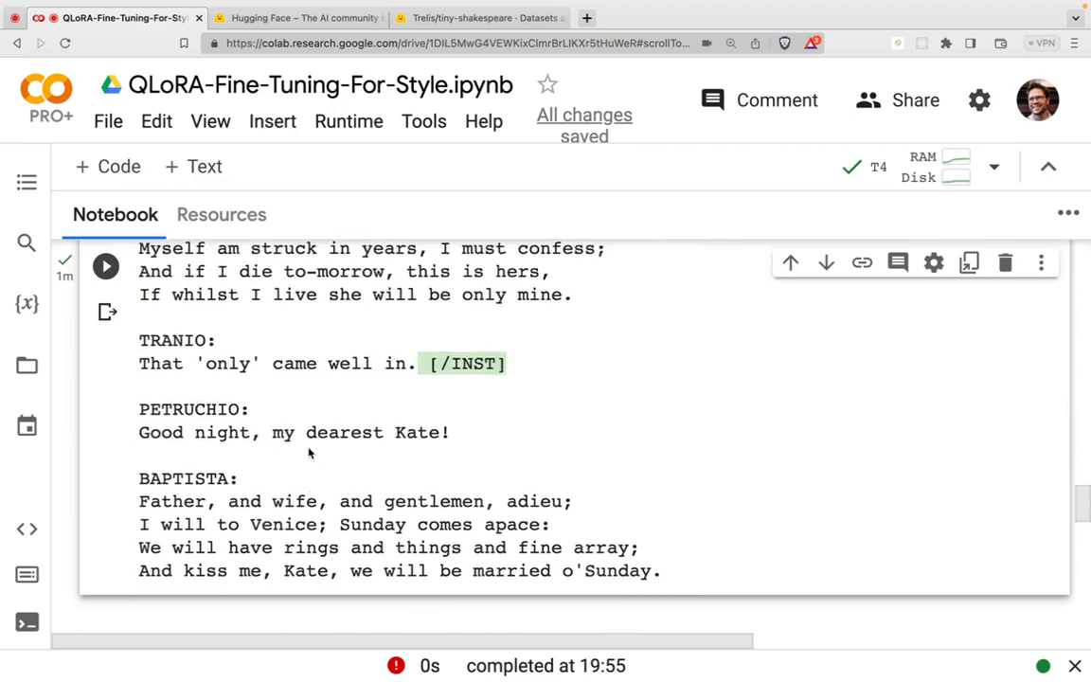
pyautogui.scroll(-3)
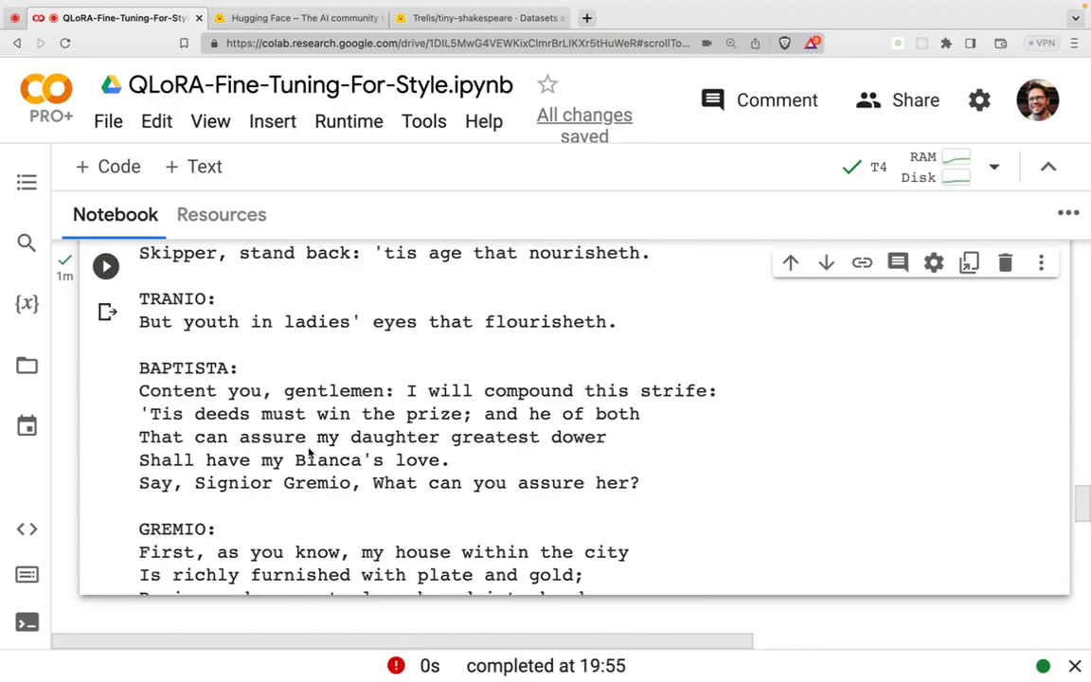
pyautogui.scroll(-3)
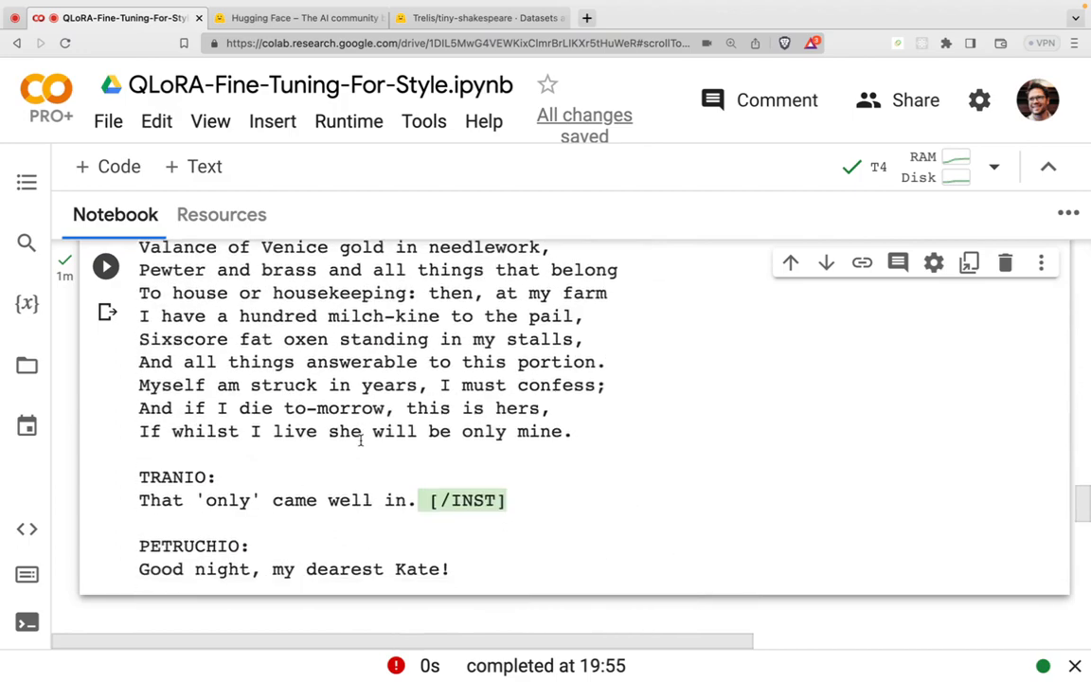
pyautogui.scroll(-3)
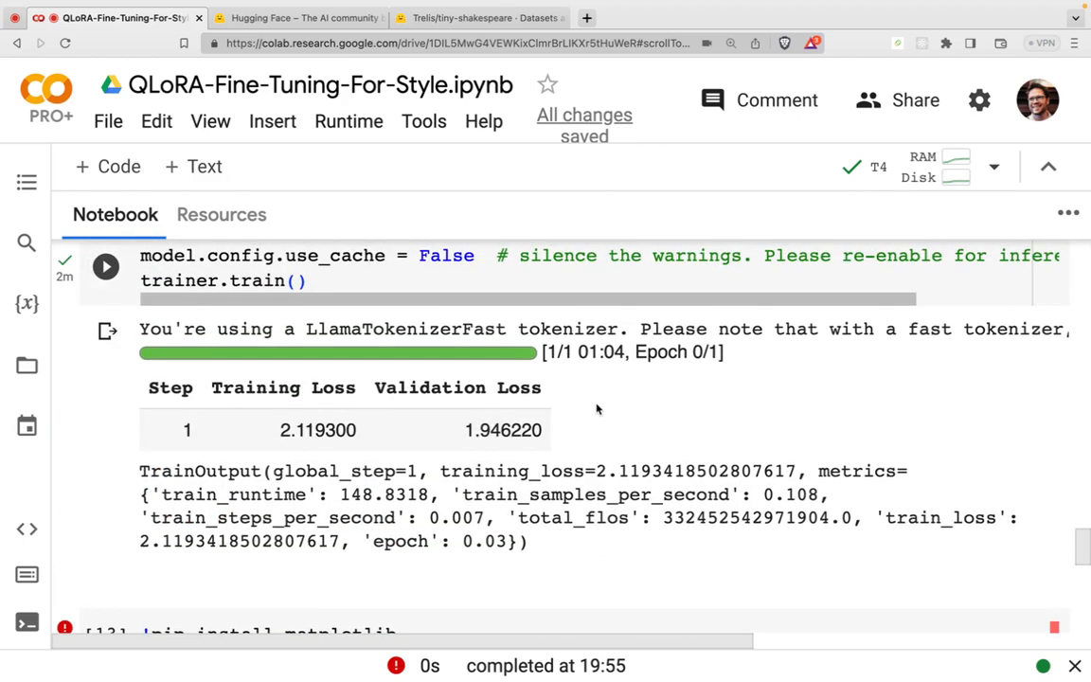
pyautogui.scroll(-3)
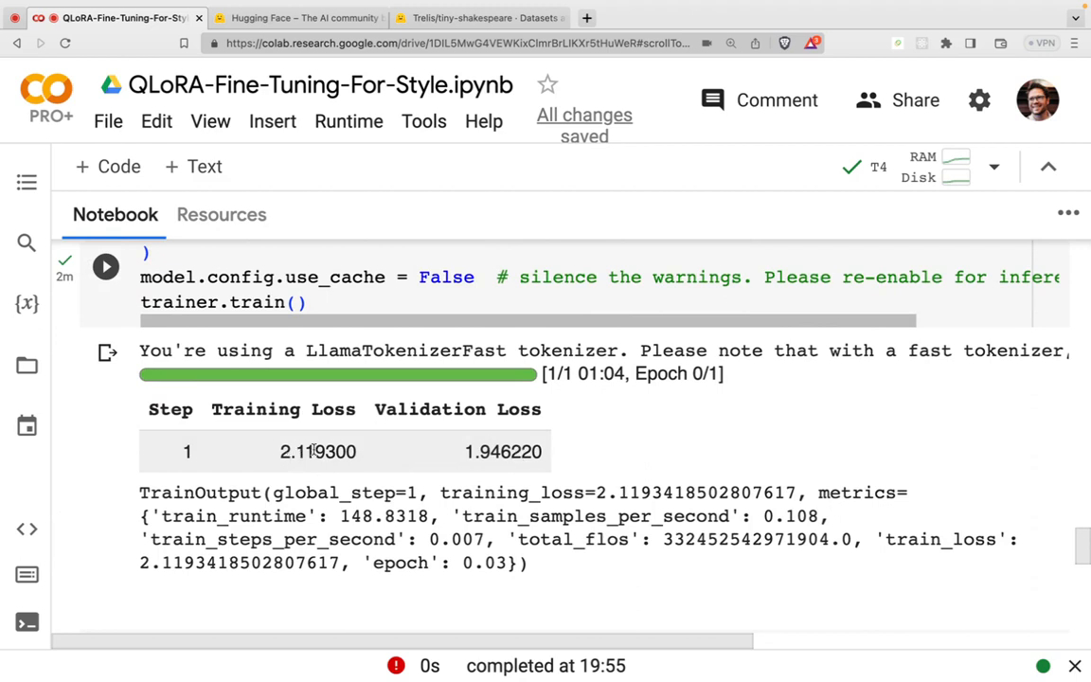
pyautogui.doubleClick(317, 452)
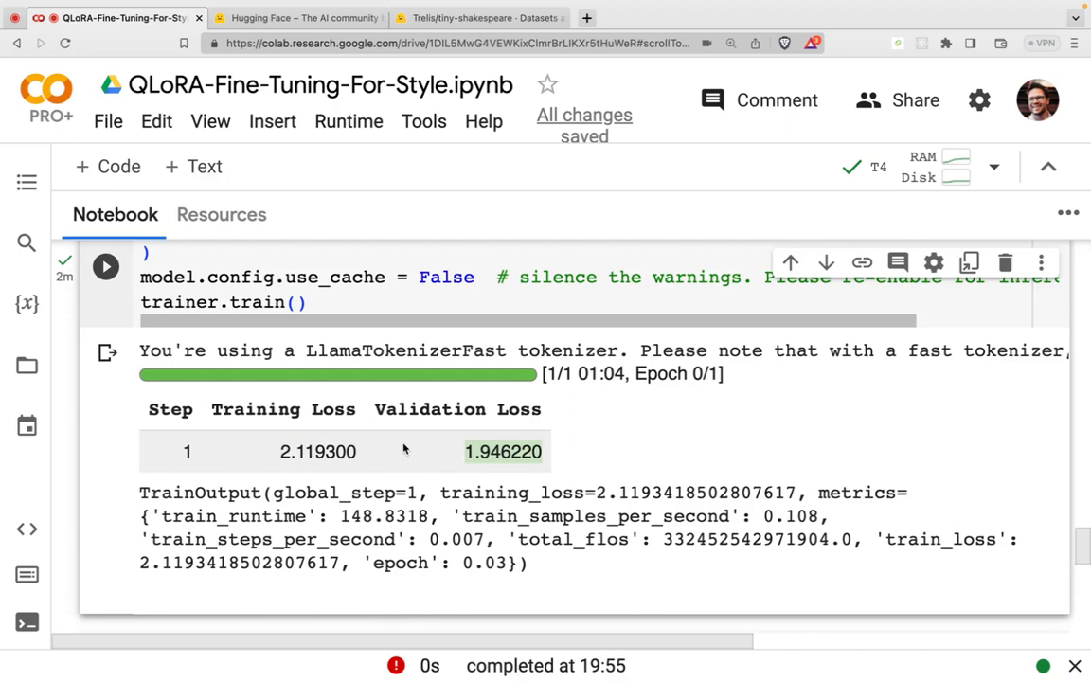
pyautogui.moveTo(417, 466)
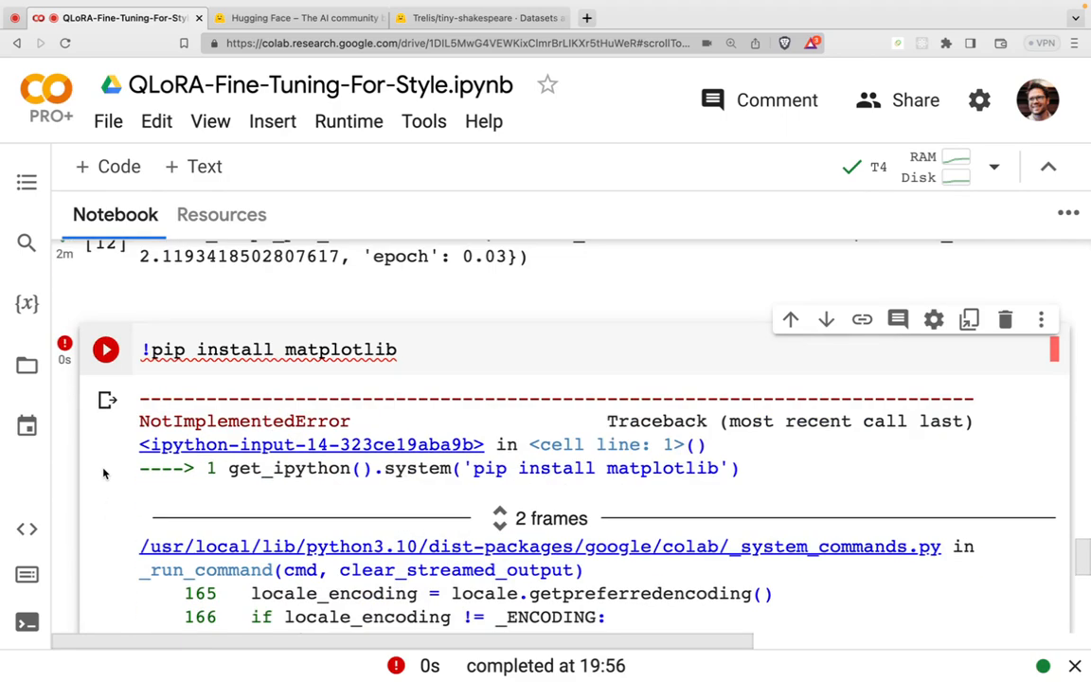
# Scroll down past the UTF-8 locale fix and matplotlib install cell
pyautogui.scroll(-3)
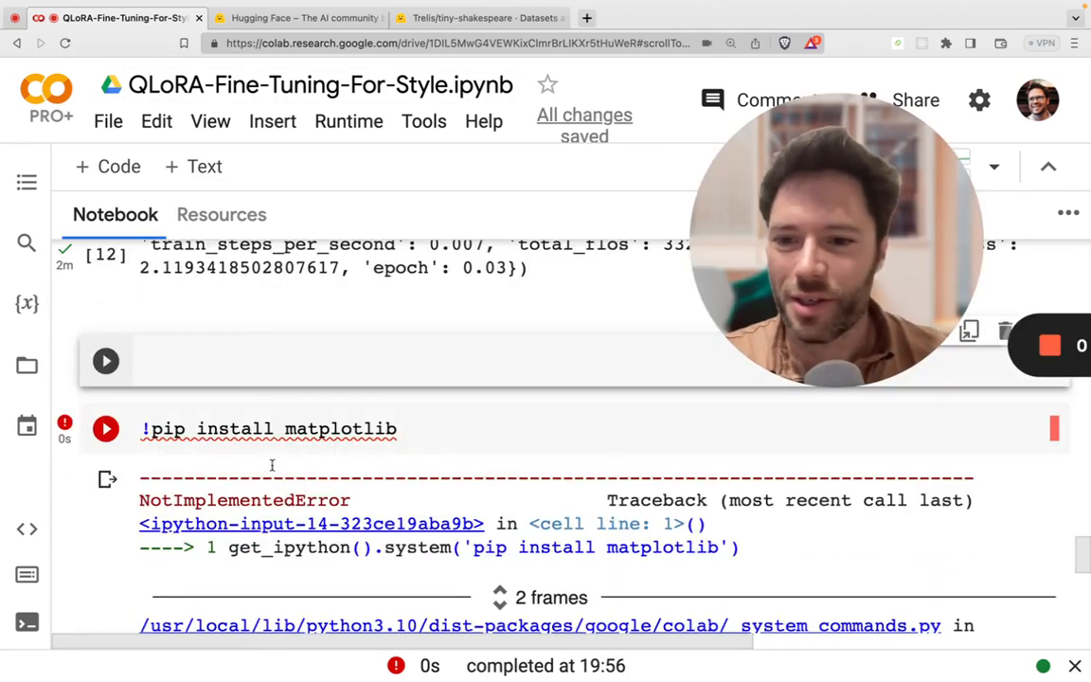
pyautogui.scroll(-3)
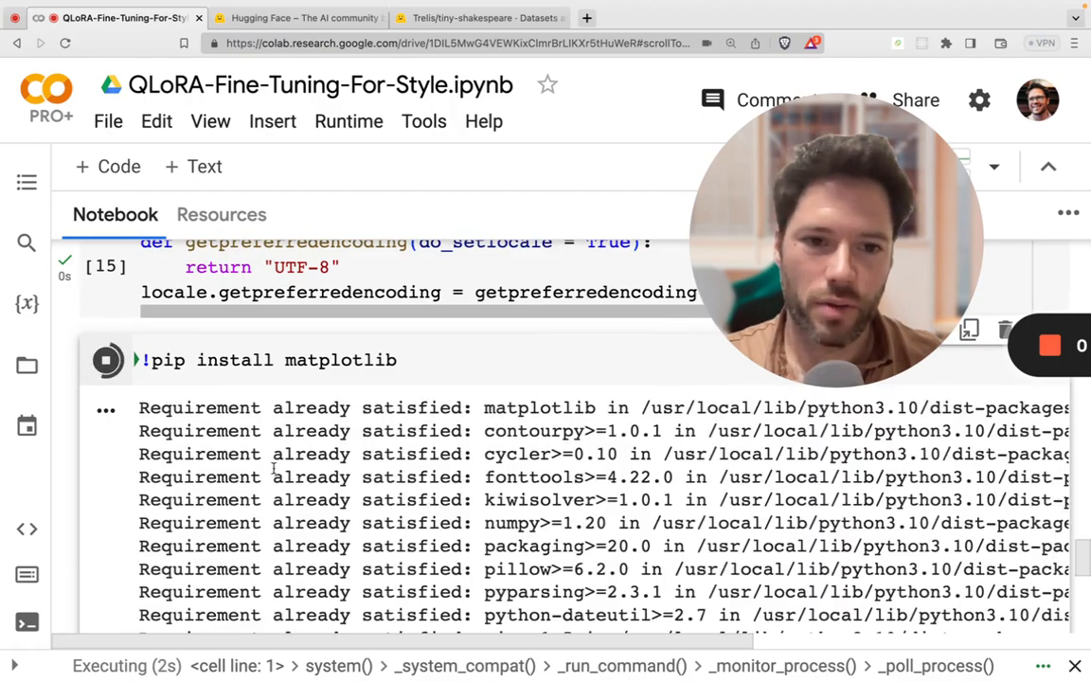
pyautogui.scroll(-3)
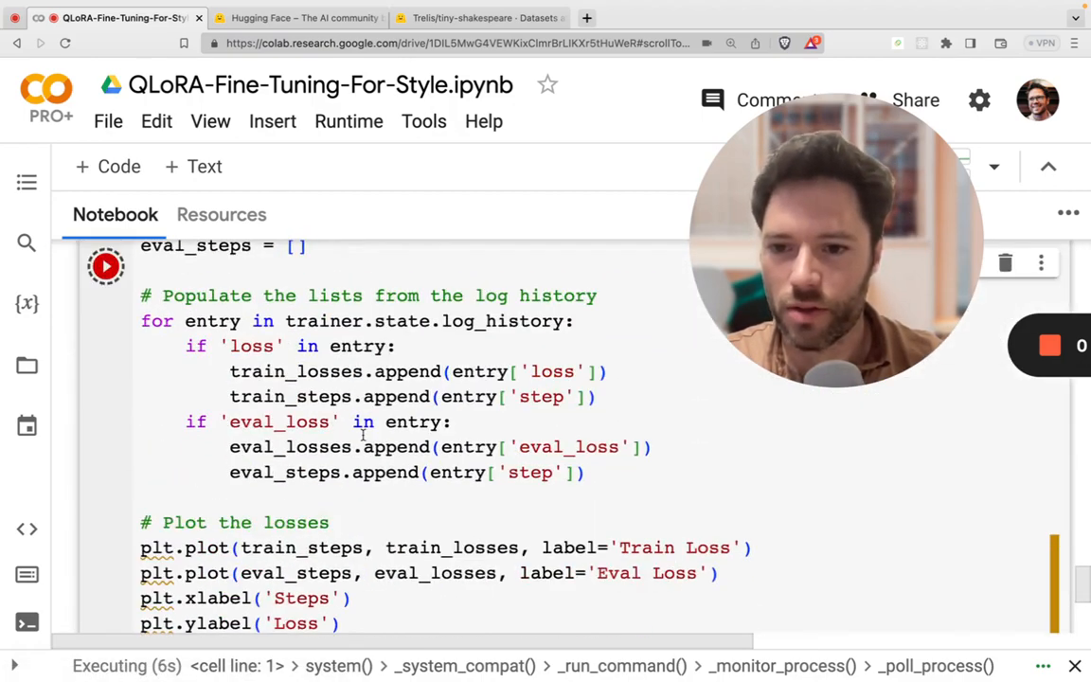
pyautogui.scroll(-3)
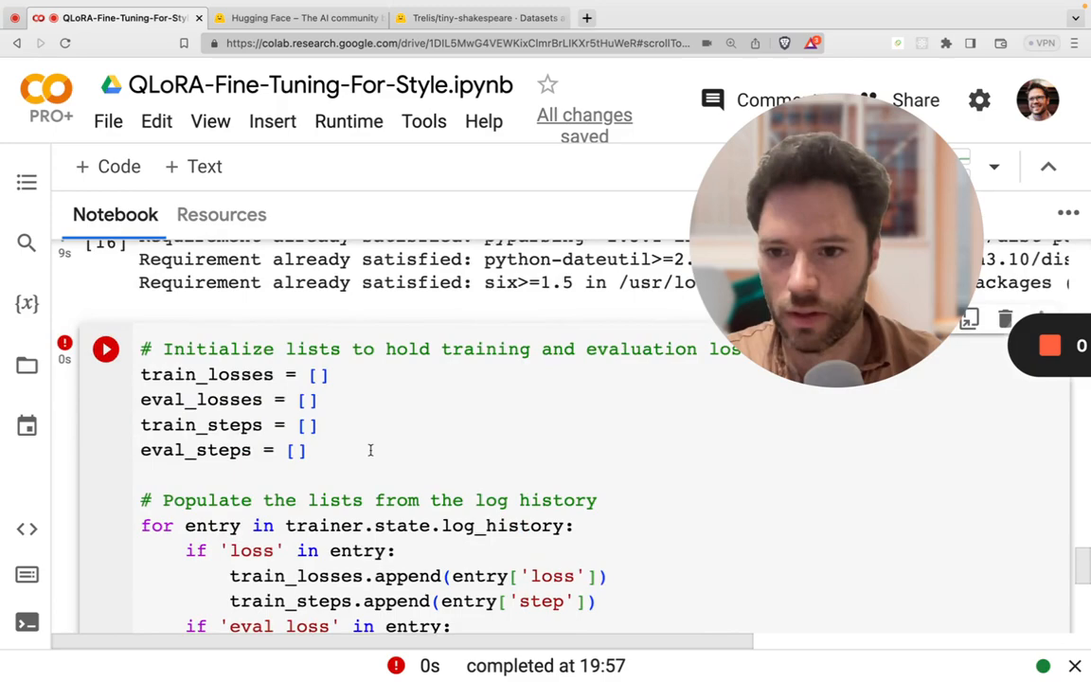
pyautogui.scroll(-3)
pyautogui.write('plt')
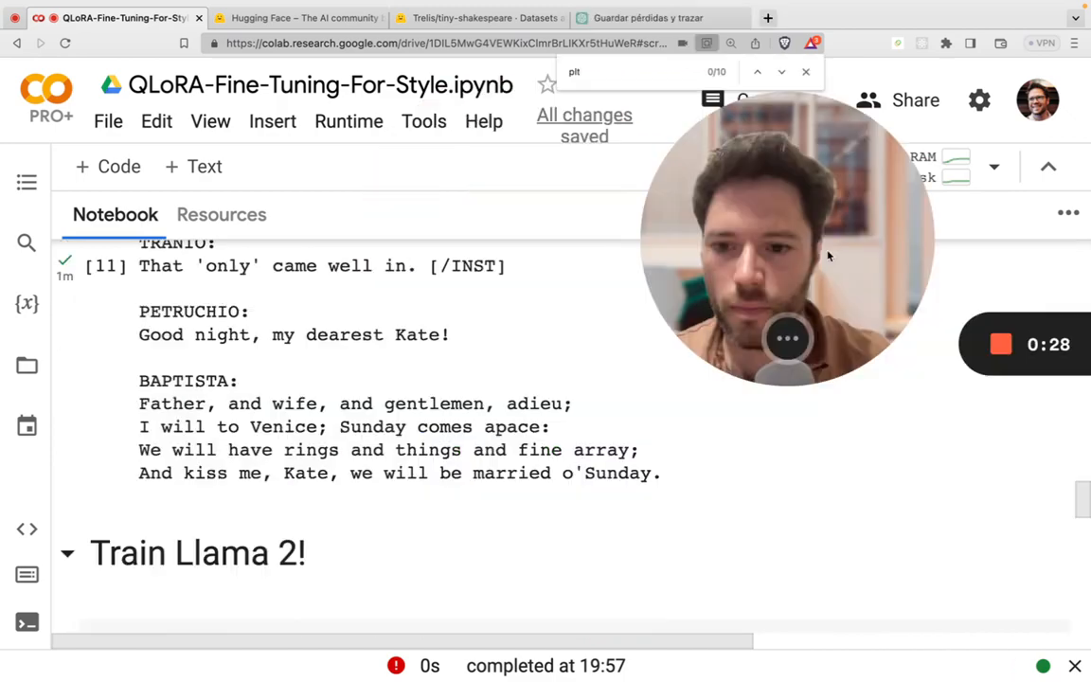
# Add 'import matplotlib.pyplot as plt' to the plotting cell and run it to chart train and eval loss
pyautogui.scroll(-3)
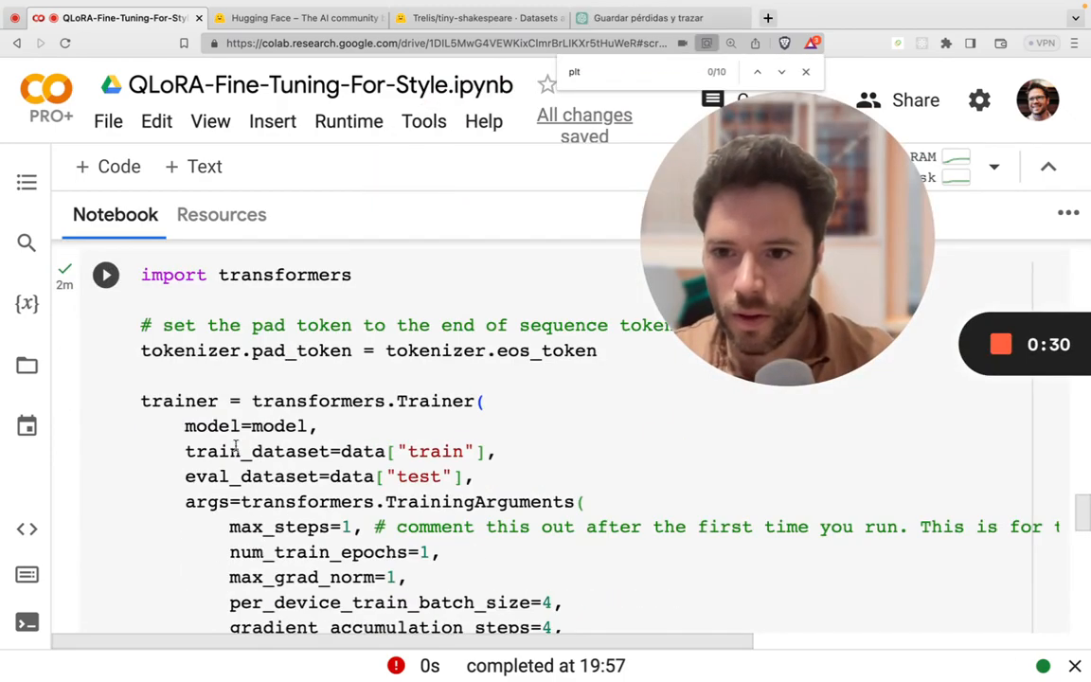
pyautogui.scroll(-3)
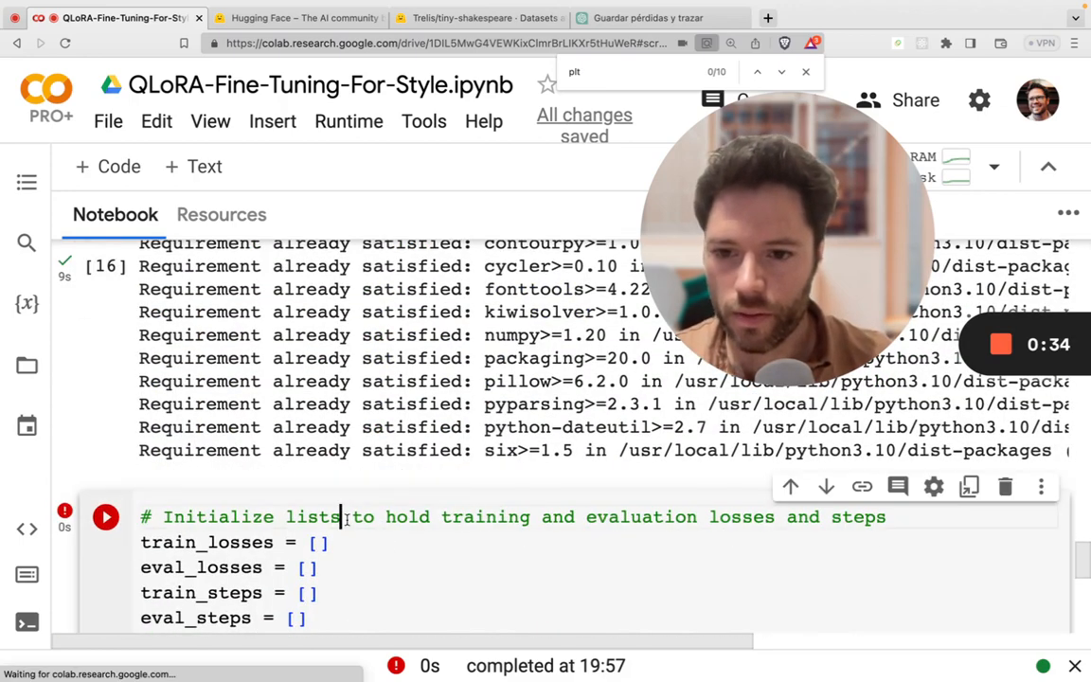
pyautogui.write('import matplotlib.pyplot as plt')
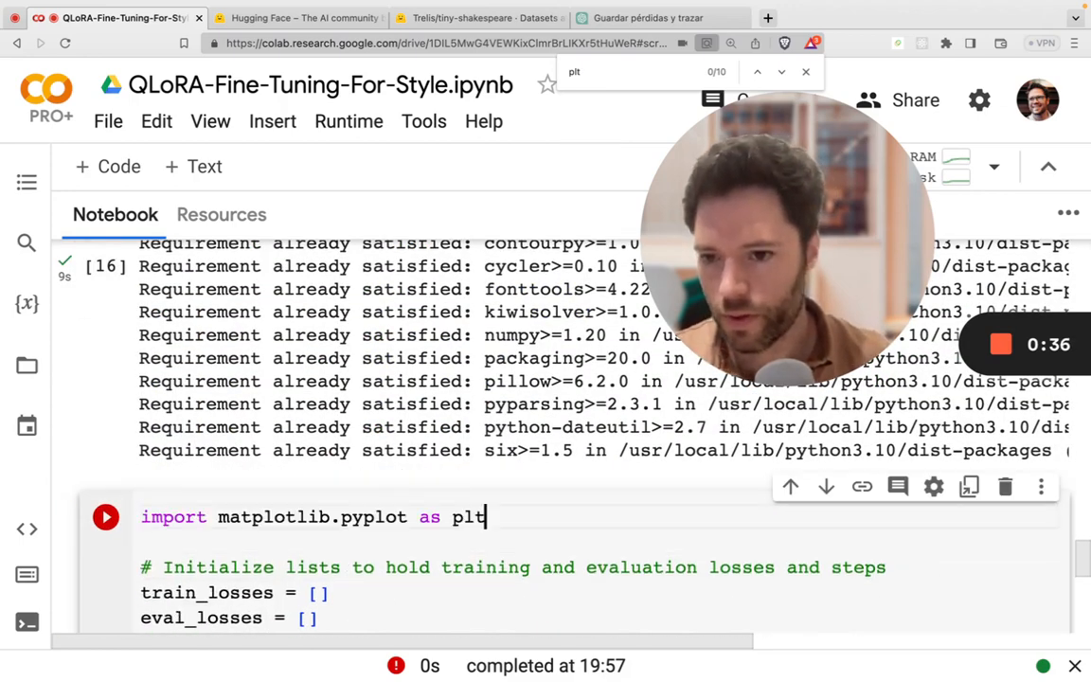
pyautogui.click(105, 516)
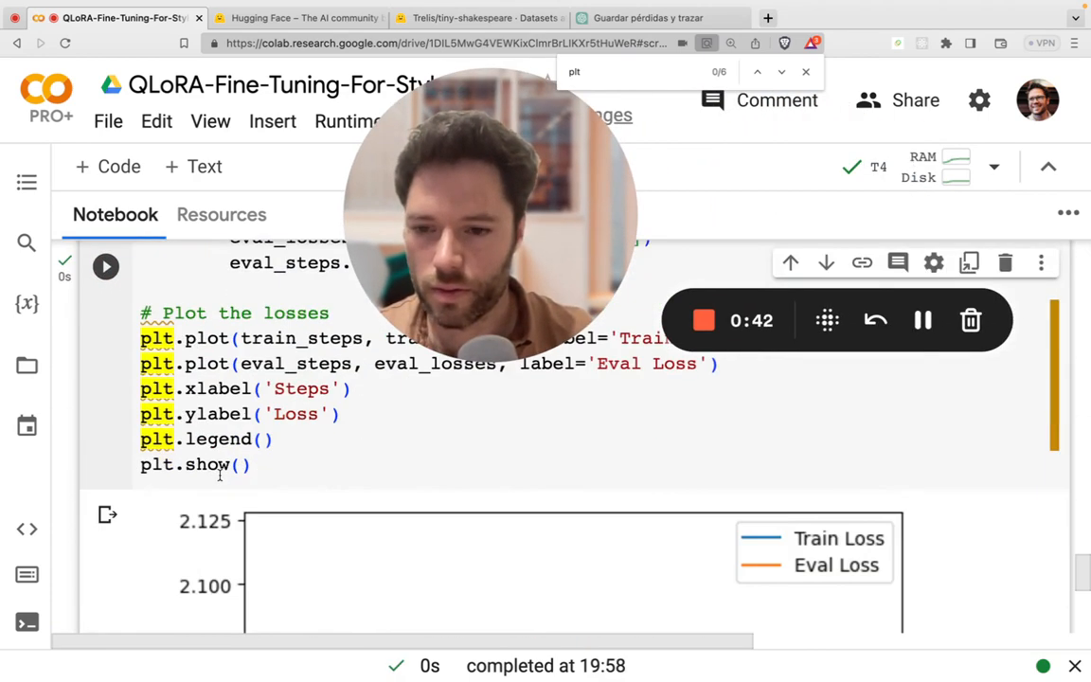
pyautogui.scroll(-3)
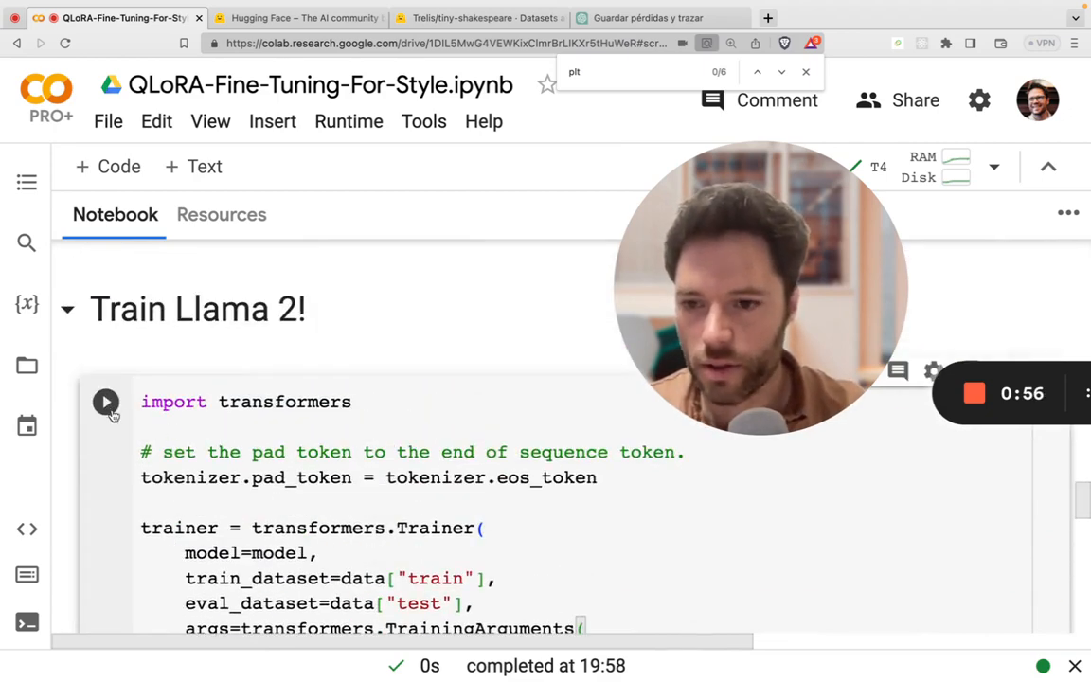
# Run the Train Llama 2 cell without the max_steps=1 limit, following the loss table
pyautogui.click(106, 401)
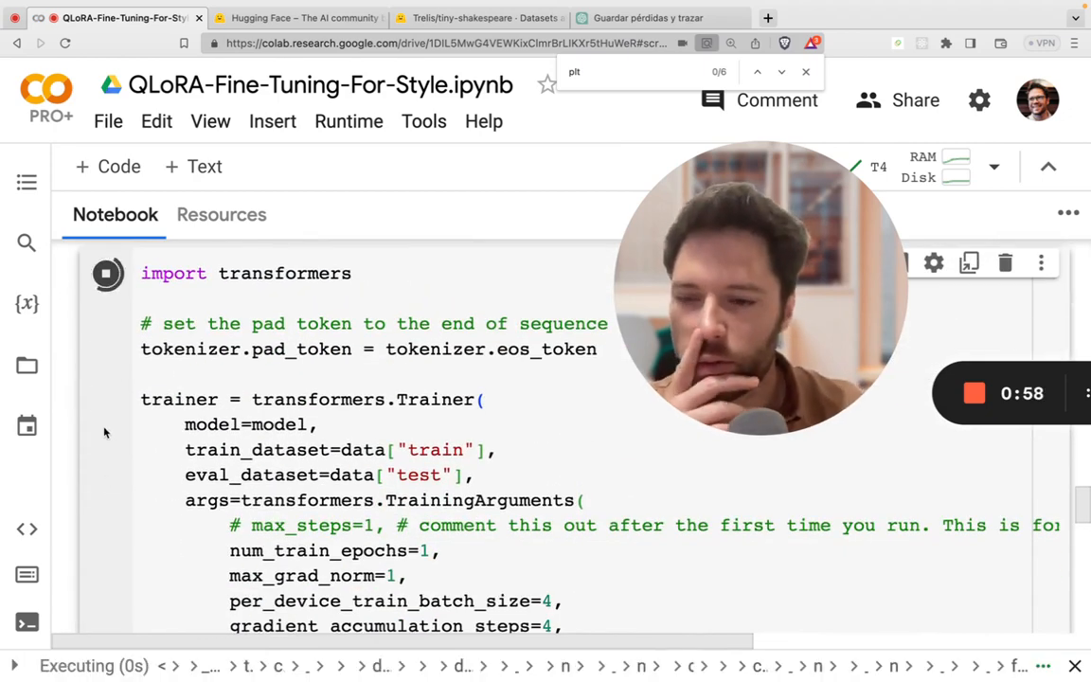
pyautogui.scroll(-3)
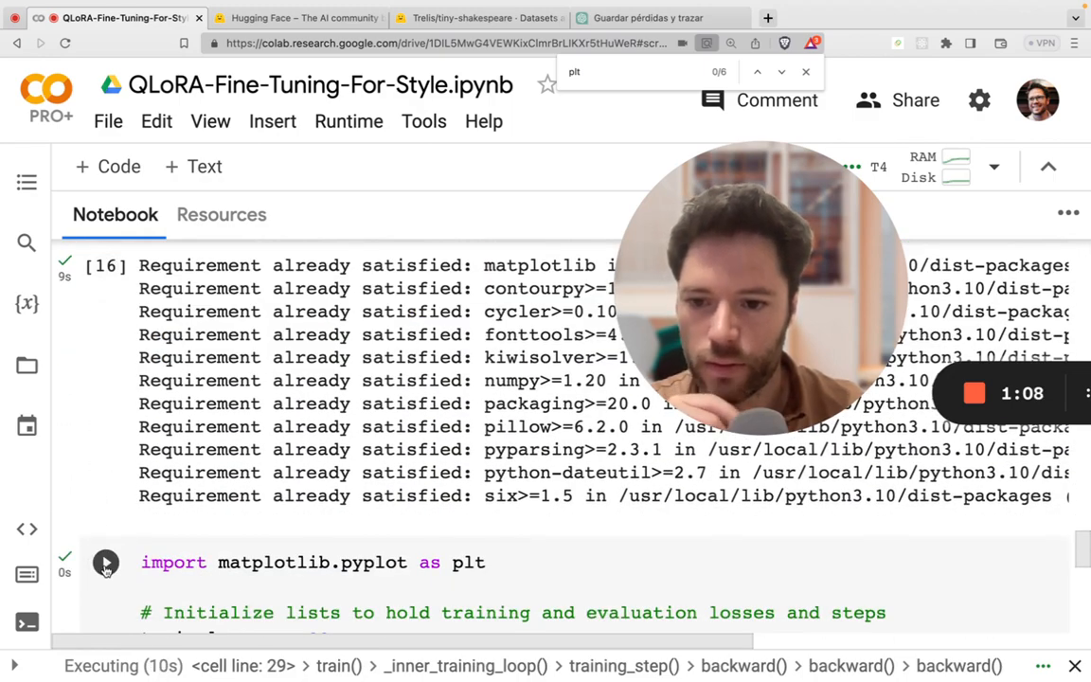
pyautogui.scroll(-3)
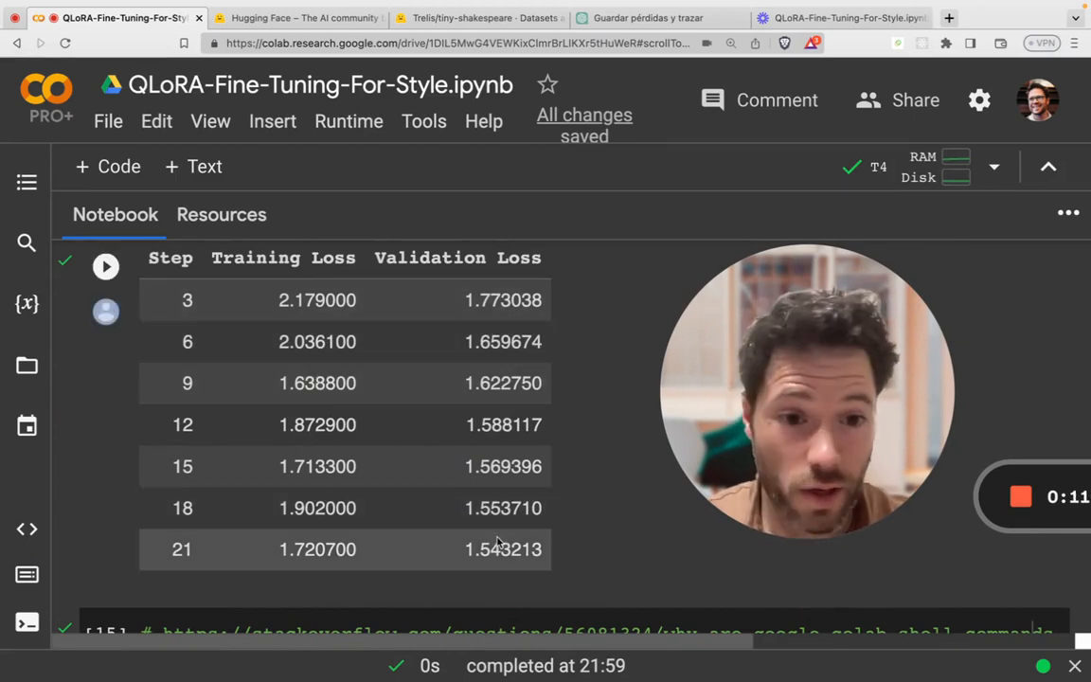
# Scroll past the finished loss table to the loss-plotting cell
pyautogui.scroll(-3)
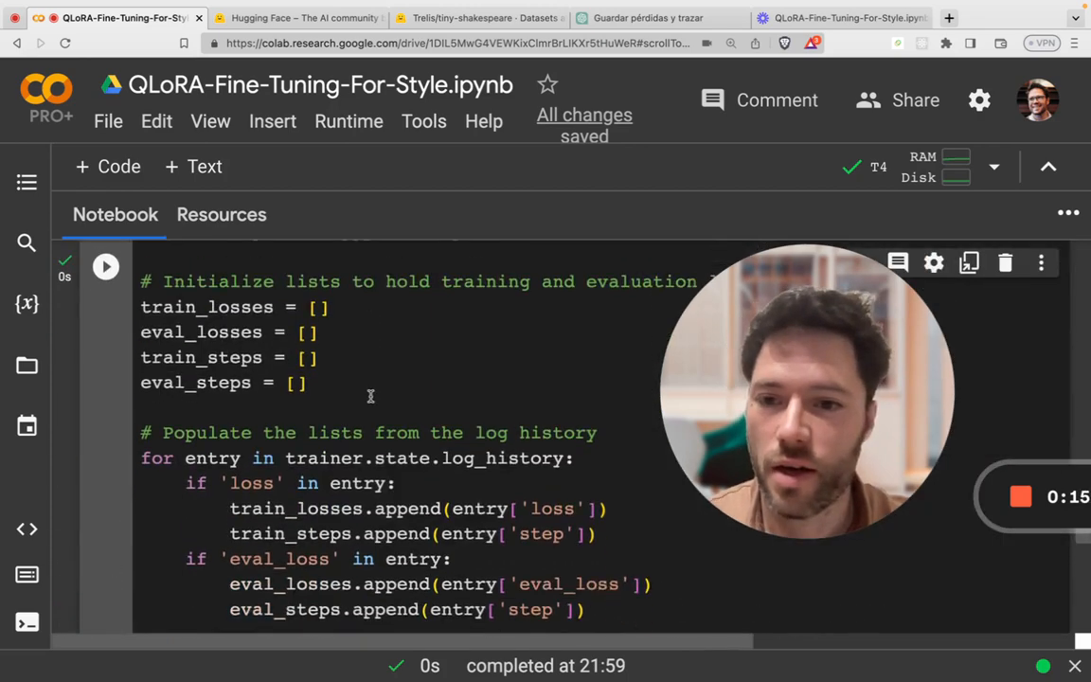
# Rerun the plotting cell to draw the full-epoch Train Loss and Eval Loss curves
pyautogui.click(105, 266)
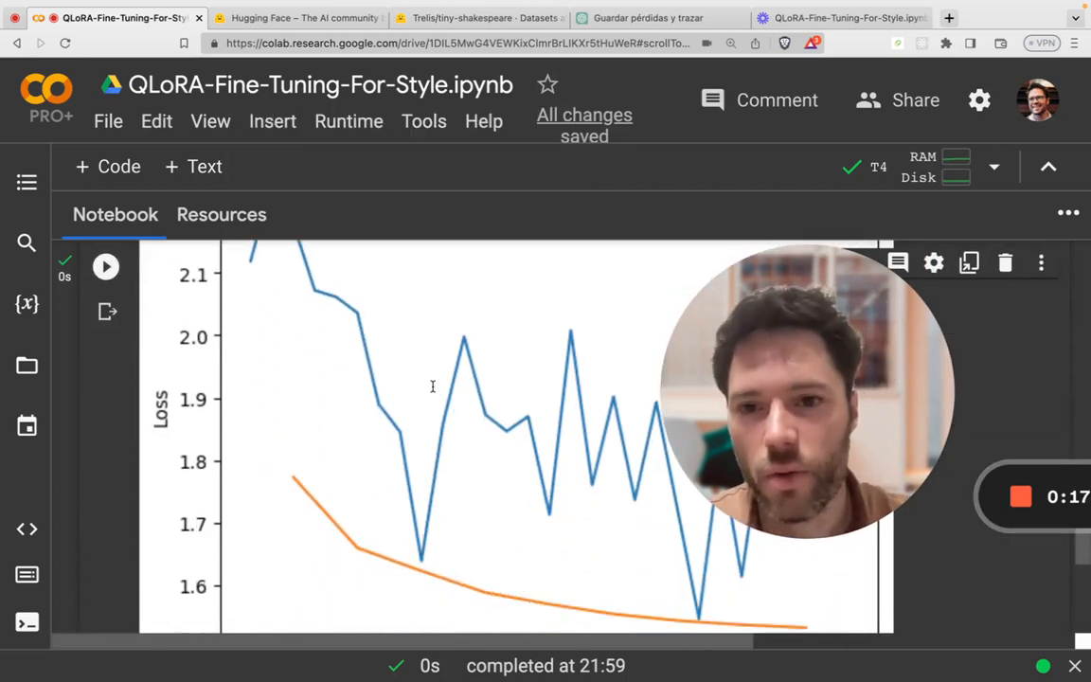
pyautogui.click(1073, 44)
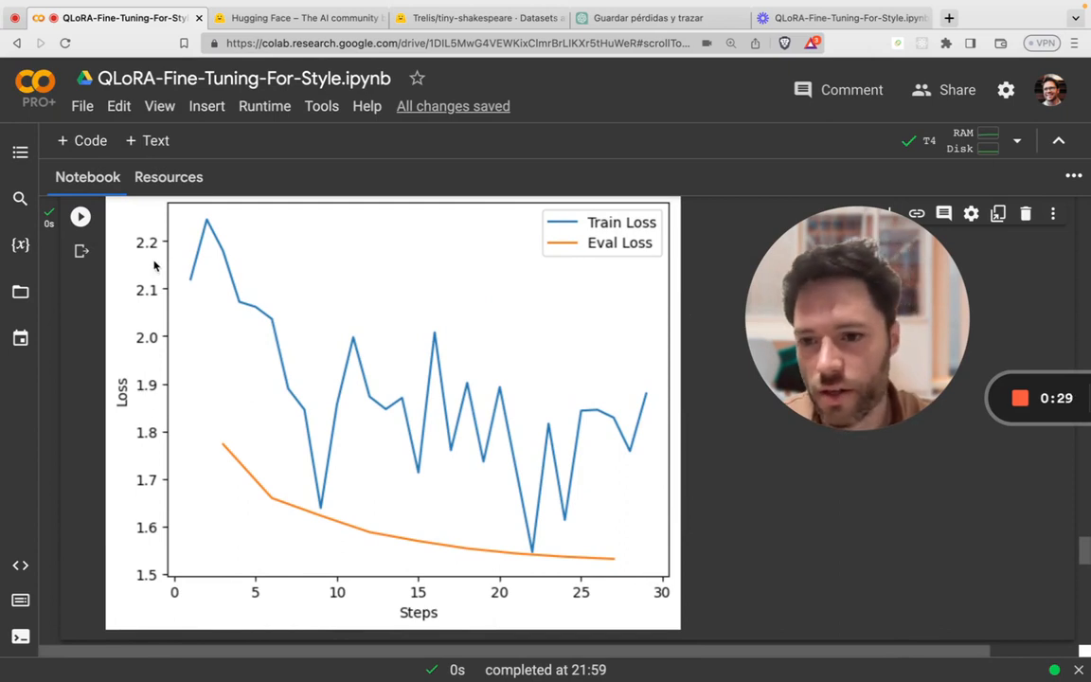
pyautogui.moveTo(216, 335)
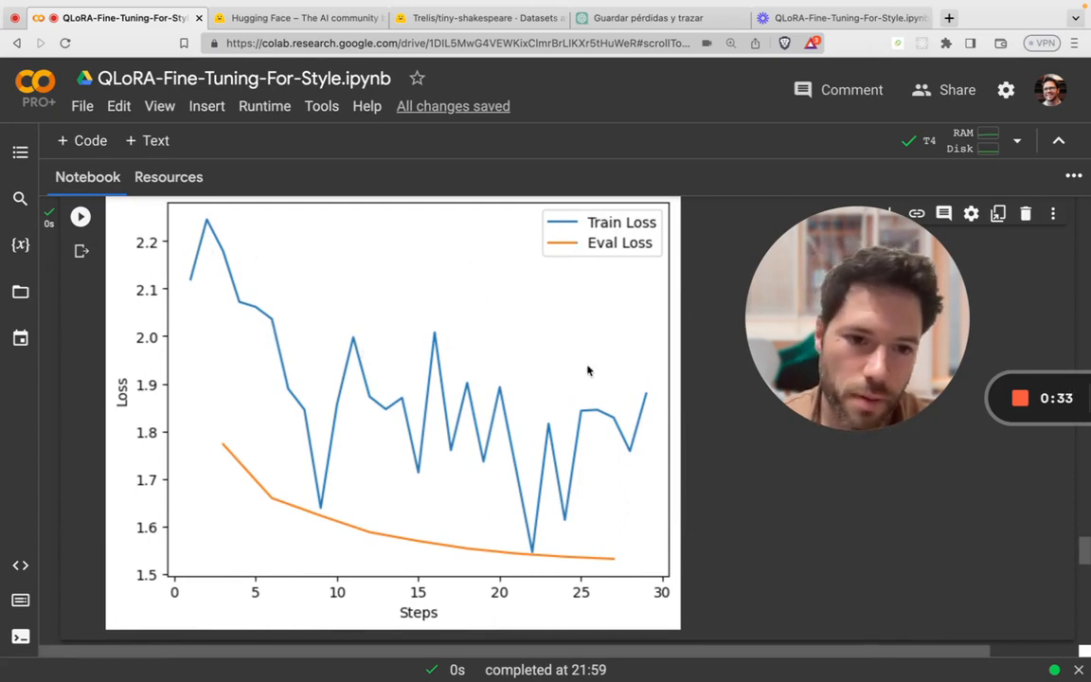
pyautogui.moveTo(451, 409)
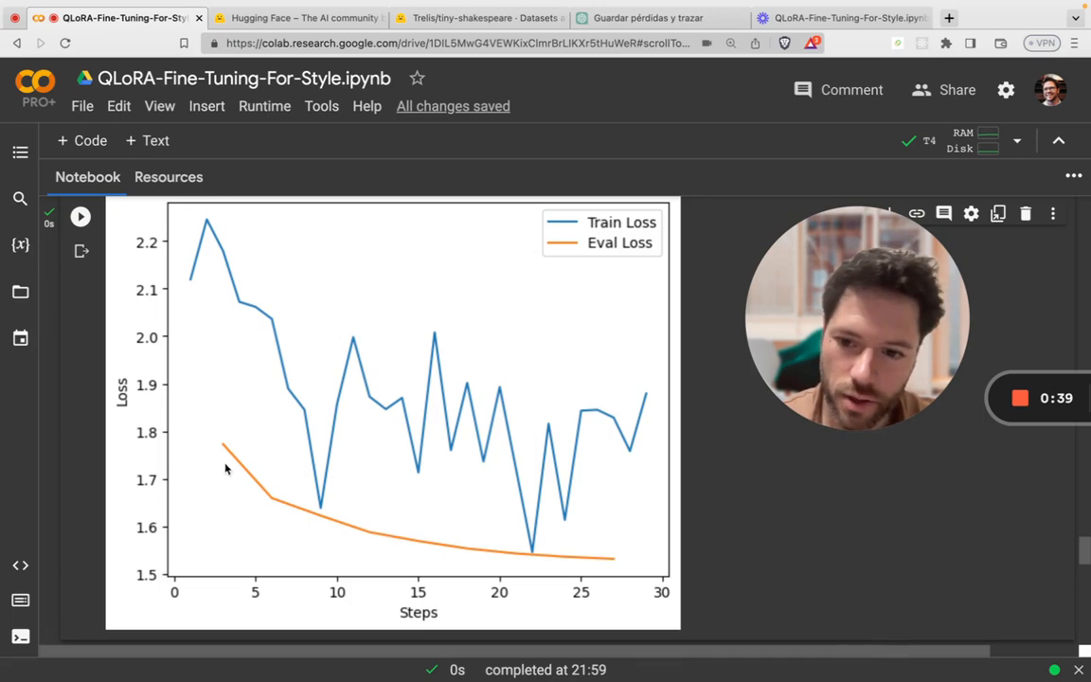
pyautogui.moveTo(579, 569)
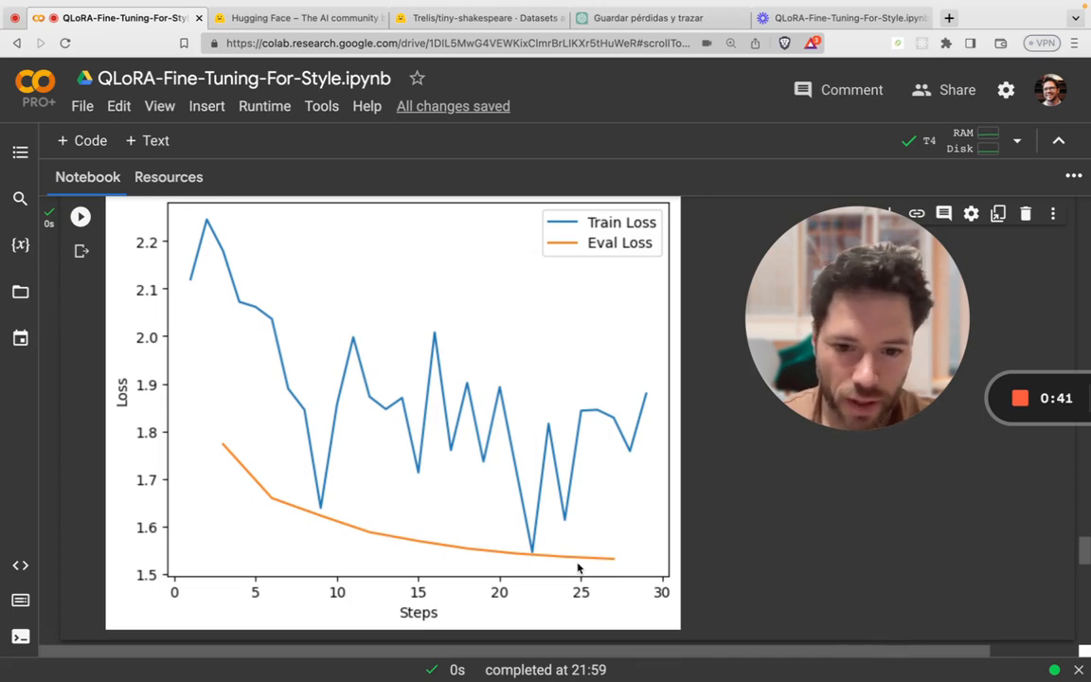
pyautogui.moveTo(521, 554)
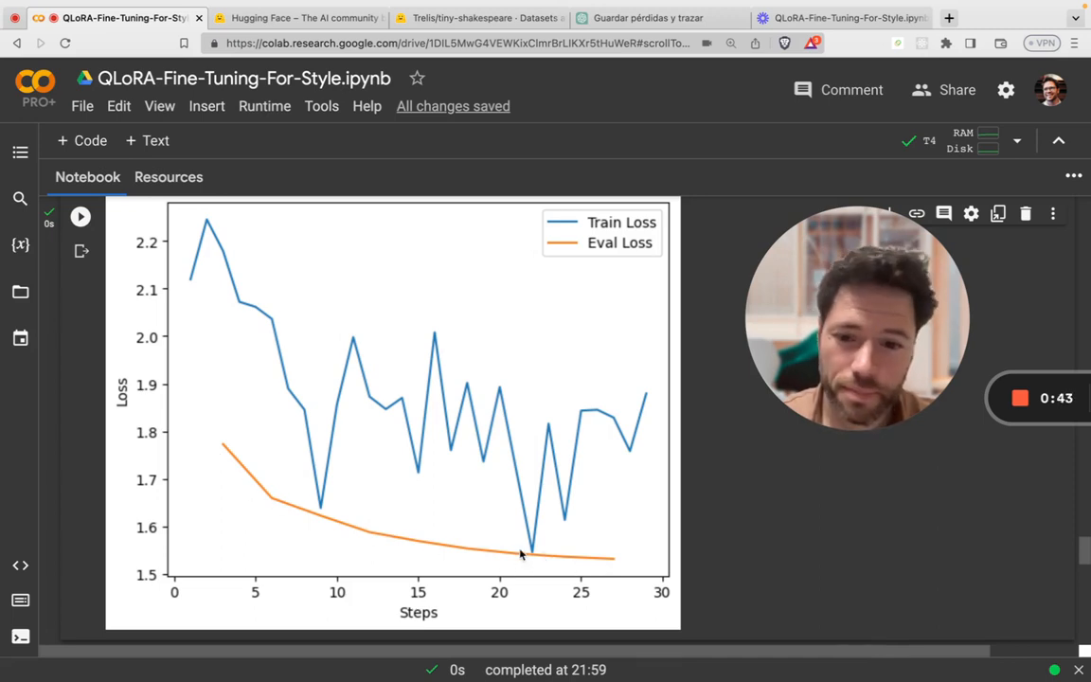
pyautogui.moveTo(305, 507)
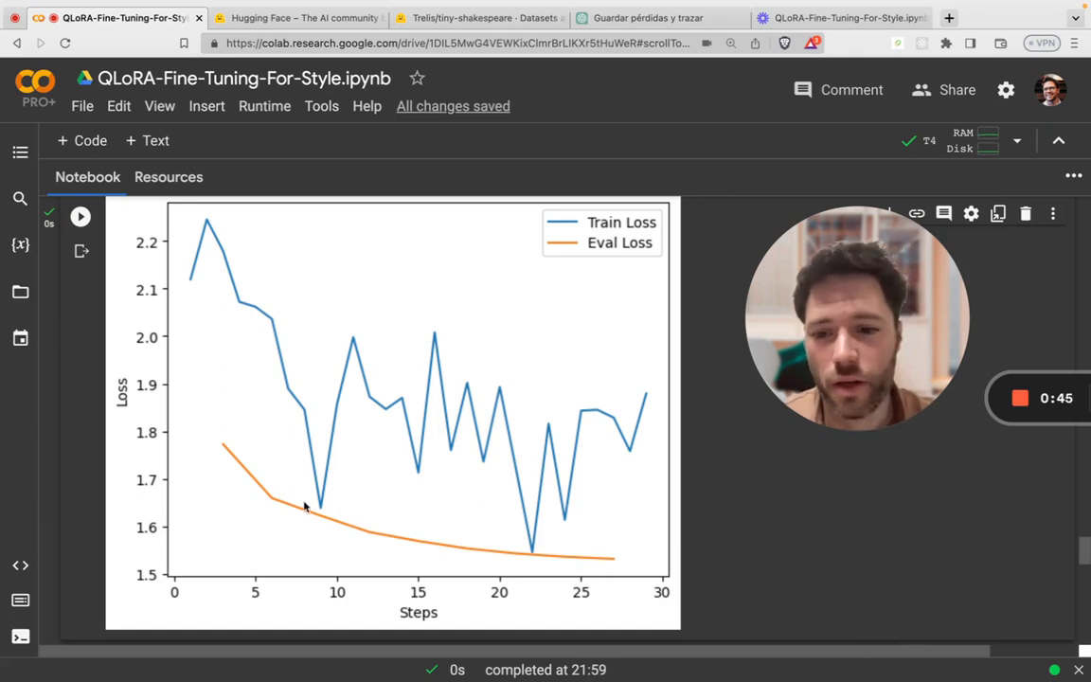
pyautogui.moveTo(235, 452)
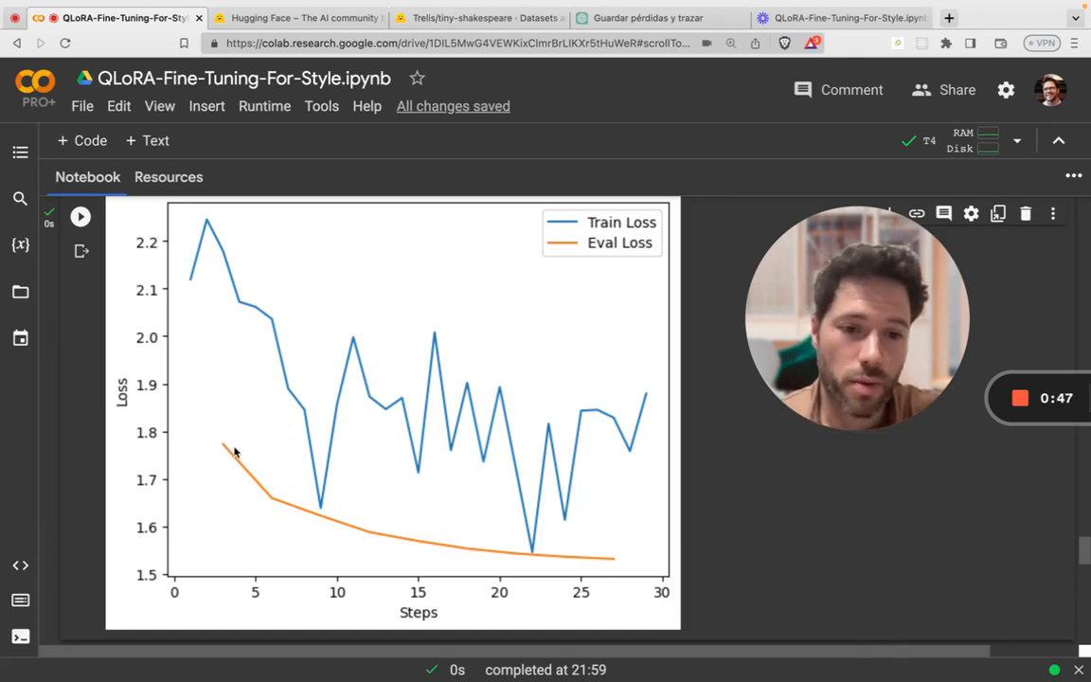